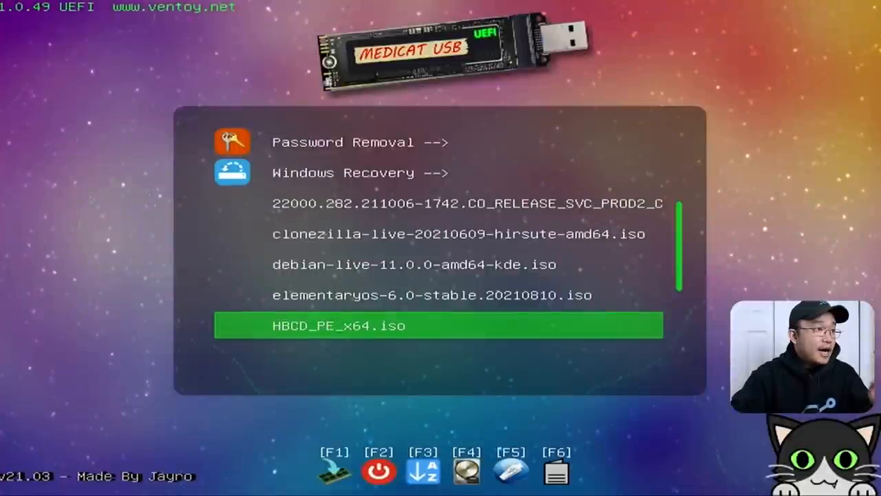
Step: Highlight the impish Ubuntu desktop ISO in the Medicat list and boot it to its GRUB menu
key("up")
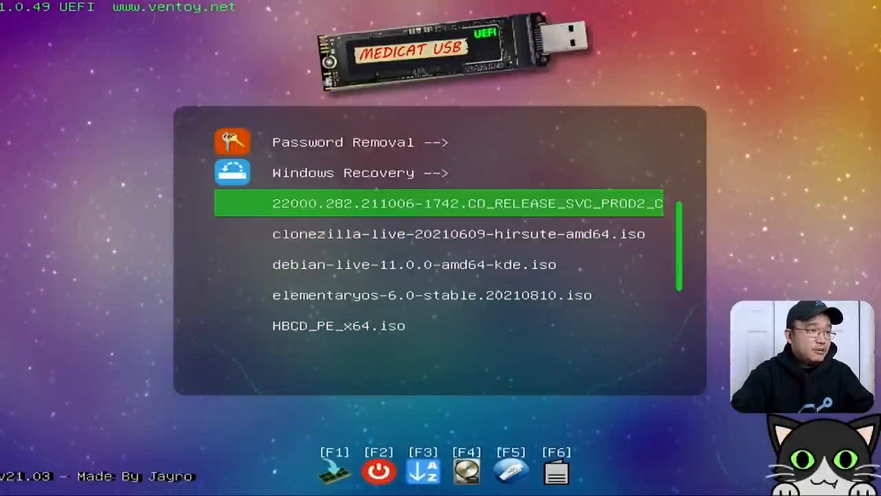
scroll("down", 3)
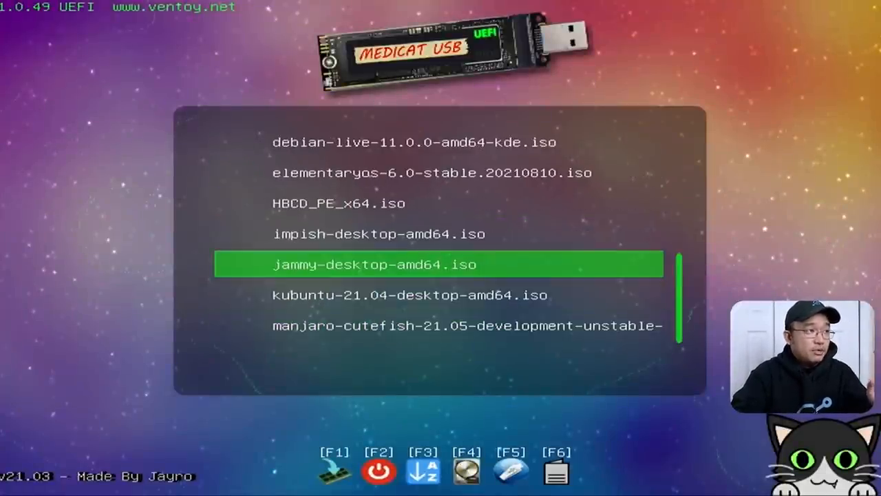
key("up")
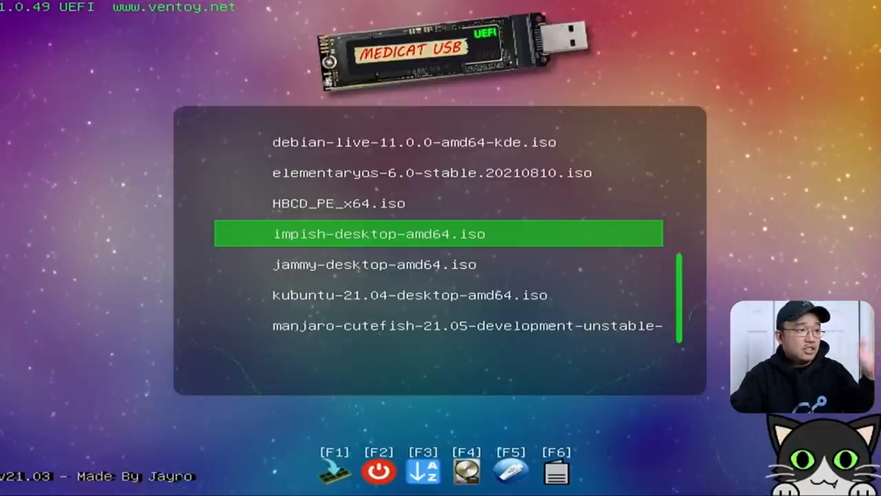
key("Down")
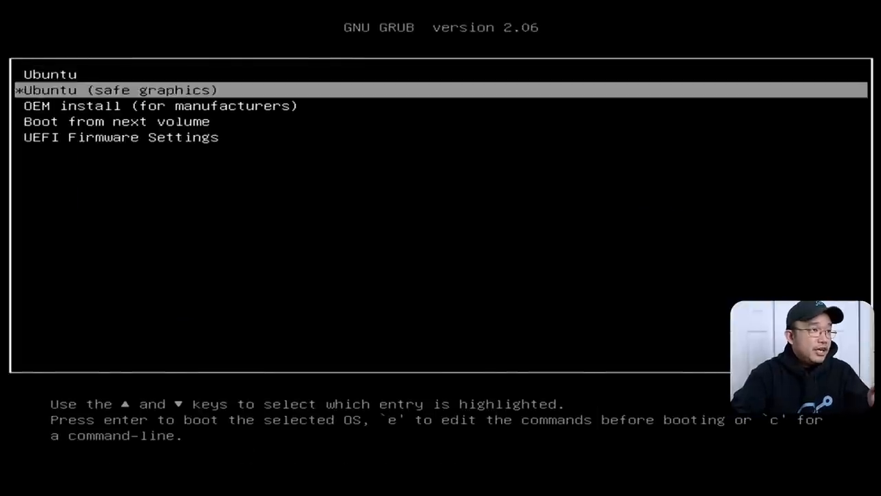
Step: Boot the Ubuntu entry from GRUB into the live session's installer Welcome screen
key("Return")
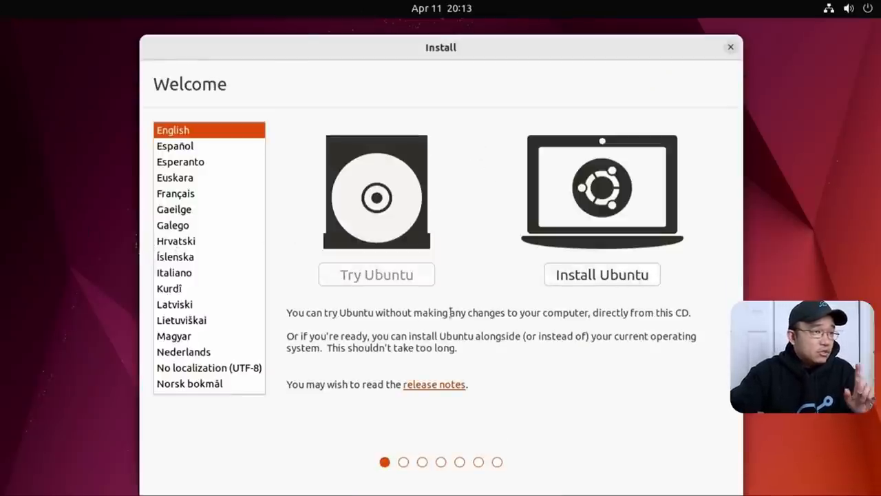
Step: Start Install Ubuntu, keeping English (US) layout and Normal installation with updates
left_click(602, 274)
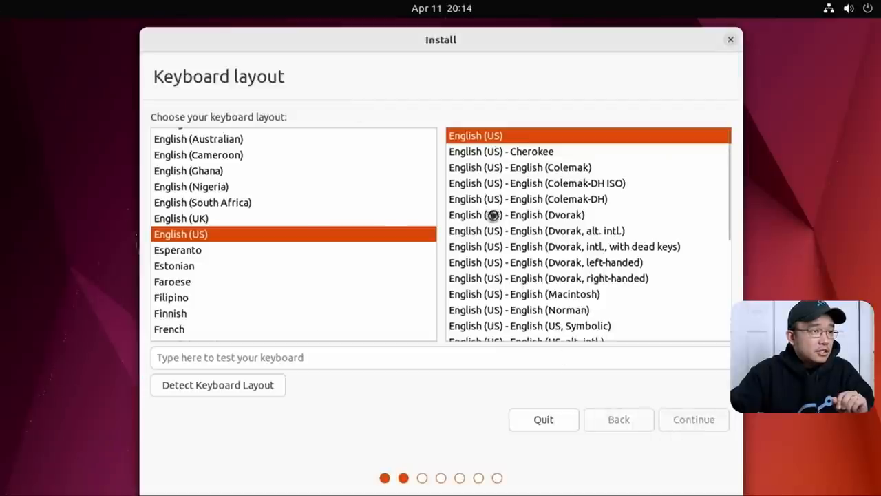
left_click(693, 418)
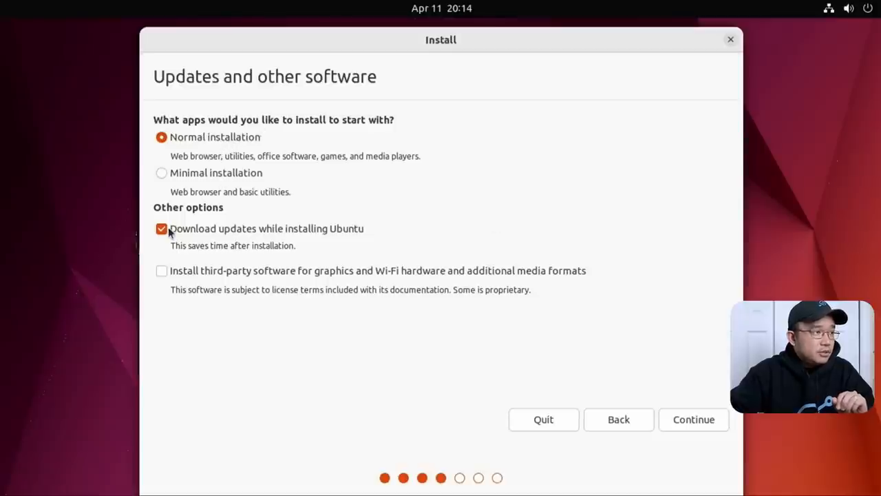
mouse_move(243, 278)
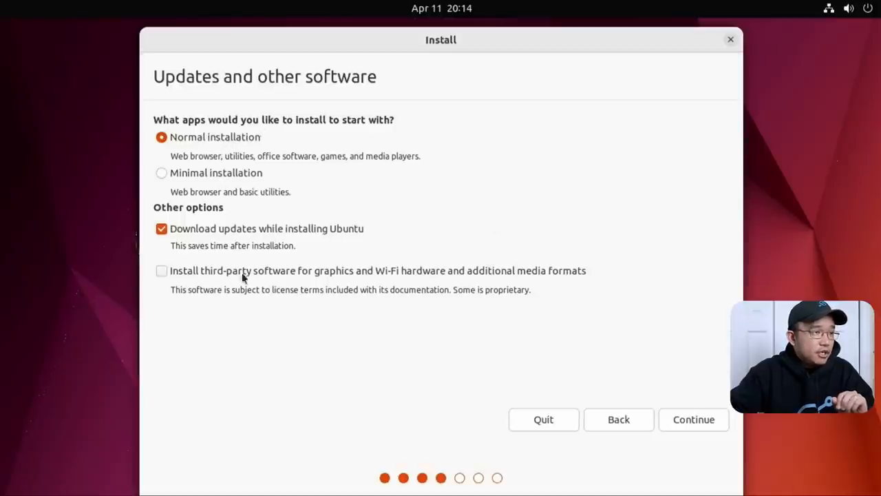
mouse_move(506, 314)
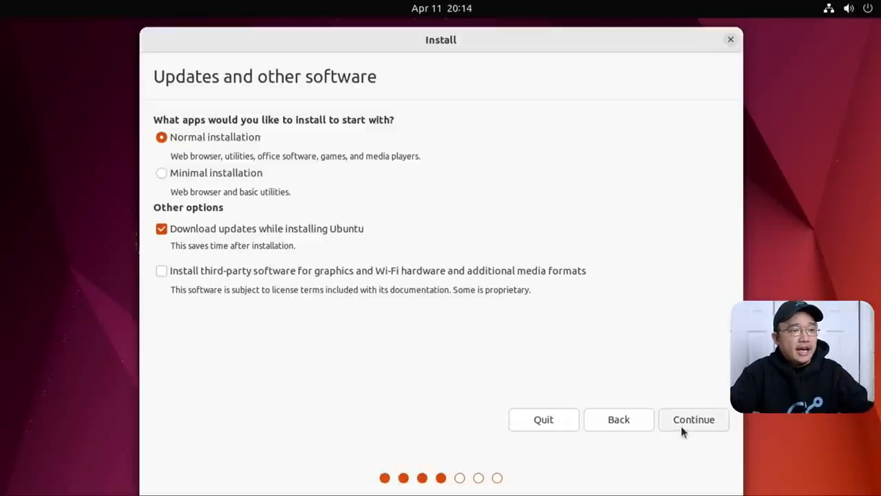
left_click(694, 418)
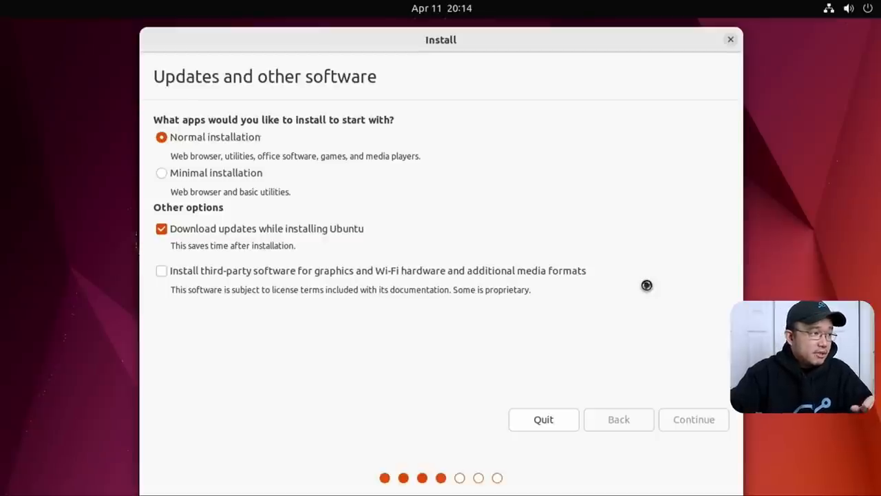
Step: Choose Erase disk and install Ubuntu, keeping Advanced features at None
left_click(694, 419)
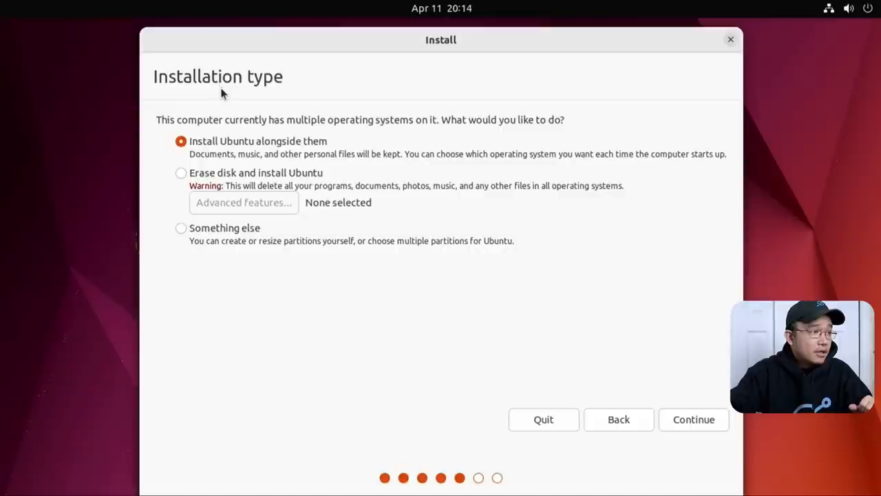
mouse_move(255, 154)
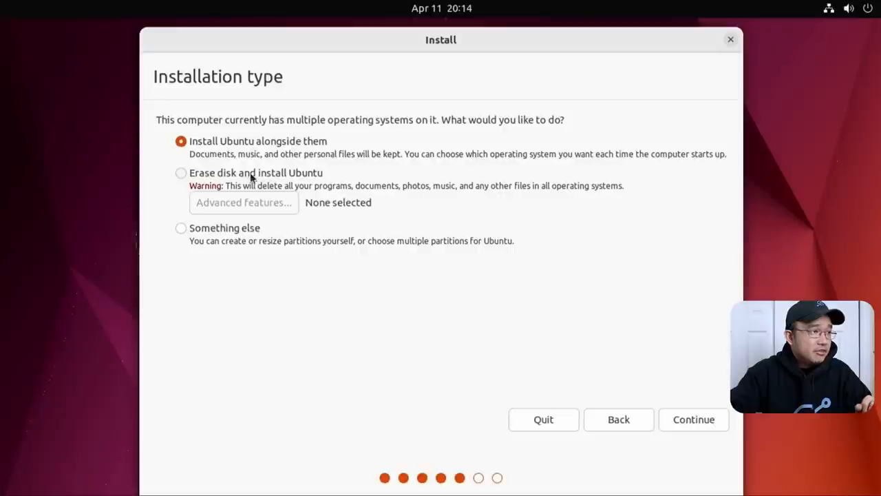
left_click(242, 201)
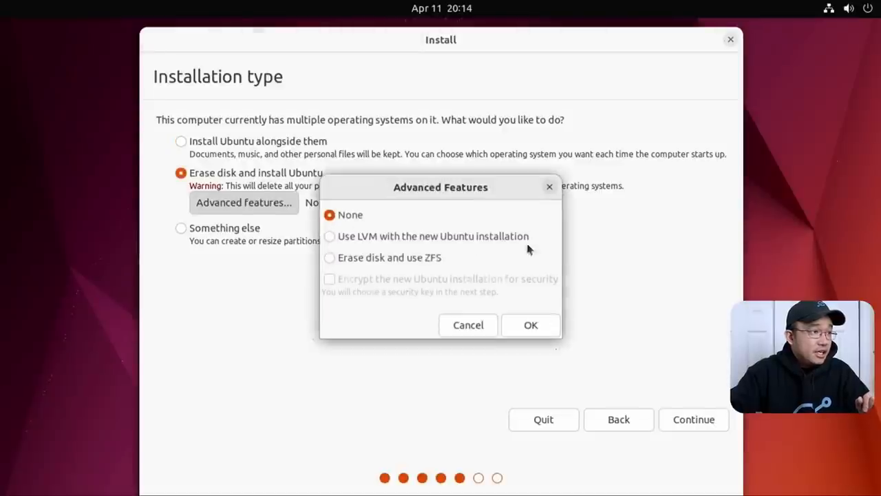
mouse_move(489, 249)
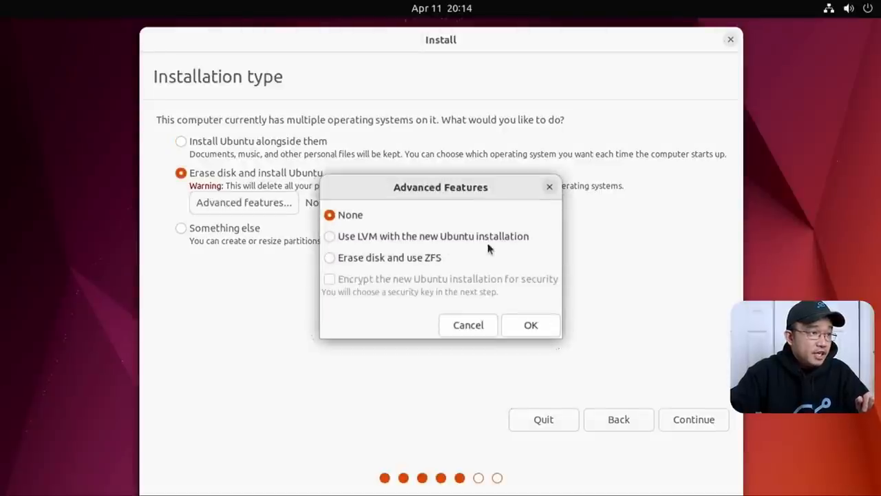
mouse_move(433, 267)
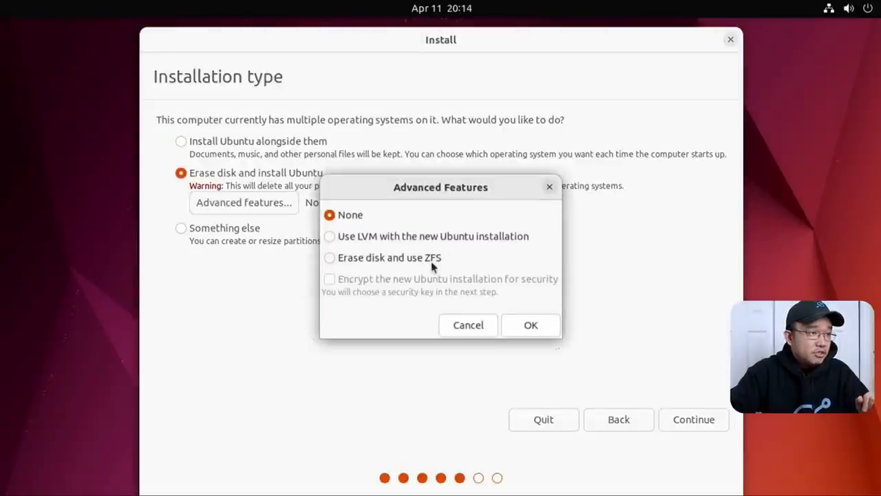
left_click(532, 324)
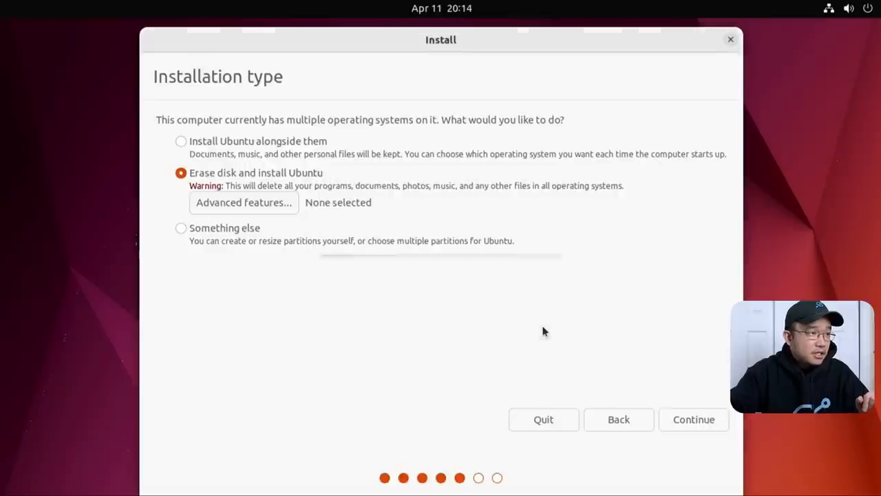
left_click(694, 418)
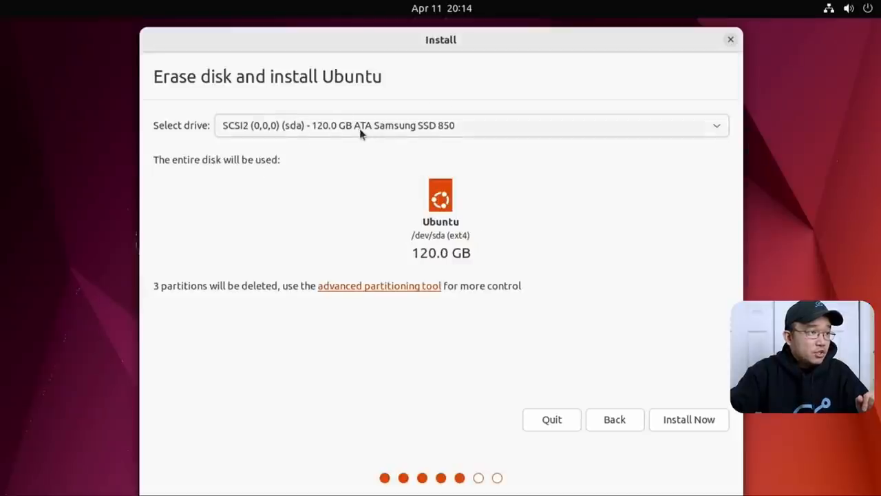
mouse_move(685, 405)
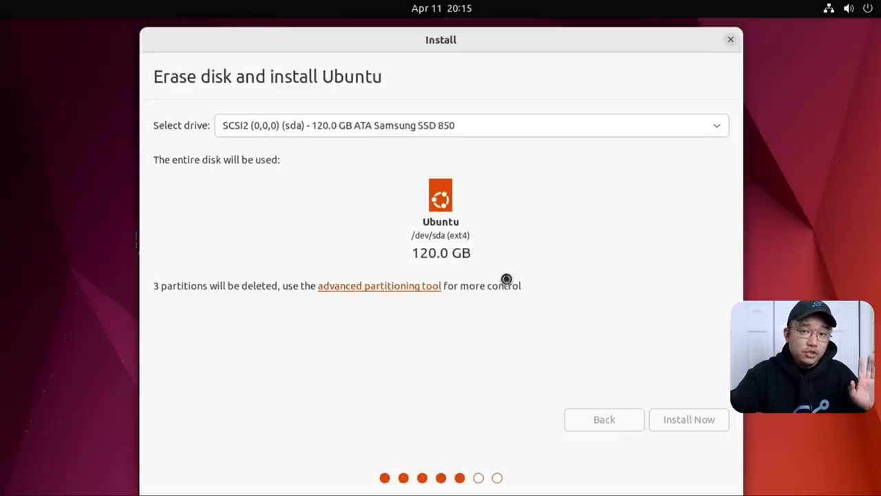
Step: Install onto the whole 120 GB Samsung SSD and confirm writing the partition changes
left_click(689, 418)
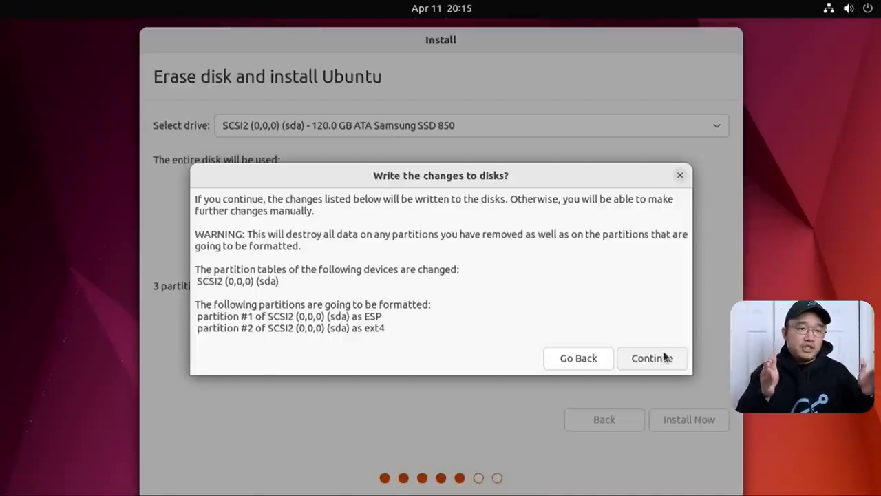
left_click(651, 358)
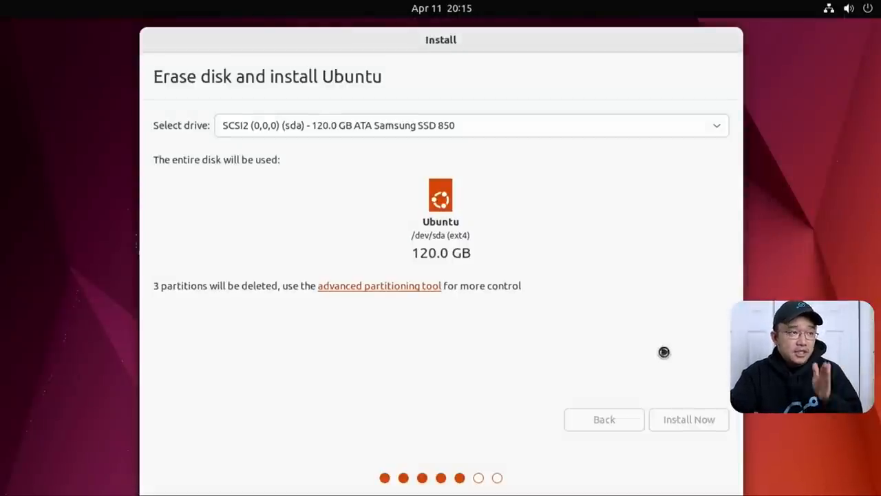
left_click(689, 418)
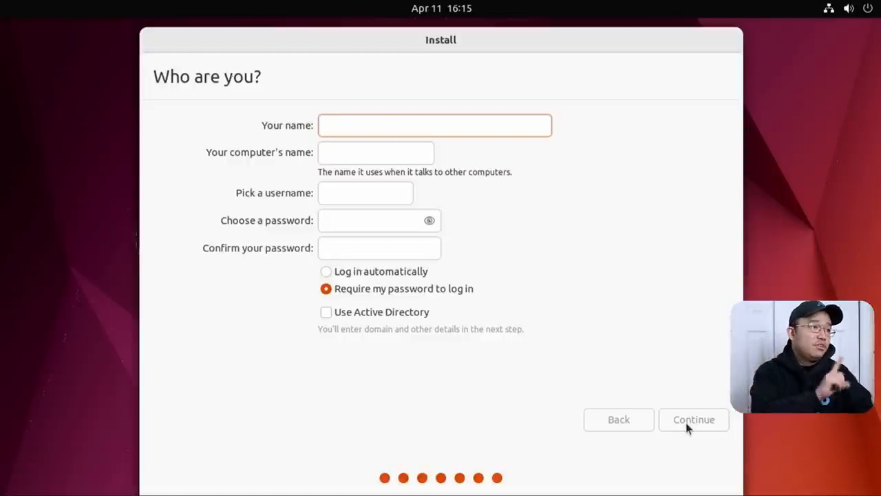
Step: Create user 'don' on computer 'don-zima' with a password and automatic login, then continue
type("d")
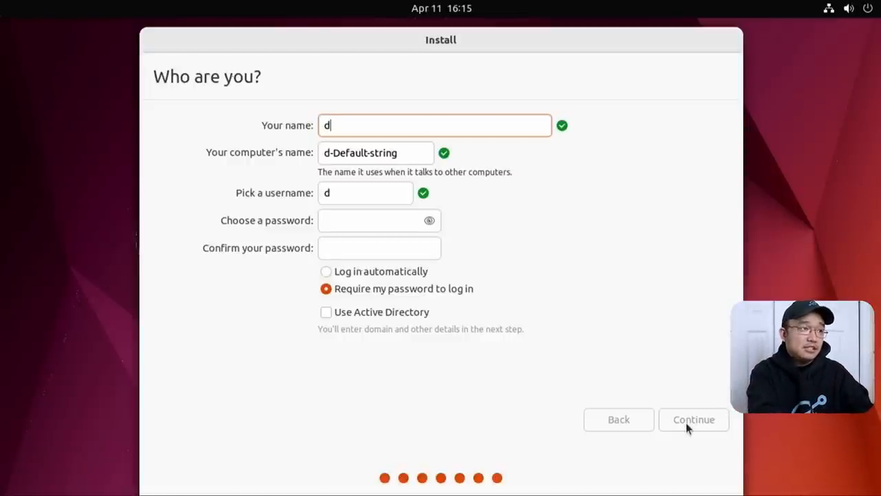
type("on")
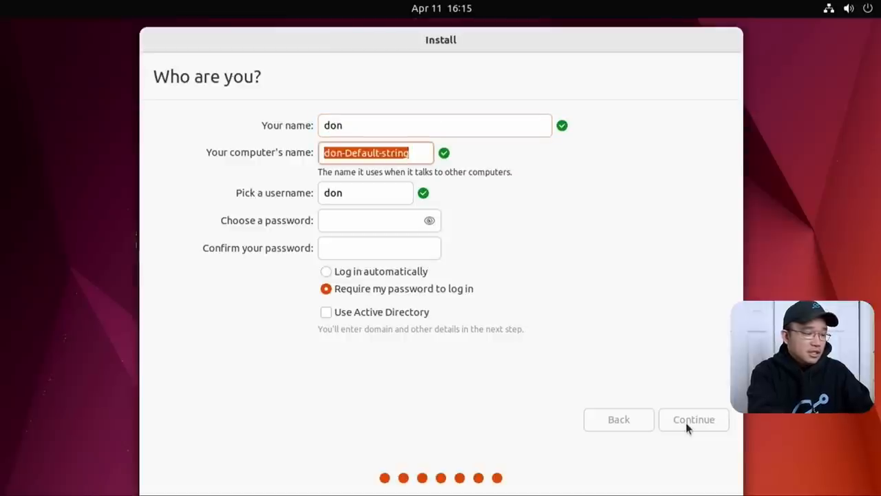
type("don-zima")
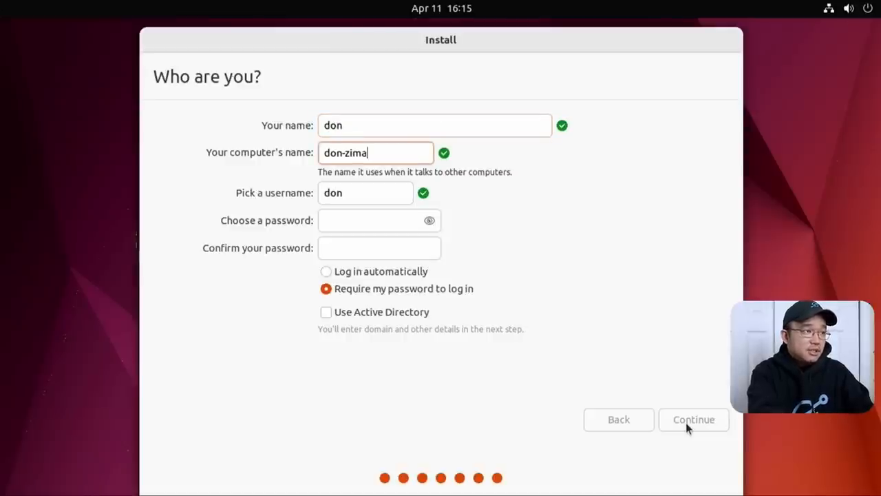
type("•")
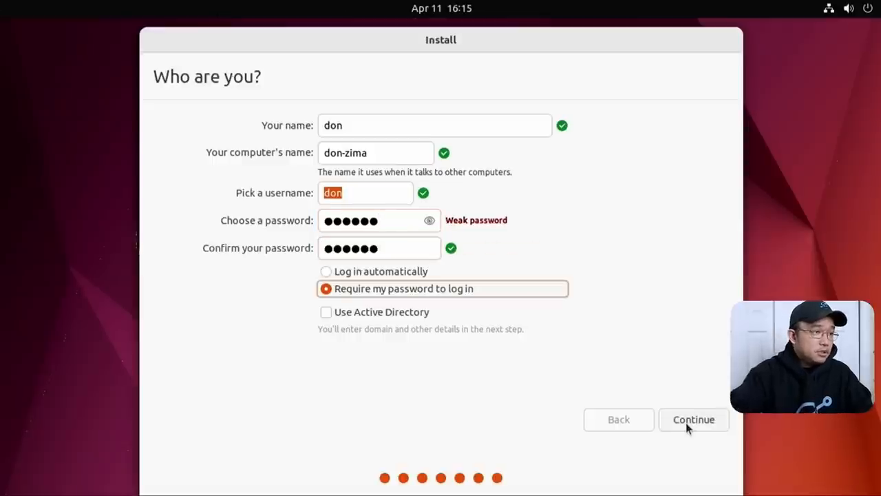
left_click(325, 270)
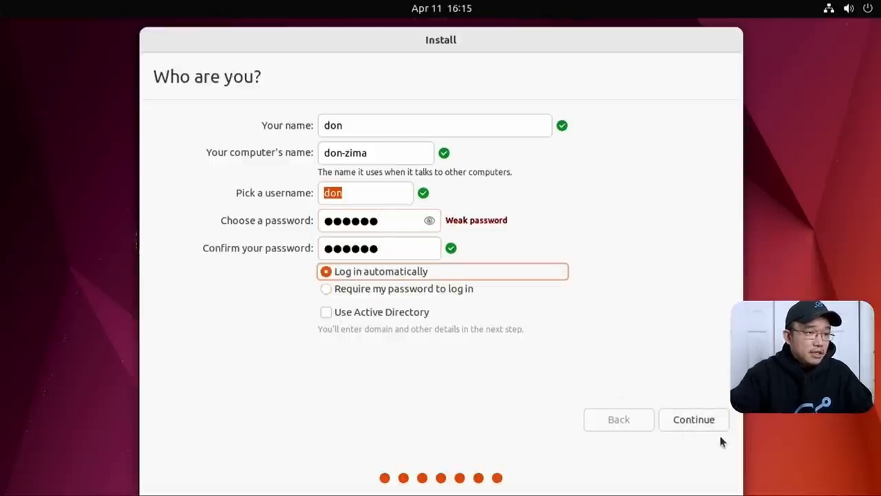
left_click(694, 419)
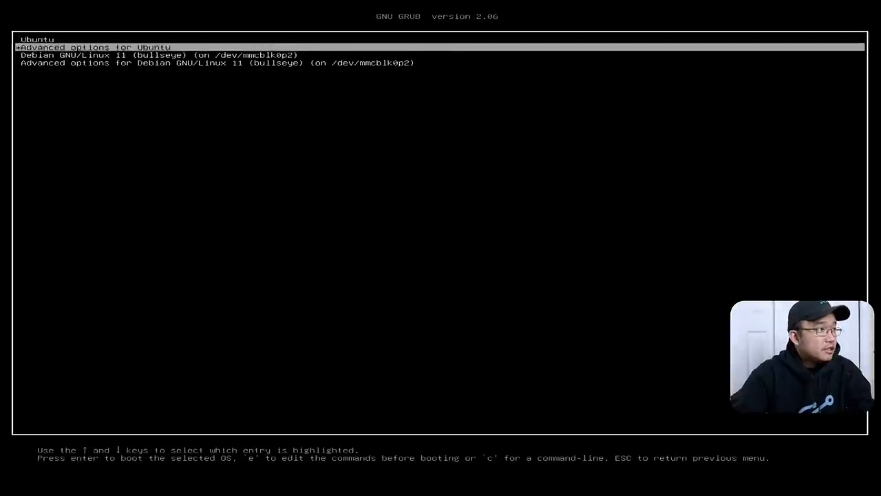
Step: Boot the newly installed Ubuntu from GRUB to its first-run setup
key("Return")
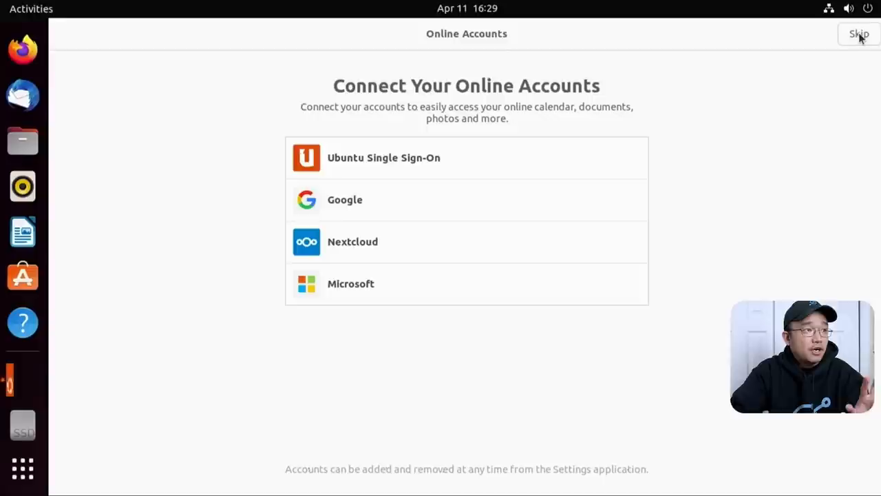
Step: Skip online accounts, decline sending system info to Canonical and finish setup to the desktop
left_click(859, 33)
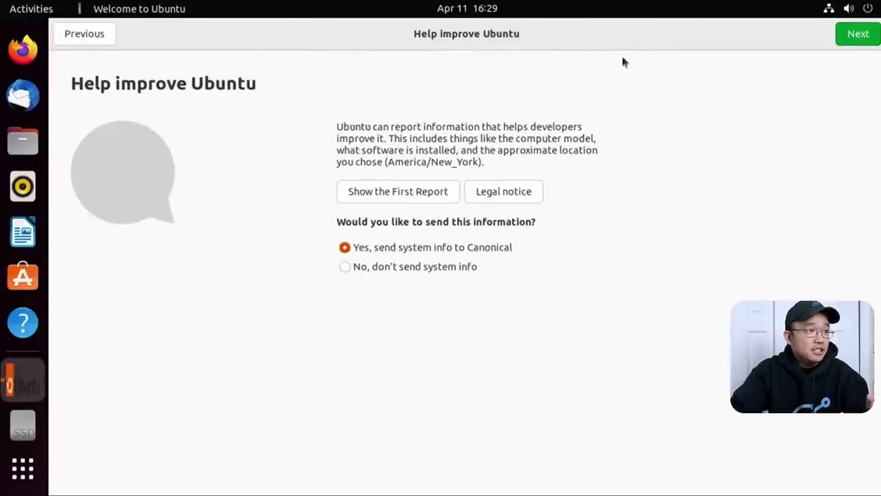
left_click(345, 267)
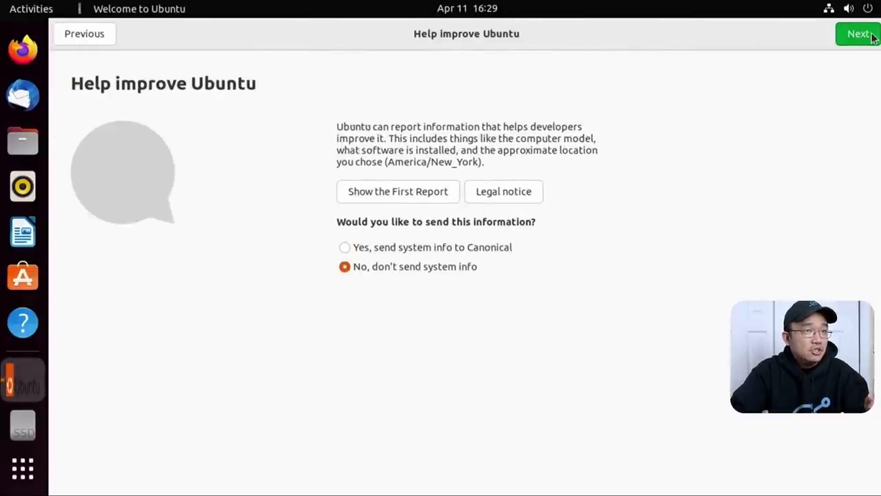
left_click(859, 33)
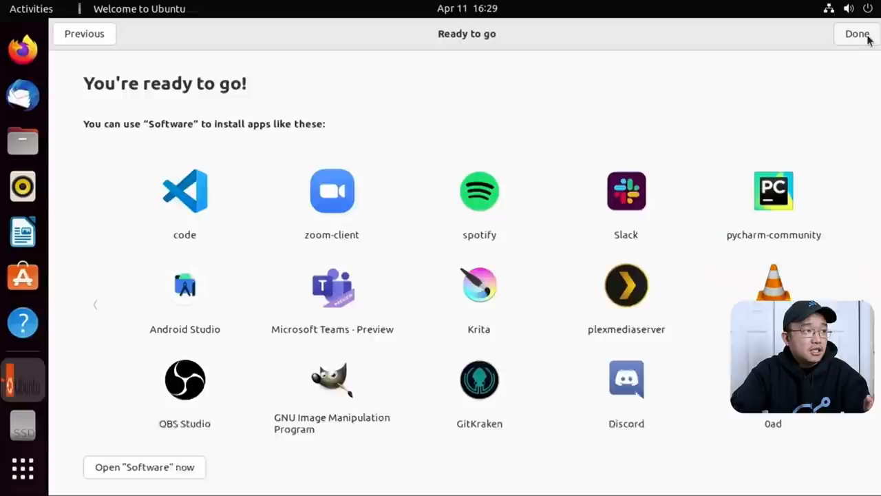
left_click(856, 33)
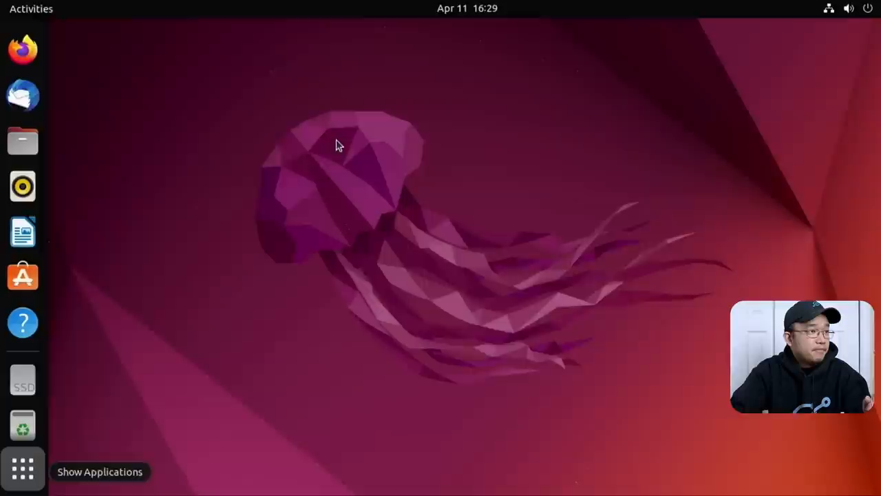
Step: Launch System Monitor from the Show Applications grid
left_click(22, 468)
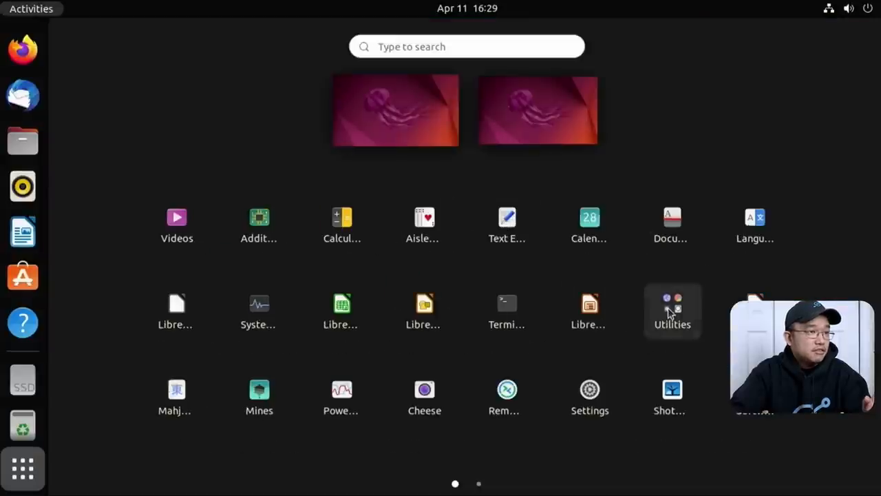
left_click(672, 310)
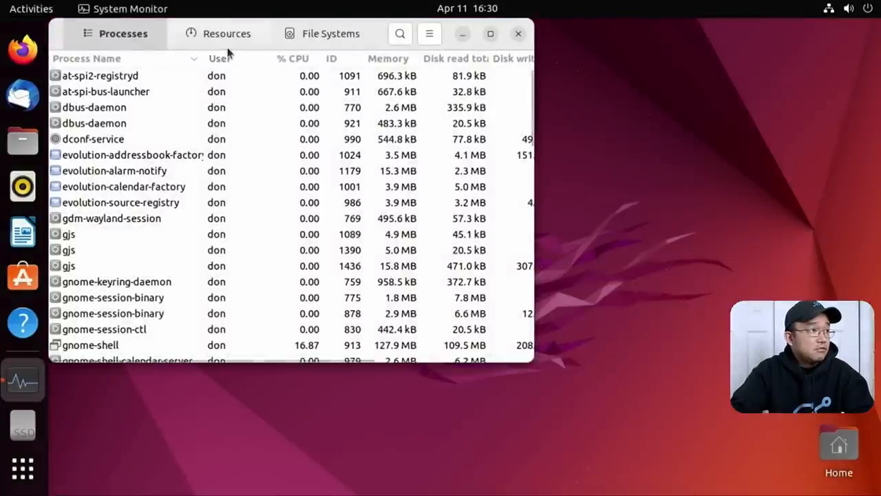
Step: View the Resources graphs and File Systems usage, then close System Monitor
left_click(228, 34)
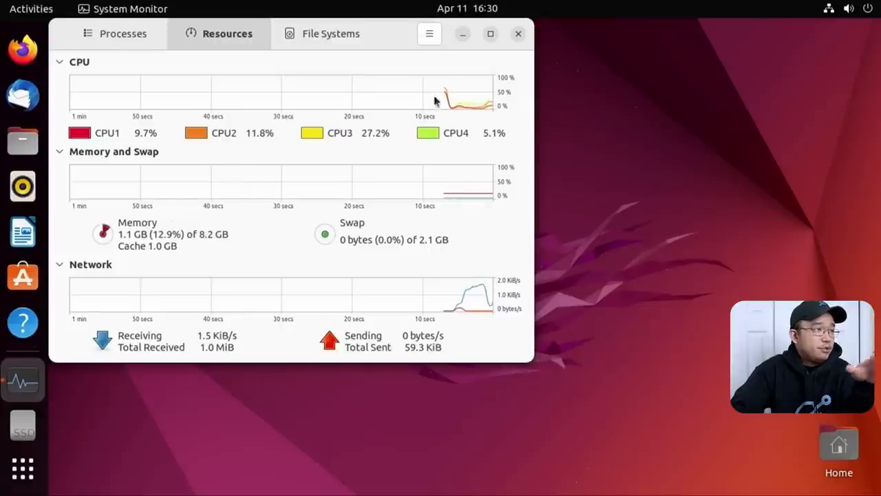
mouse_move(448, 94)
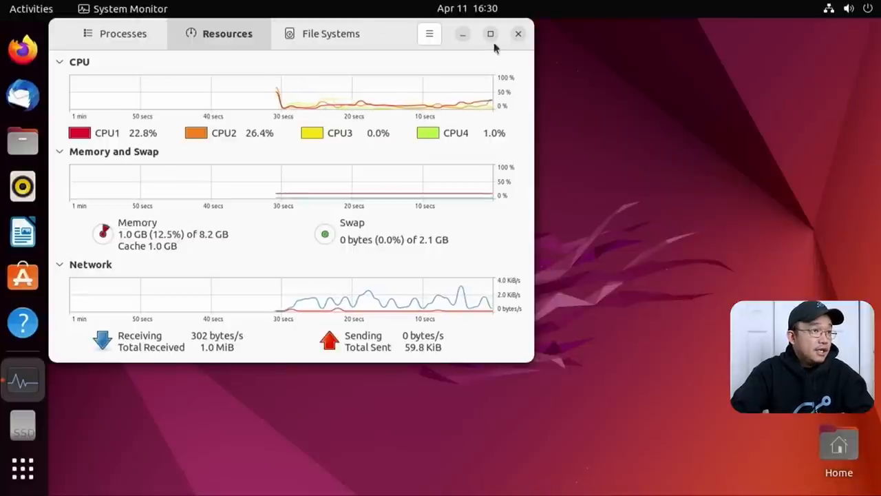
left_click(331, 33)
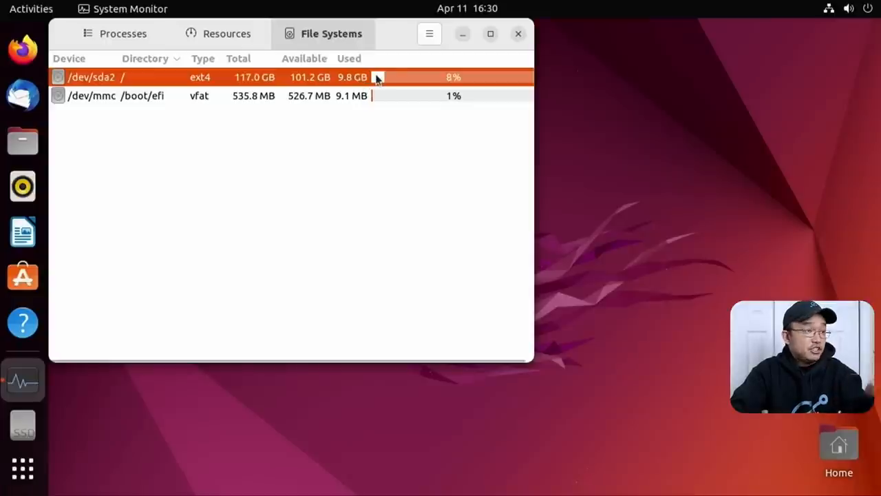
mouse_move(358, 93)
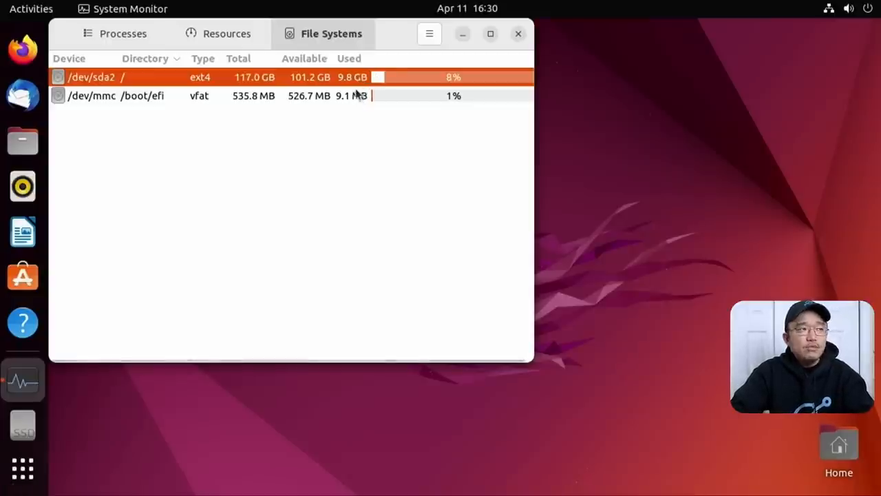
mouse_move(324, 81)
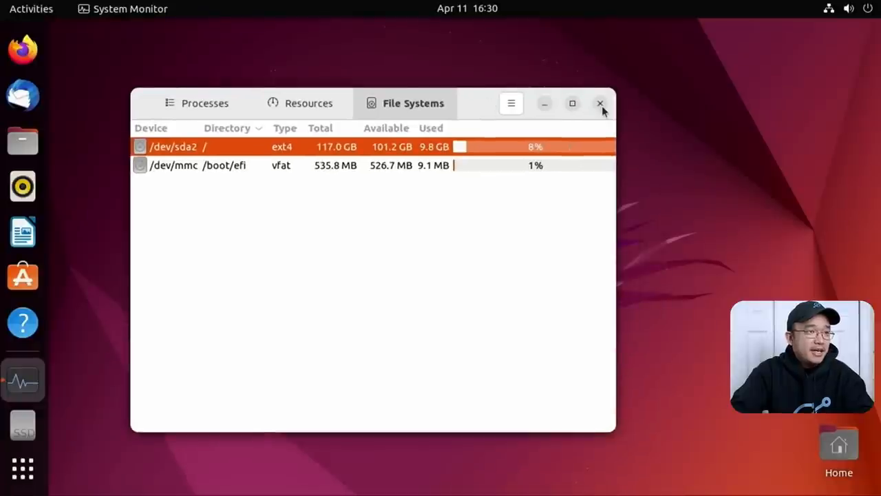
left_click(600, 102)
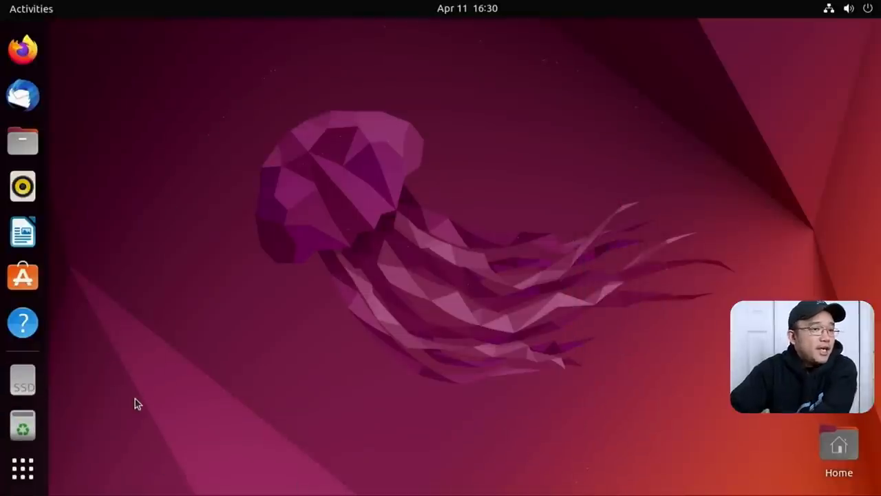
mouse_move(357, 251)
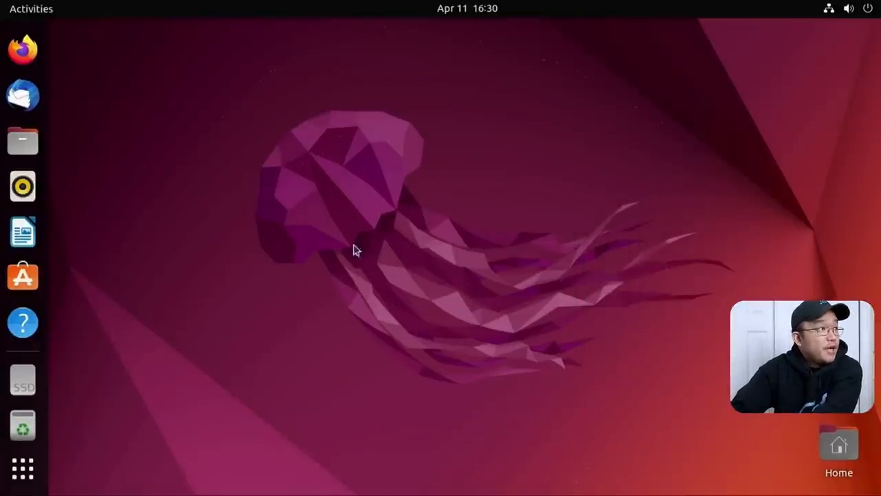
Step: Toggle the Show Applications grid open, closed and open again
left_click(22, 468)
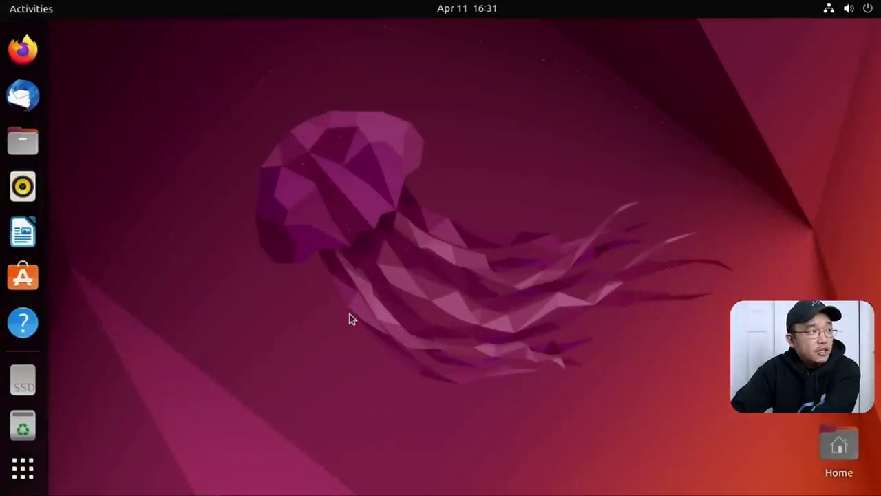
left_click(22, 469)
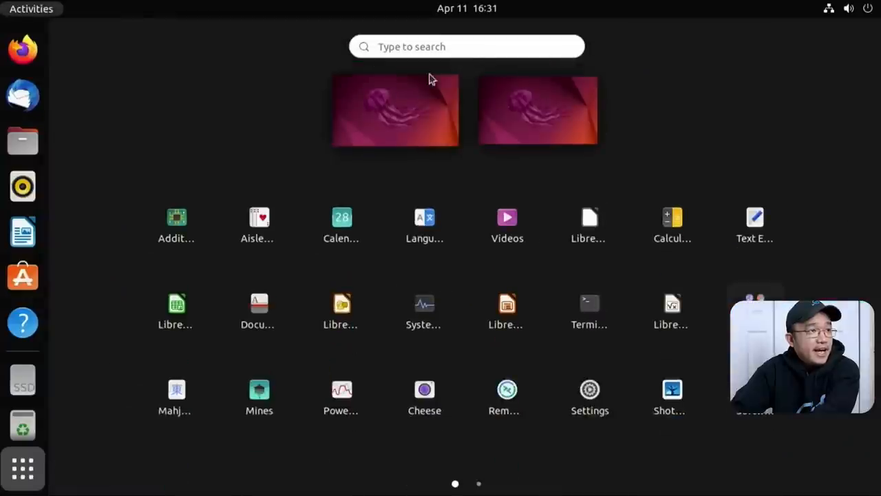
left_click(22, 468)
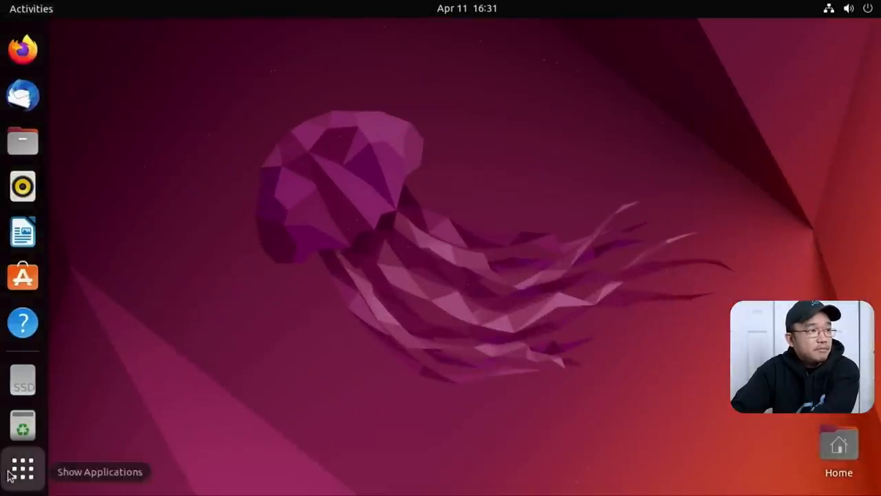
left_click(22, 468)
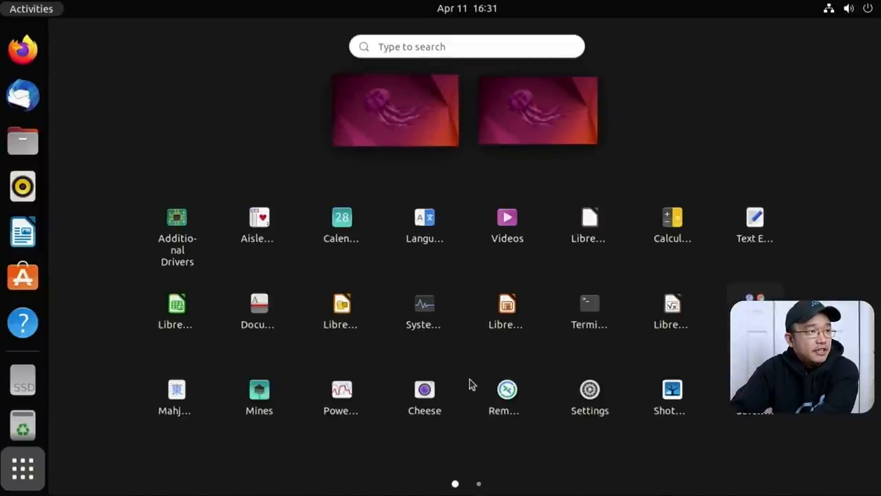
Step: Postpone the Software Updater prompt with Remind Me Later and reopen the applications grid
left_click(467, 47)
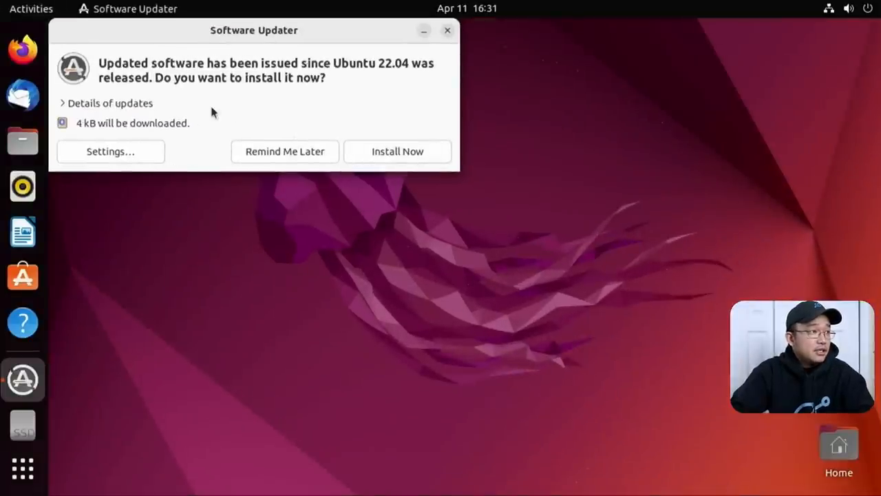
left_click(446, 30)
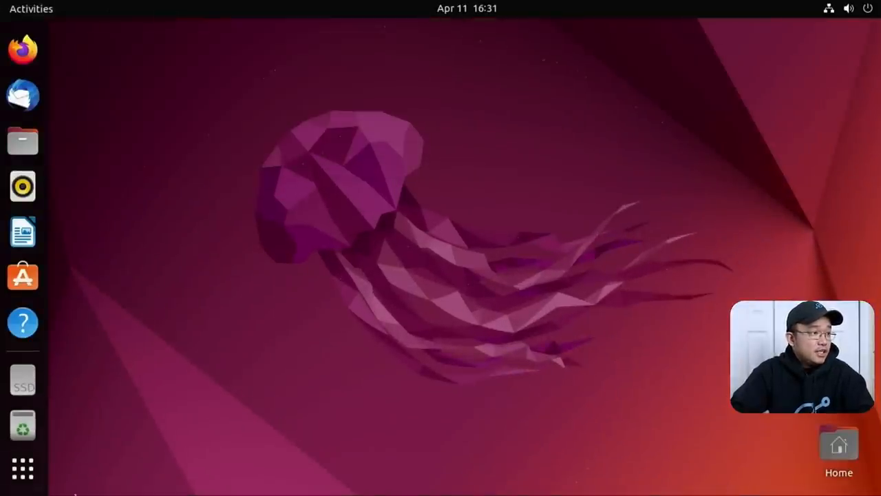
left_click(22, 468)
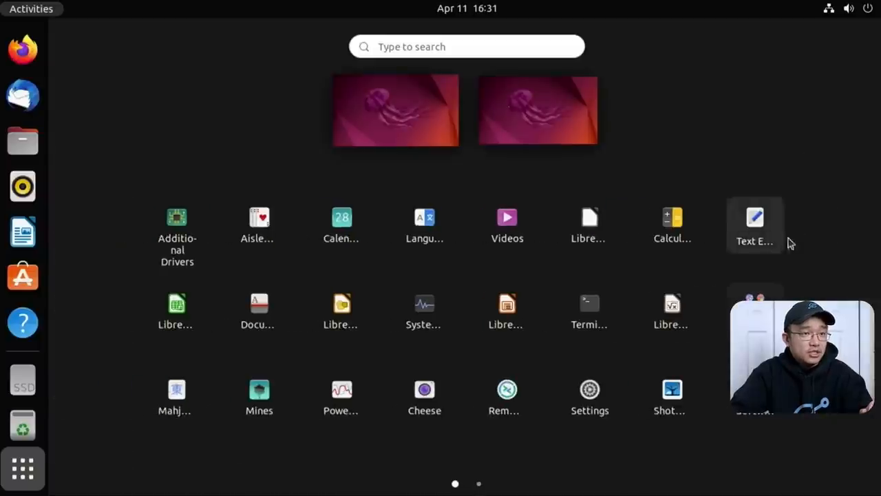
mouse_move(90, 351)
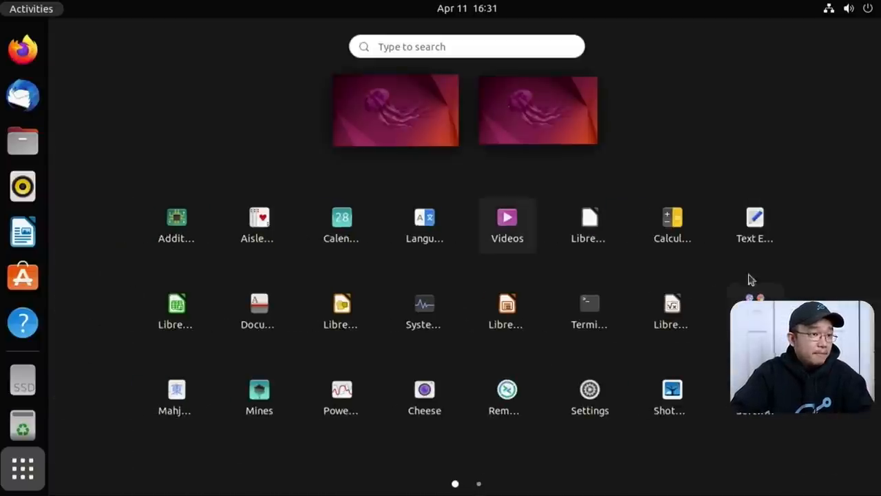
mouse_move(627, 276)
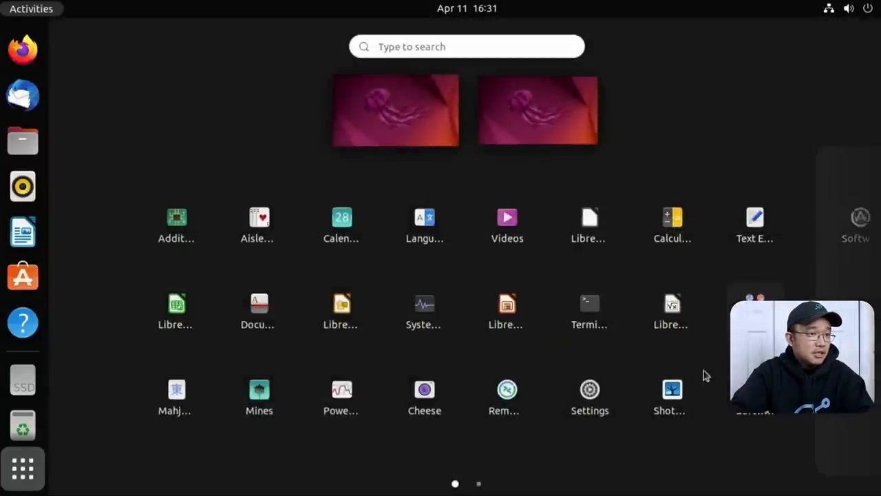
Step: Launch GNOME Settings and visit the Bluetooth page, then the Background page
left_click(590, 388)
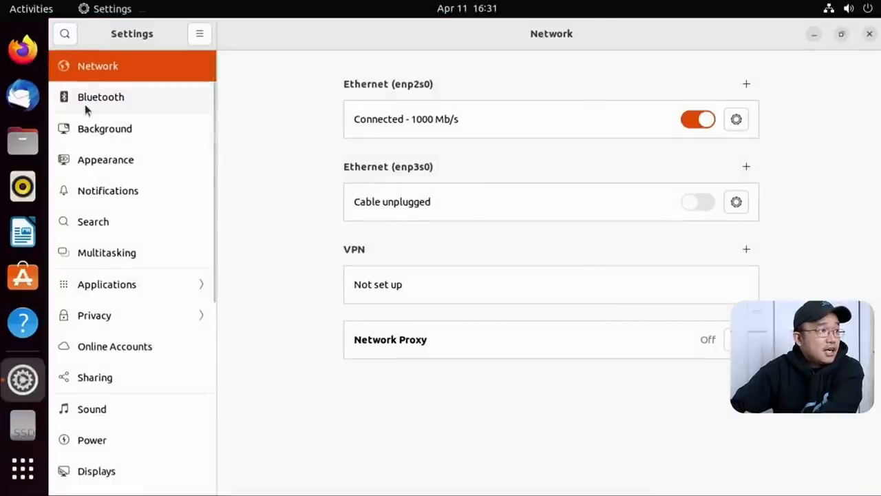
left_click(101, 96)
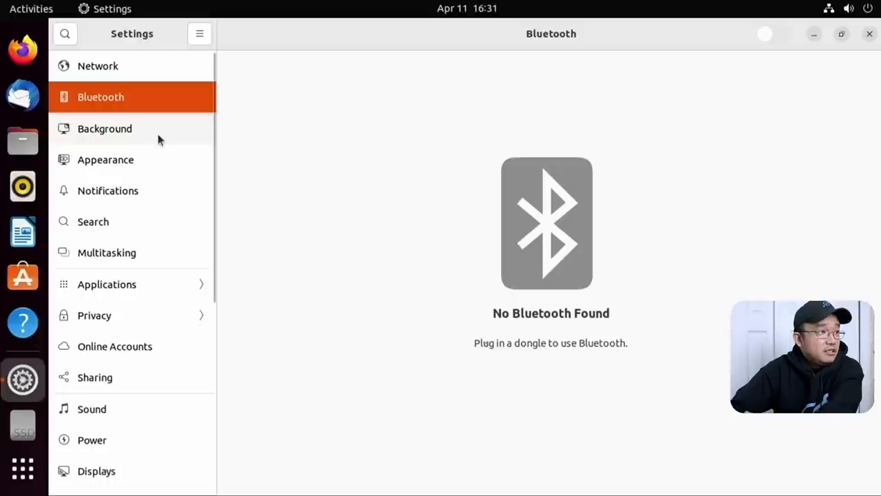
left_click(105, 129)
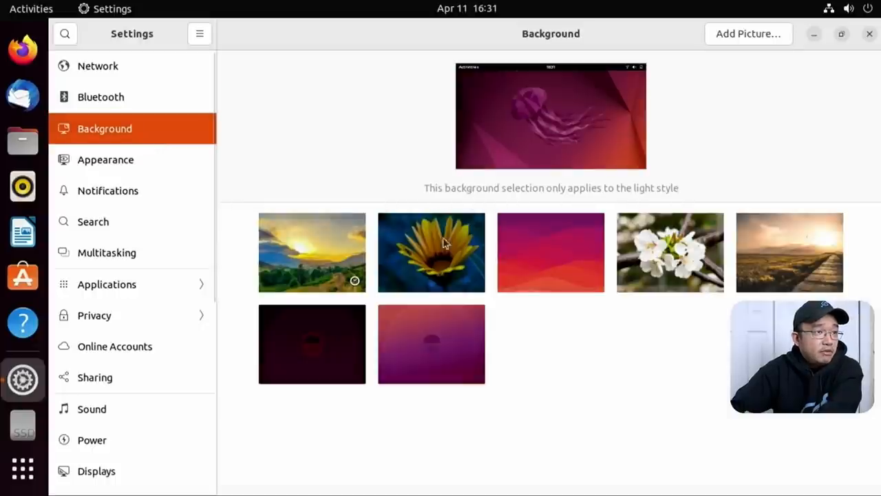
scroll("down", 3)
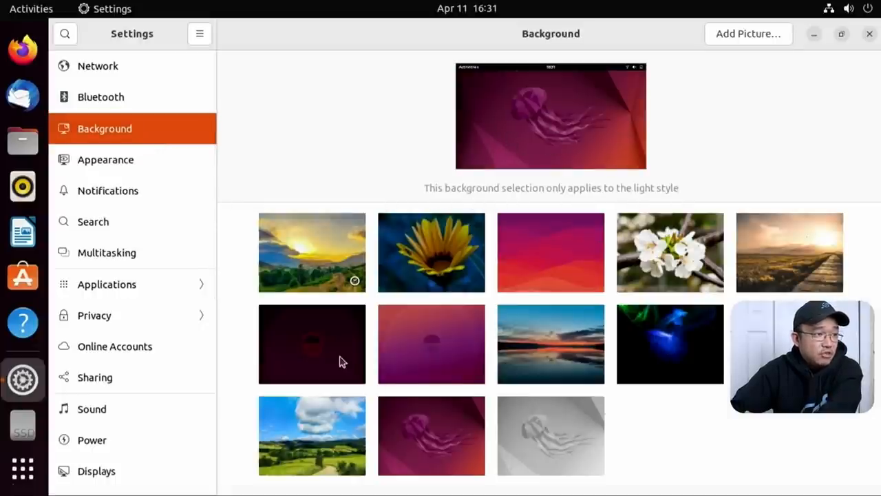
mouse_move(465, 367)
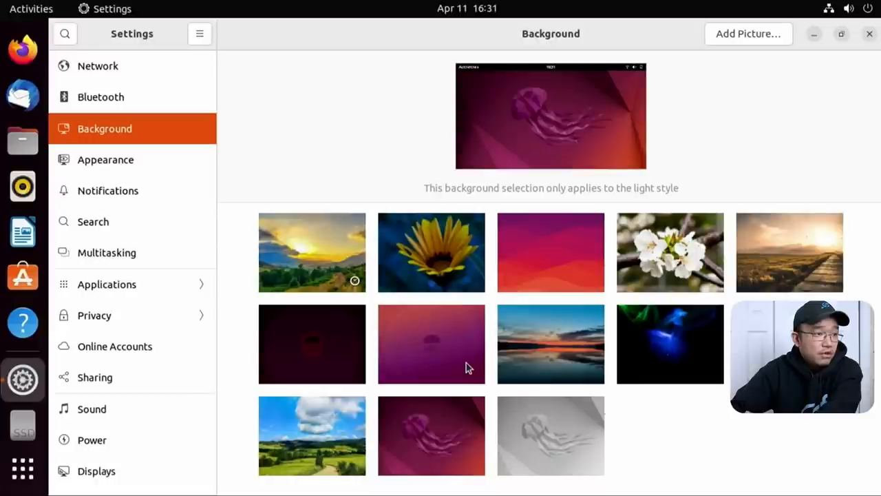
Step: Try the red-orange waves wallpaper, then settle on the purple jellyfish wallpaper
left_click(431, 344)
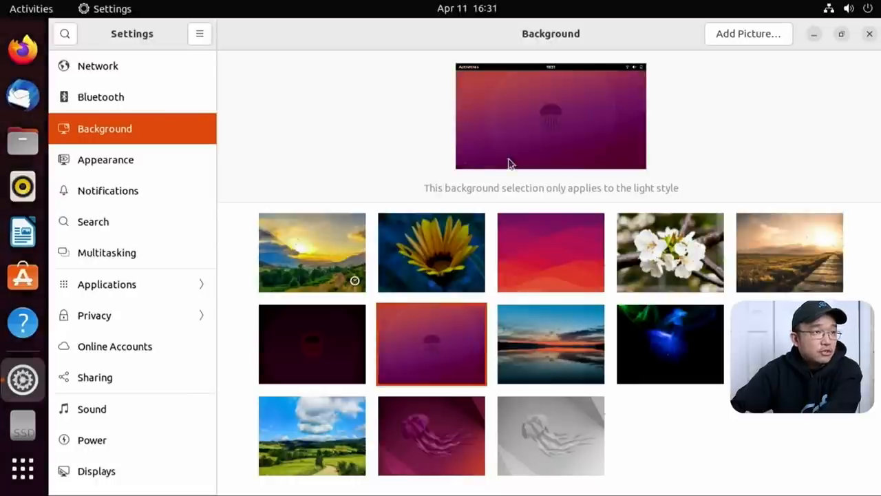
left_click(551, 252)
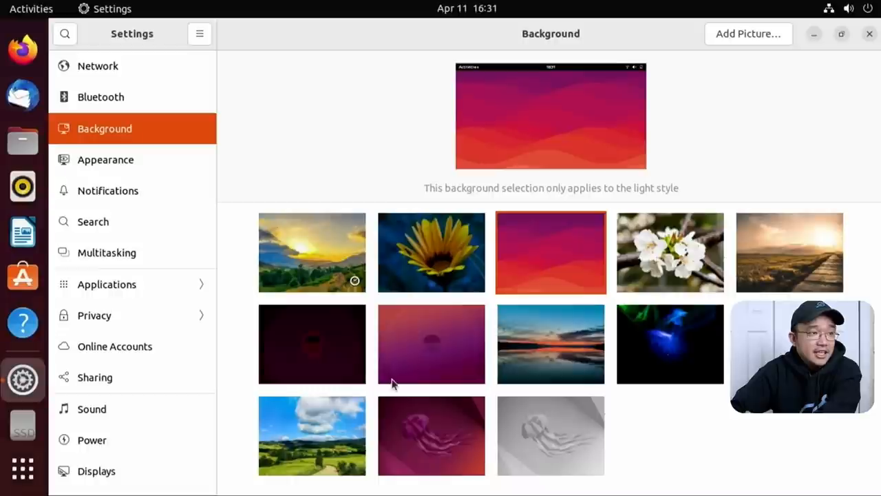
left_click(431, 435)
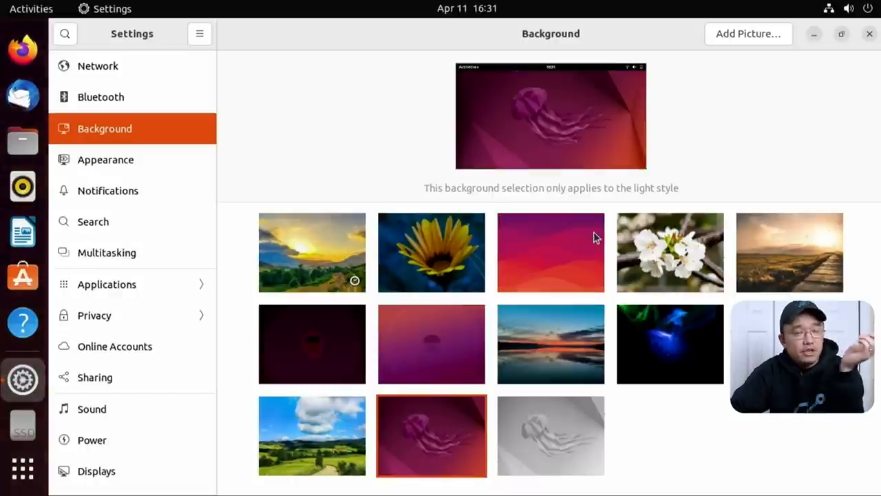
mouse_move(434, 342)
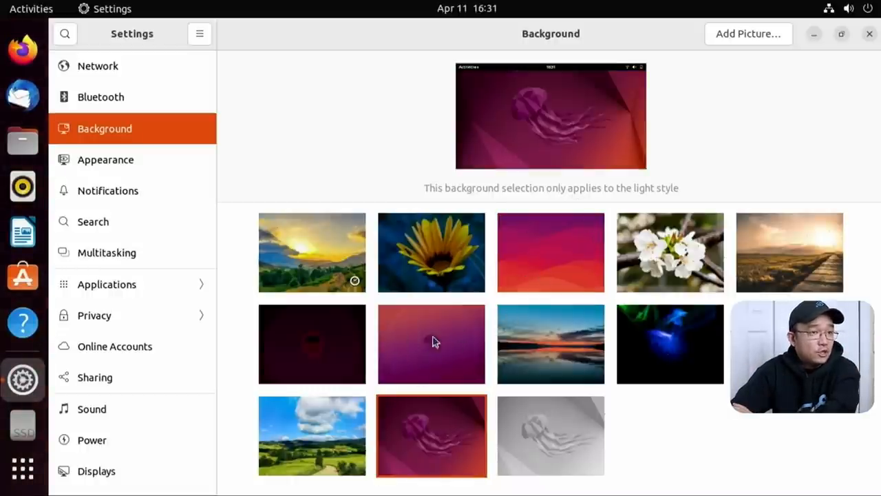
mouse_move(766, 258)
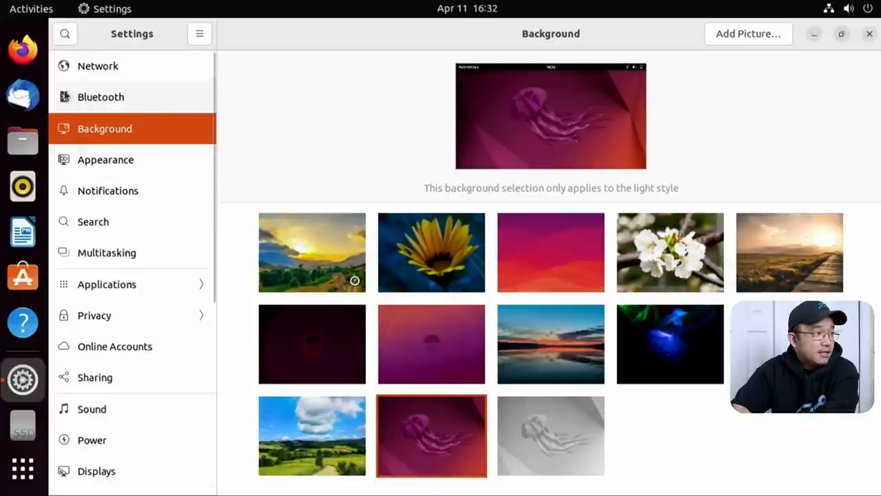
mouse_move(402, 219)
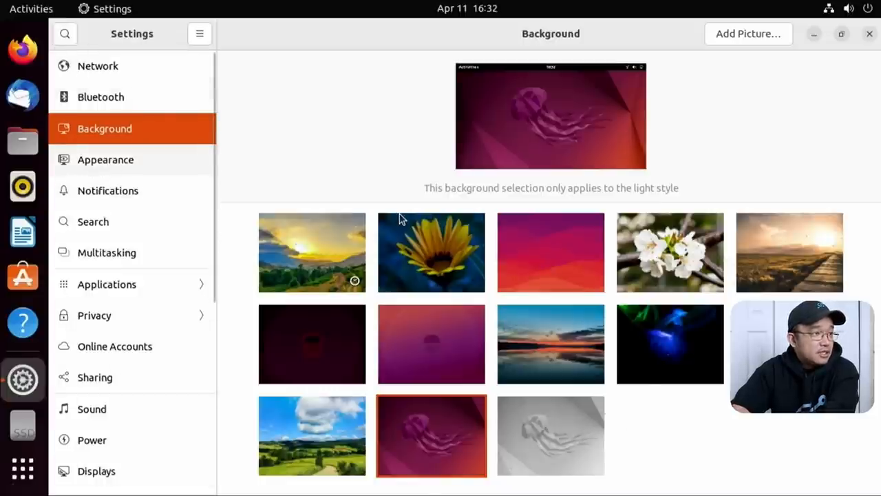
Step: On the Appearance page, set the accent colour to green, try red, then return to green
left_click(105, 159)
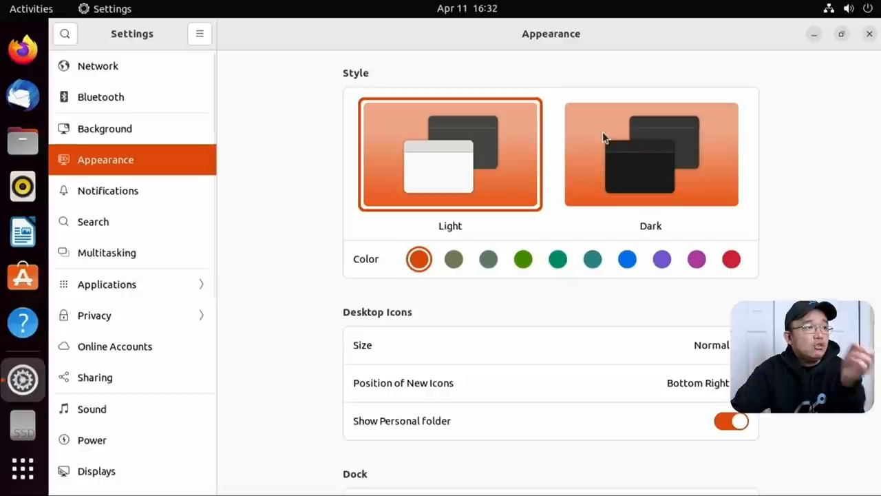
mouse_move(434, 162)
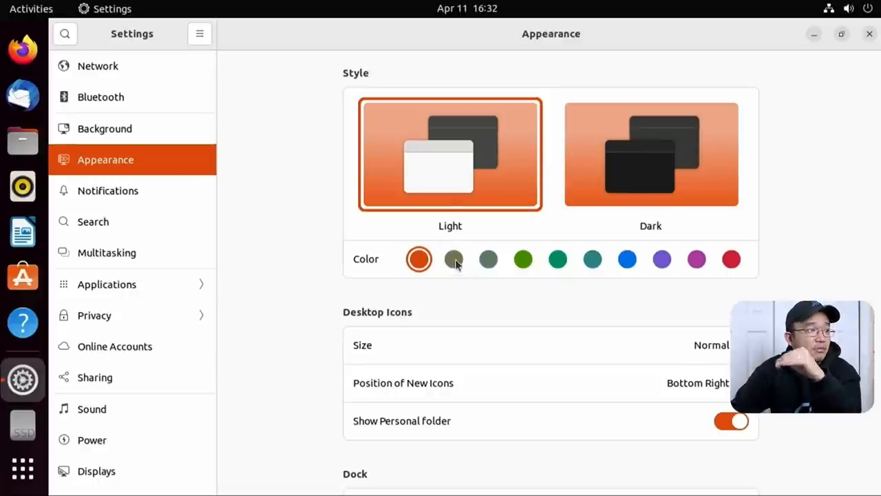
mouse_move(22, 140)
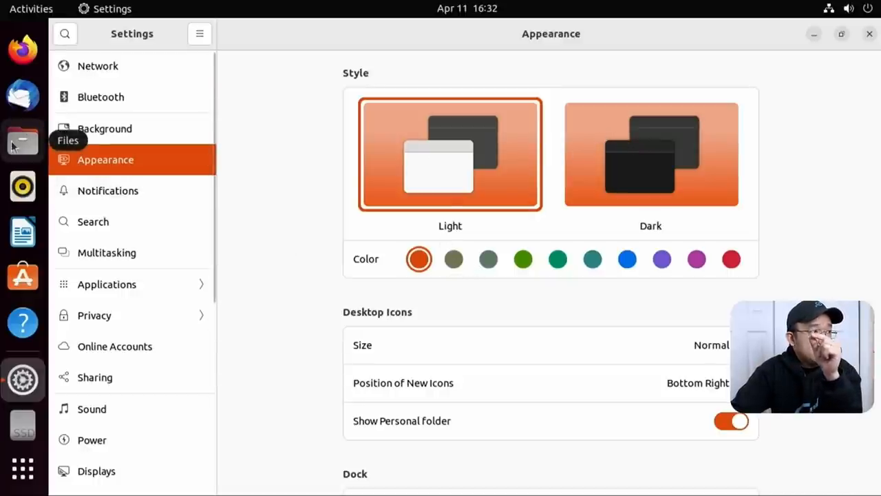
mouse_move(567, 261)
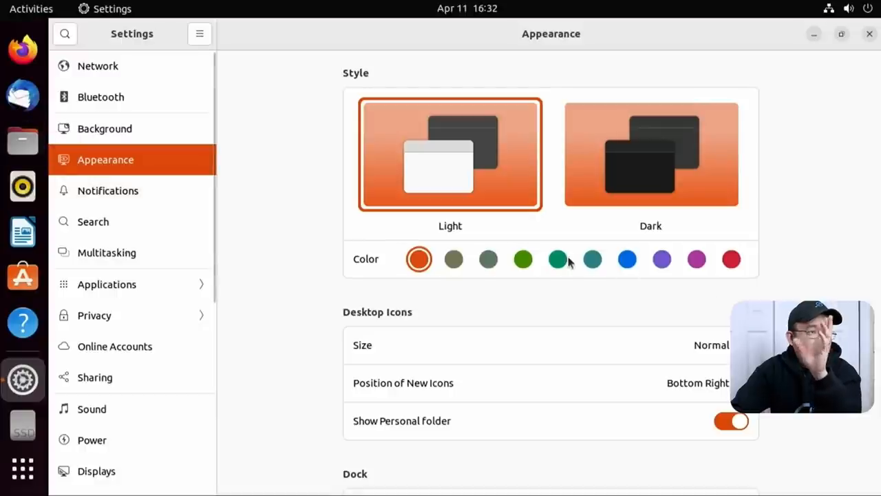
left_click(558, 259)
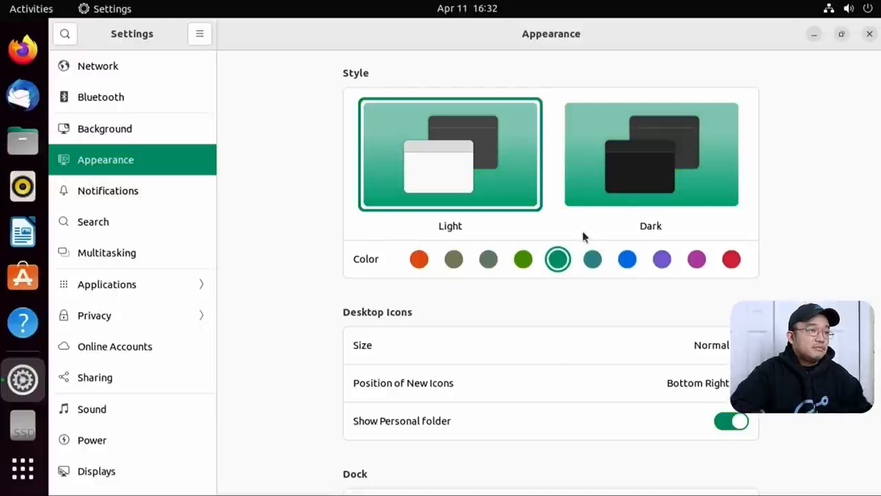
mouse_move(6, 130)
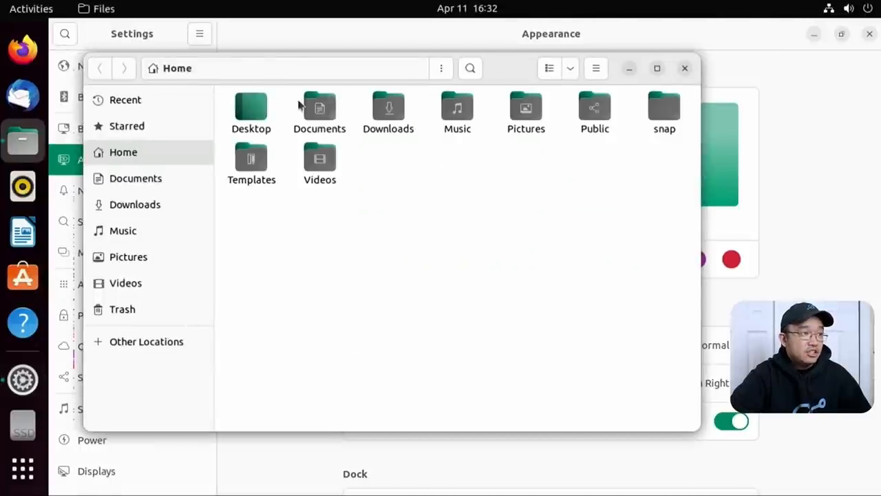
mouse_move(687, 104)
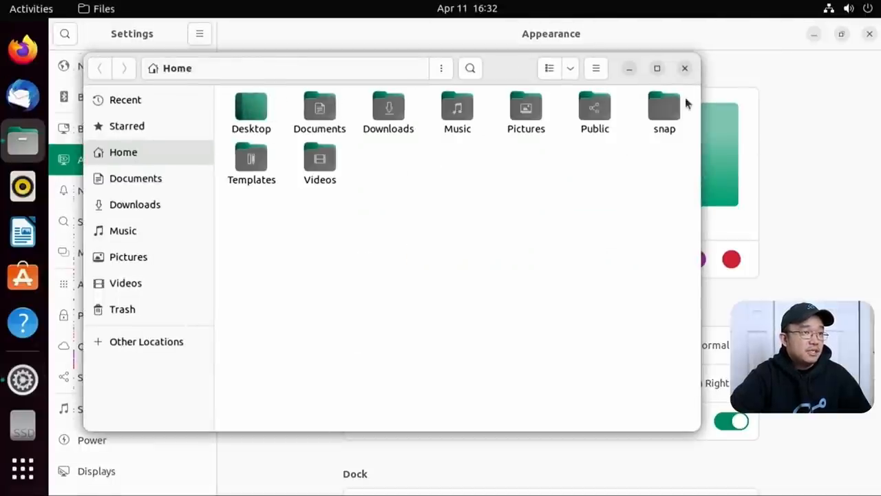
left_click(684, 69)
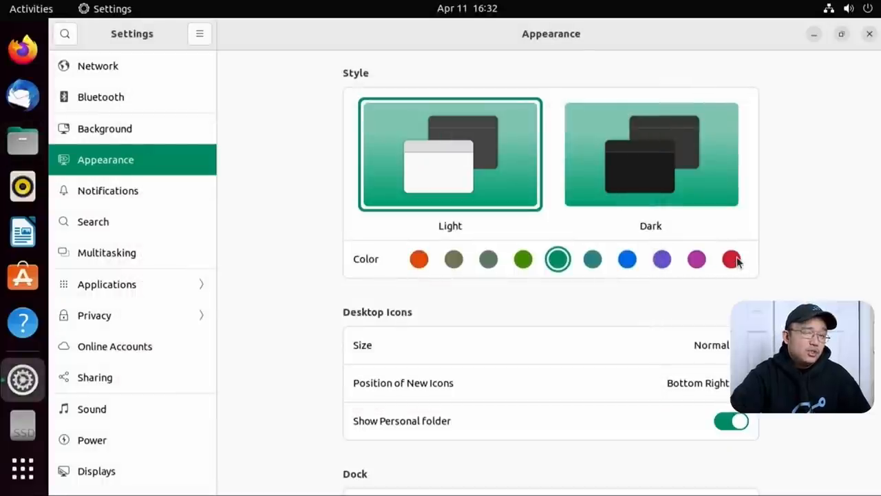
left_click(731, 259)
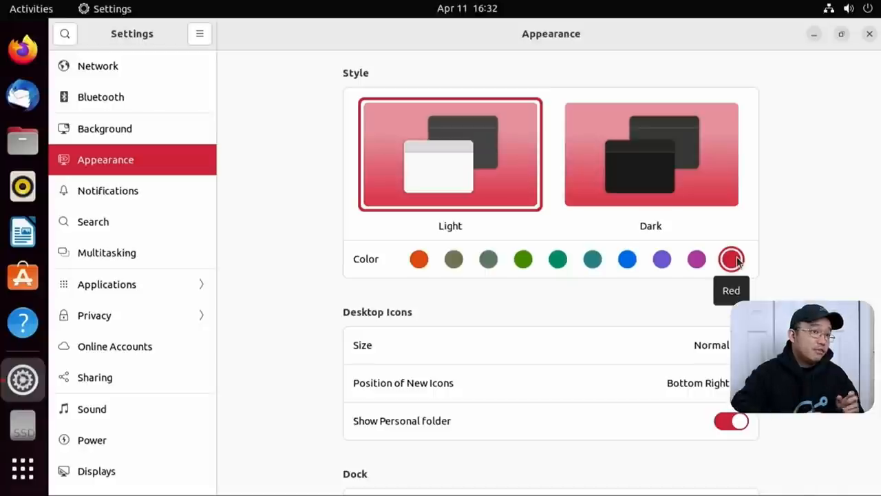
mouse_move(575, 265)
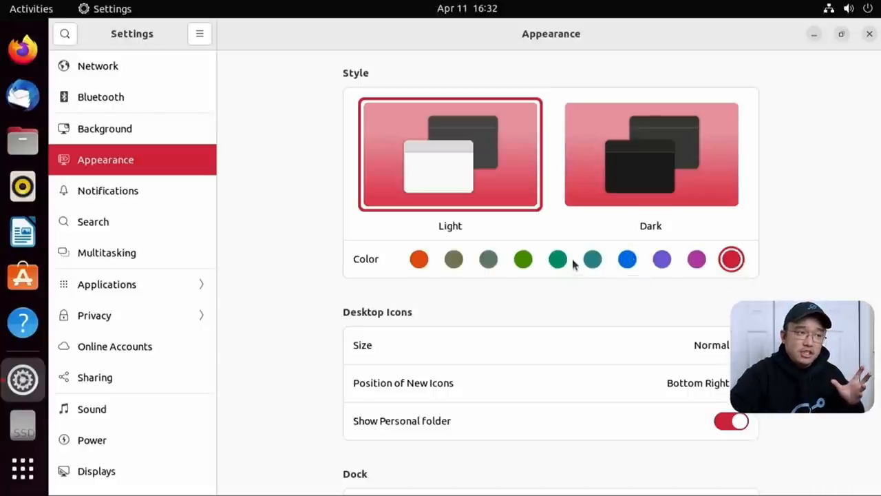
mouse_move(568, 262)
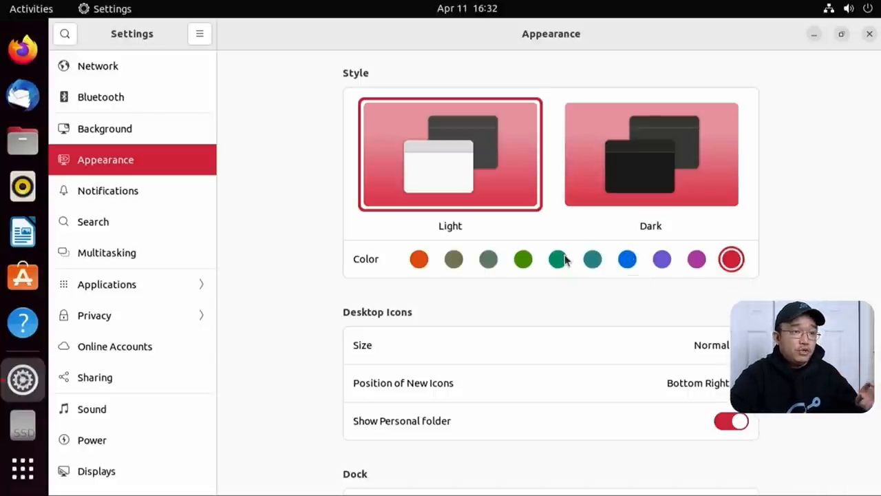
left_click(558, 258)
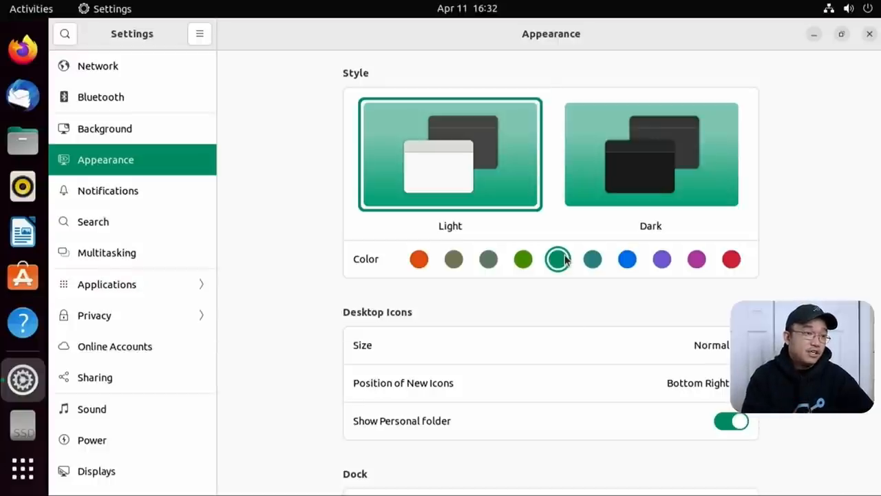
mouse_move(575, 435)
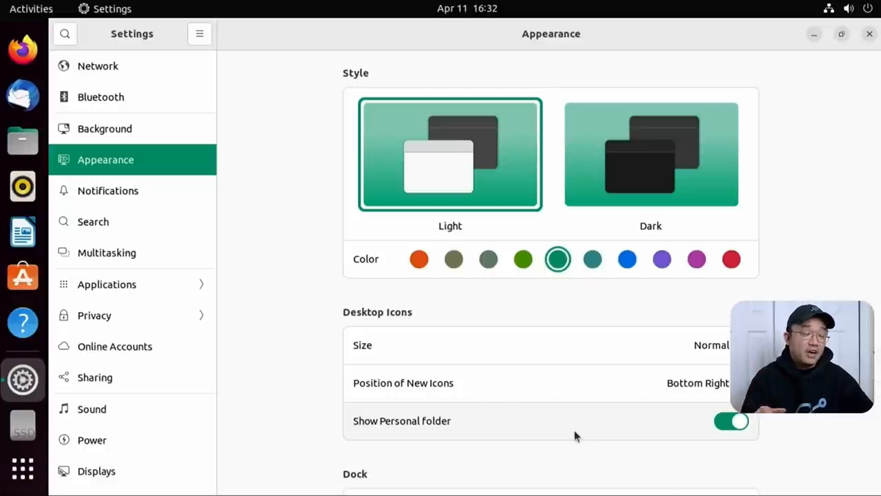
mouse_move(152, 159)
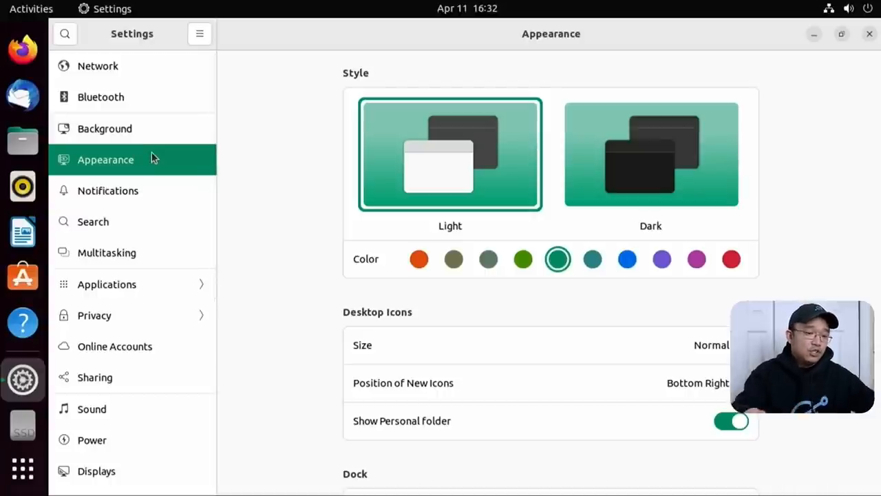
mouse_move(86, 181)
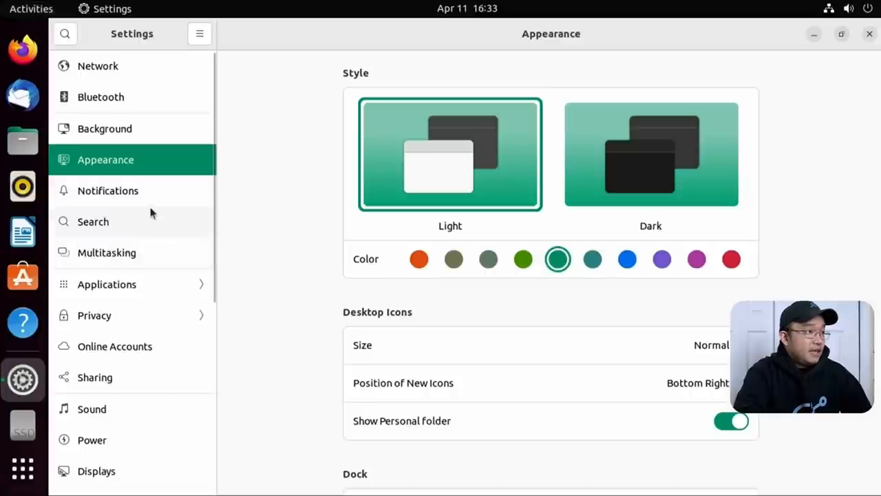
Step: Review the Notifications and Multitasking pages, then go to the Applications section
left_click(107, 190)
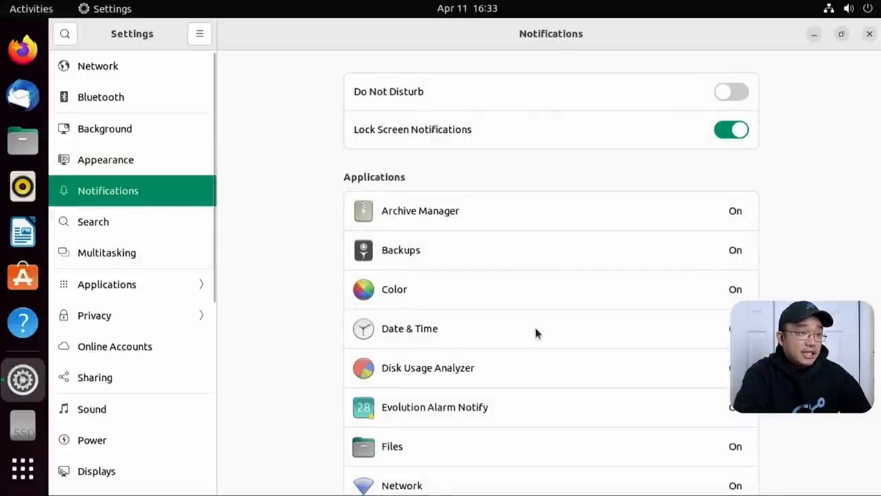
mouse_move(410, 281)
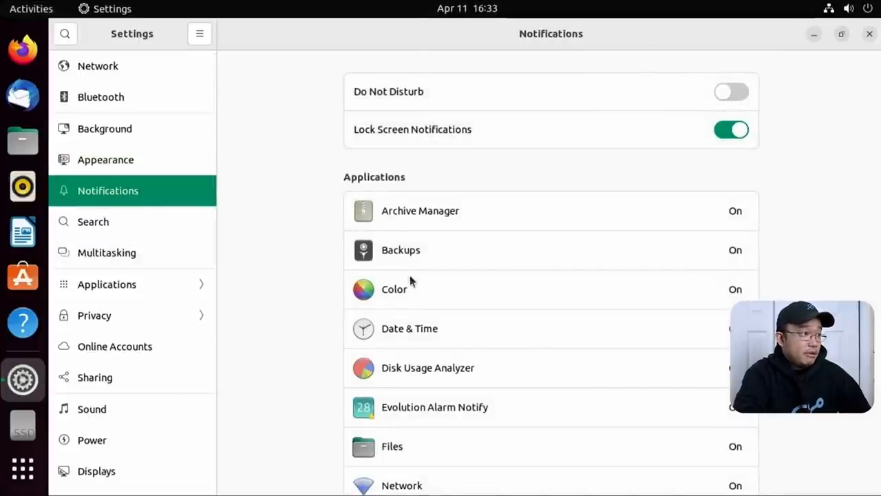
left_click(108, 254)
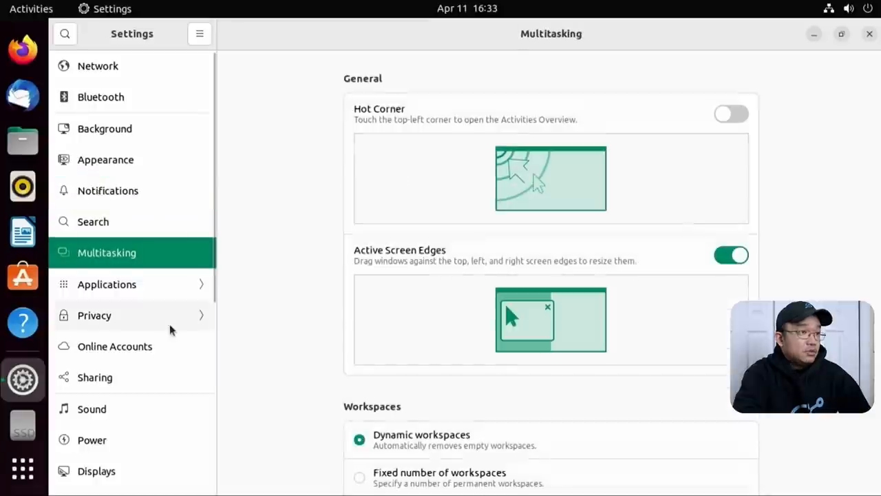
mouse_move(682, 342)
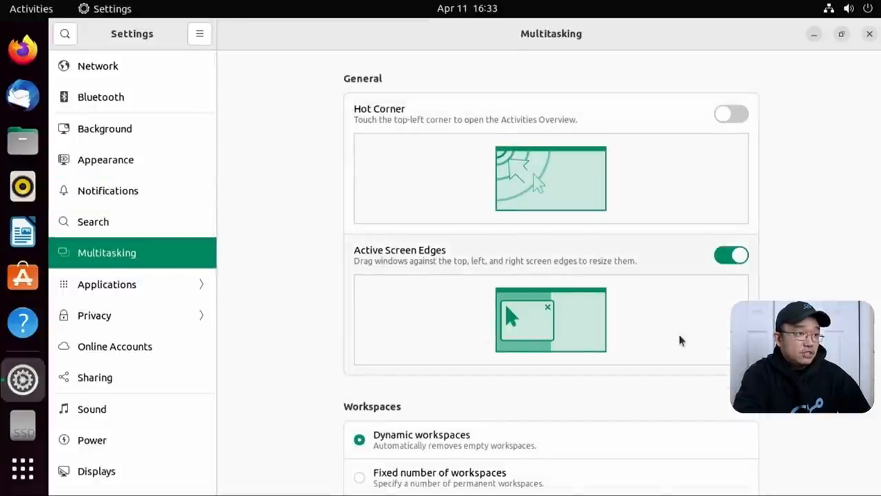
mouse_move(534, 82)
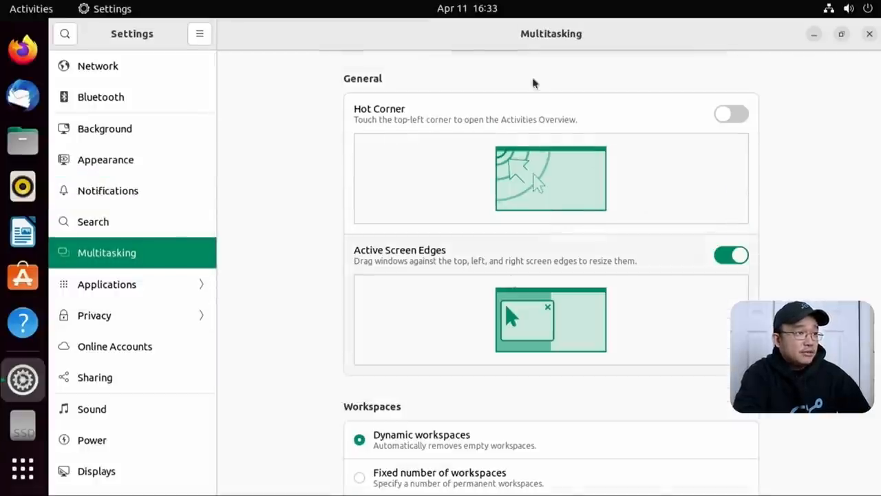
scroll("down", 3)
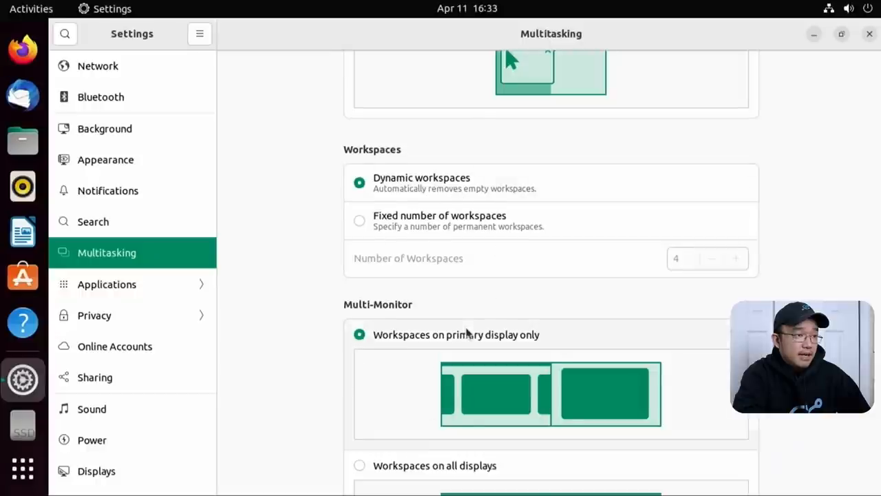
scroll("down", 3)
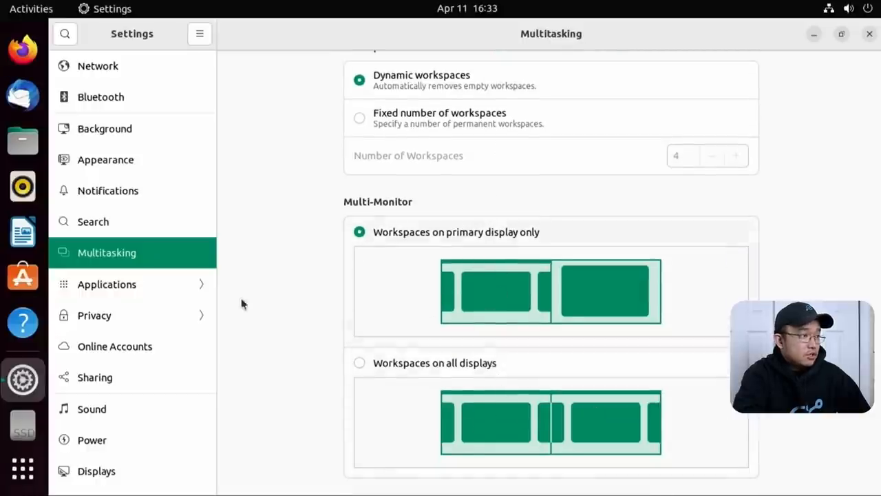
left_click(107, 283)
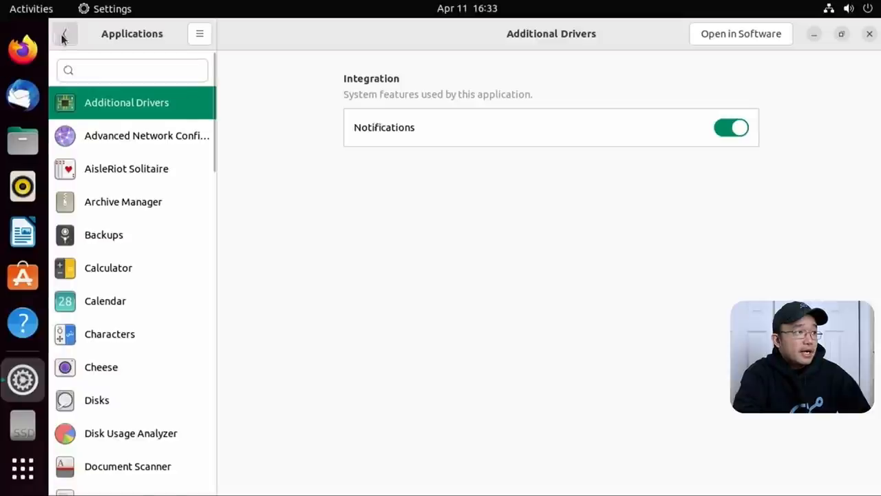
Step: Capture a region screenshot of the Settings sidebar and return to the Additional Drivers page
left_click(65, 33)
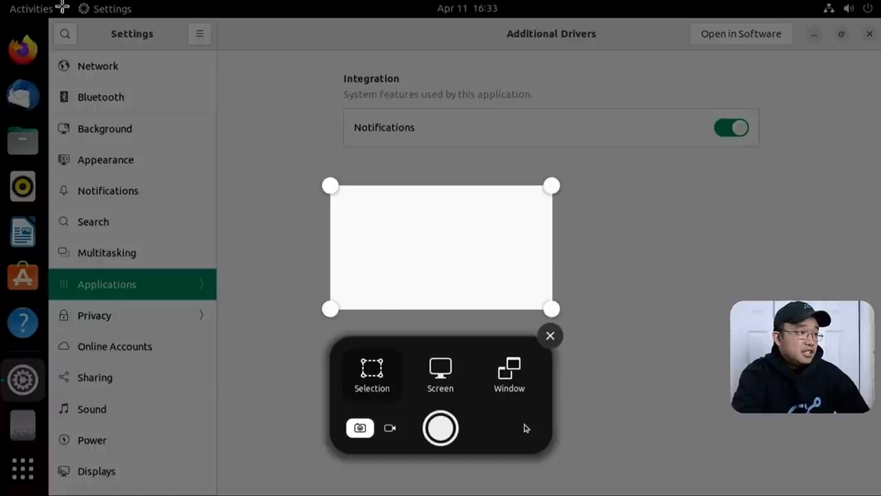
left_click_drag(330, 186, 74, 85)
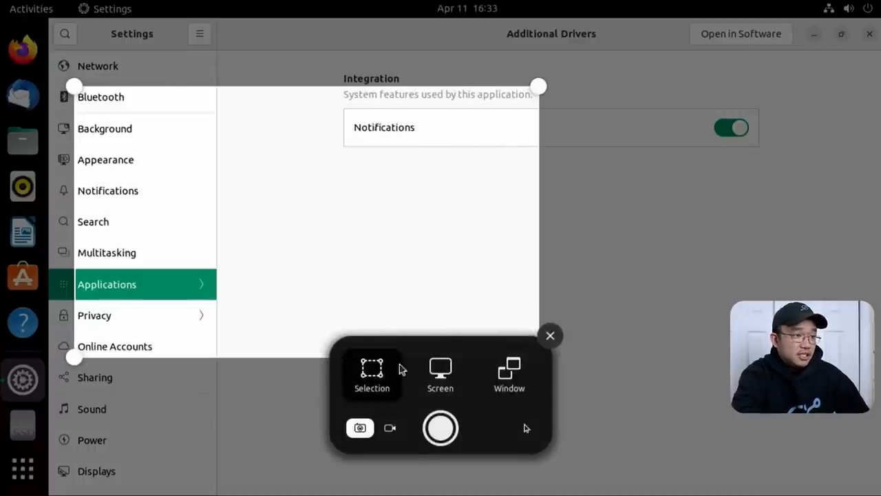
mouse_move(204, 289)
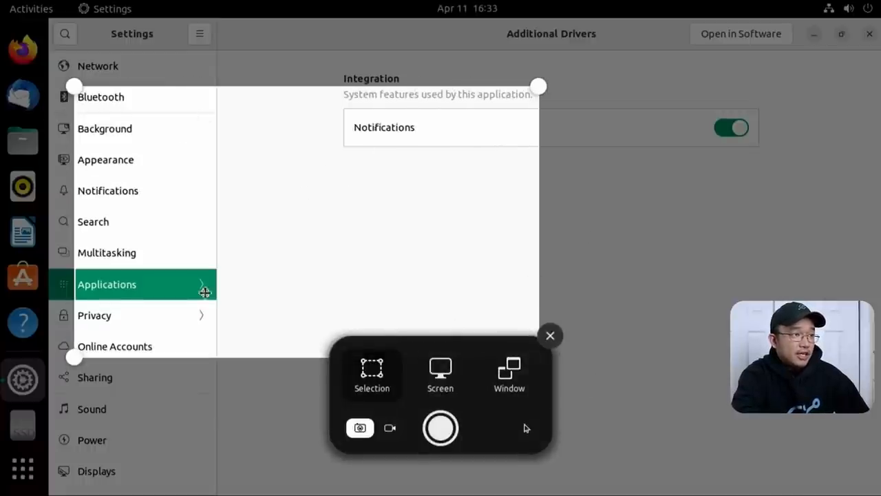
mouse_move(444, 281)
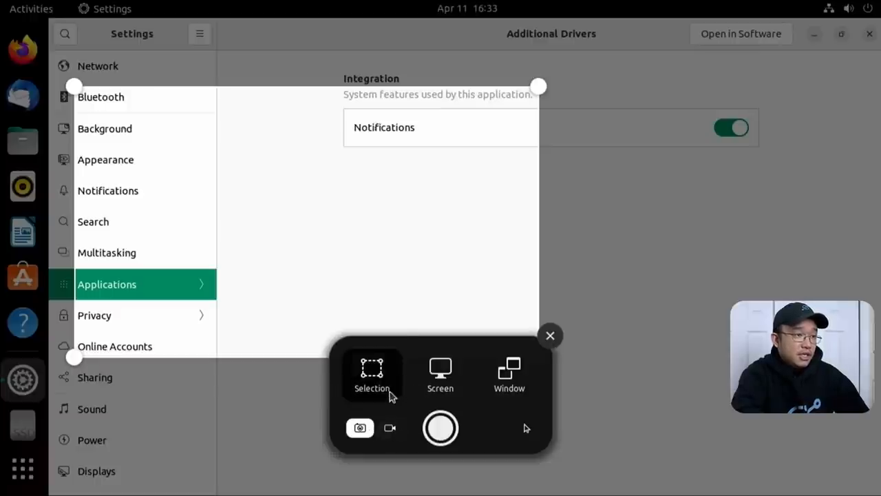
left_click(441, 427)
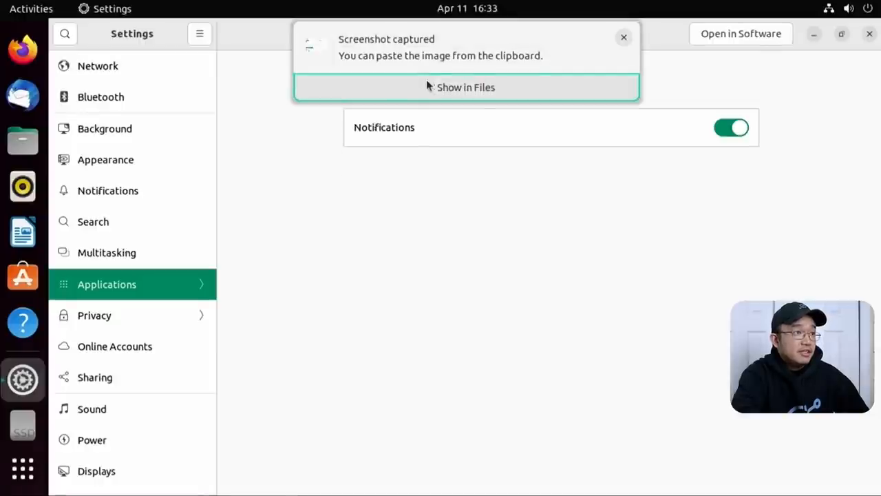
left_click(624, 37)
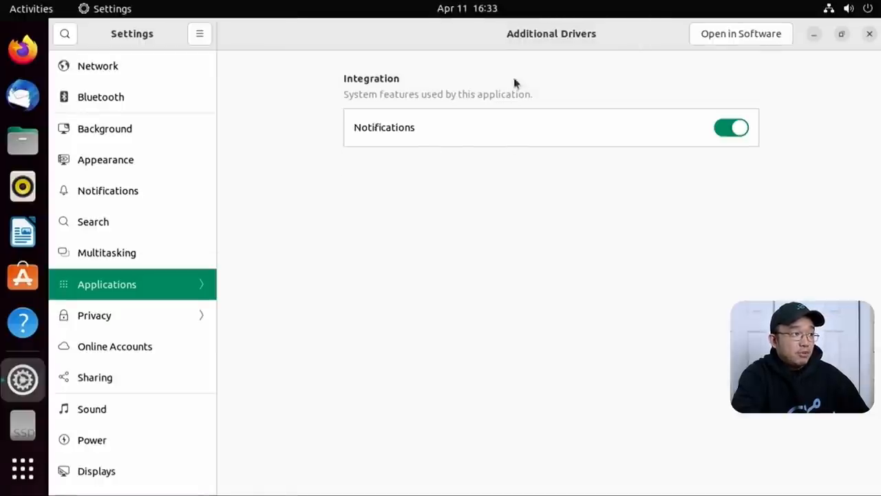
mouse_move(0, 264)
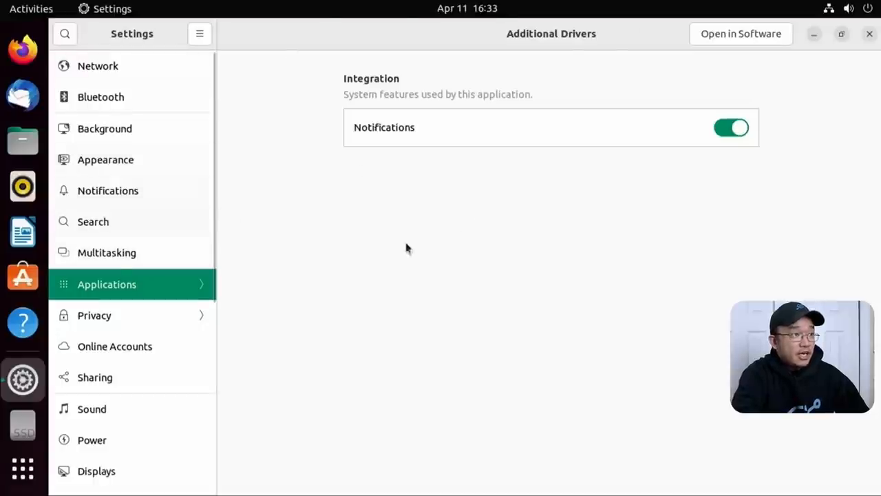
mouse_move(479, 421)
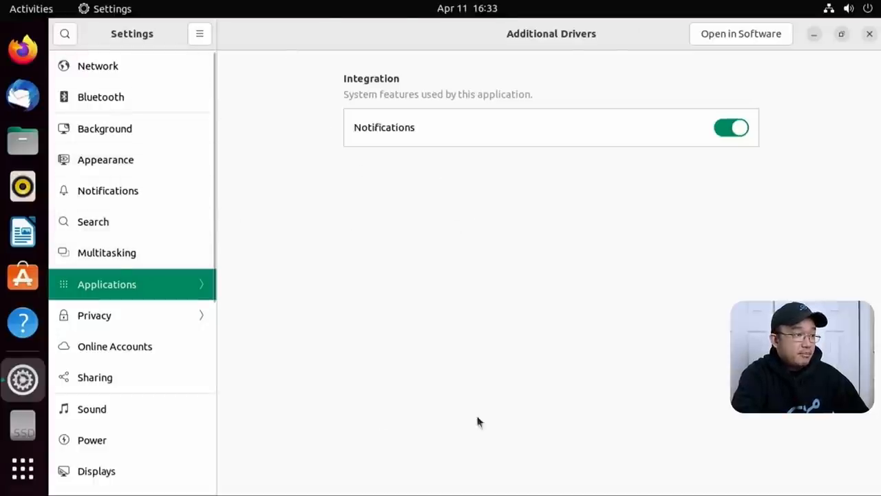
Step: Visit the Privacy section's Connectivity page, then back out to reach Online Accounts
left_click(94, 315)
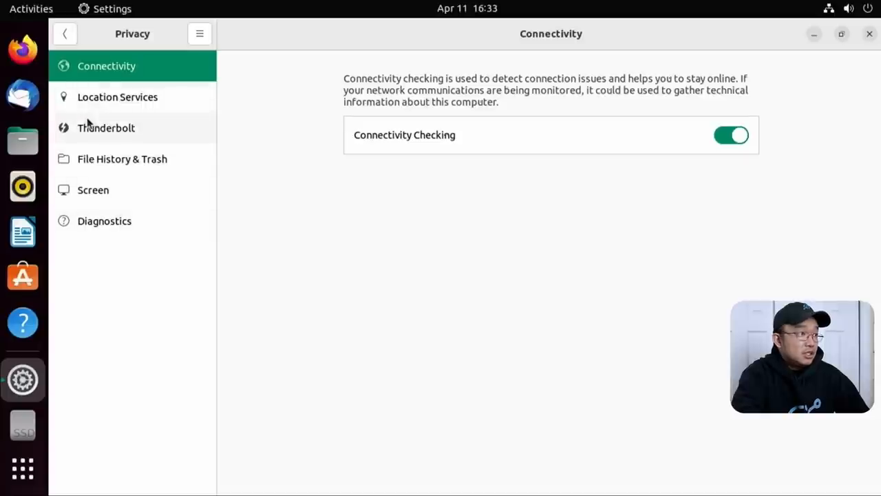
left_click(63, 33)
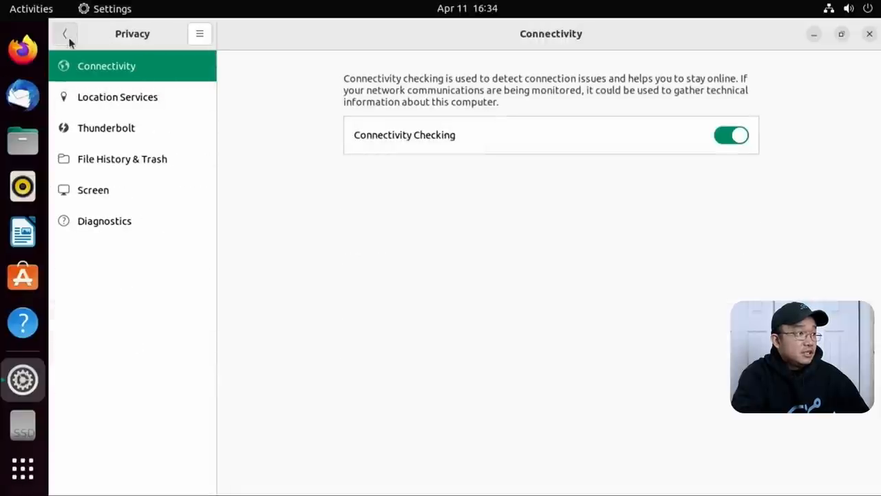
left_click(64, 33)
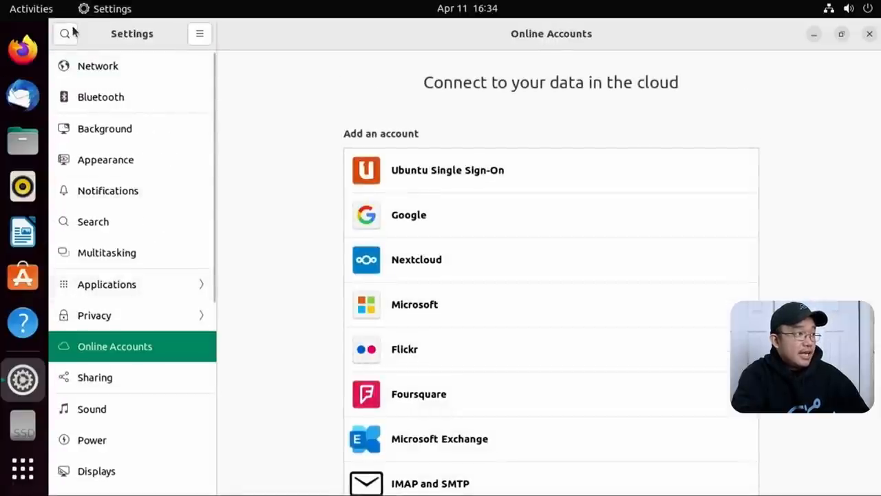
Step: View the Sharing page's Screen Sharing options and close them, leaving sharing off
left_click(93, 378)
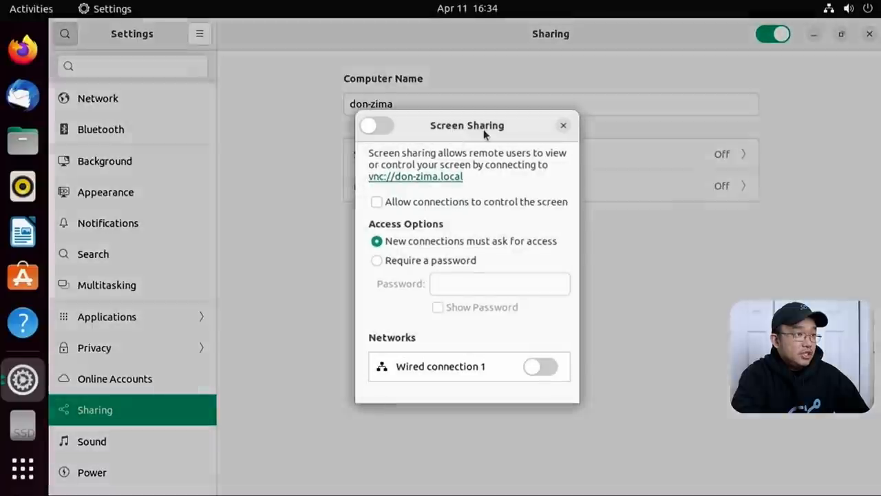
mouse_move(575, 154)
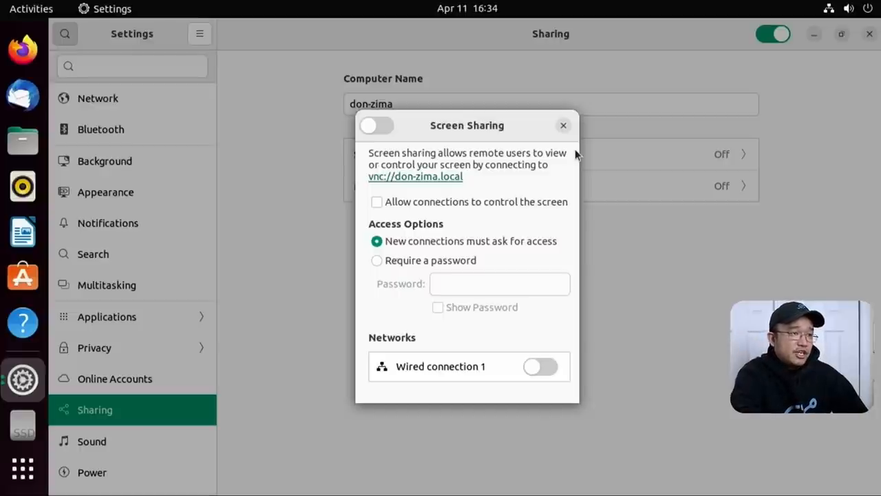
mouse_move(345, 245)
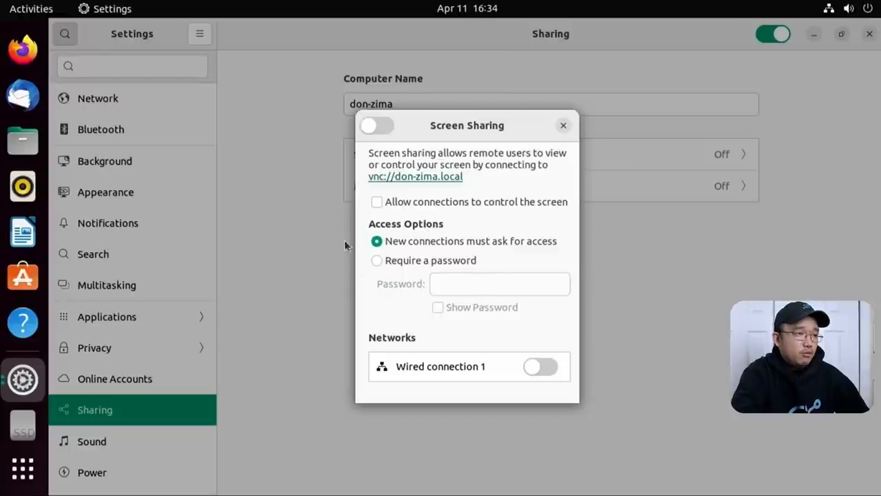
mouse_move(451, 284)
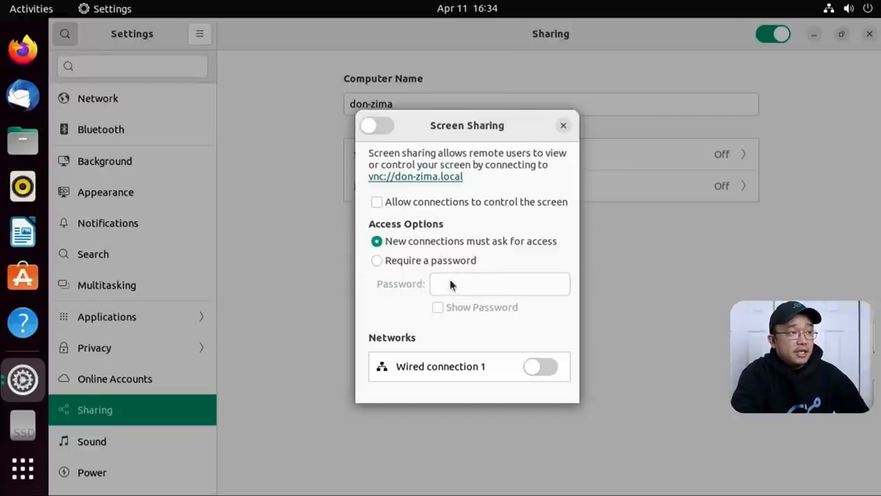
left_click(563, 125)
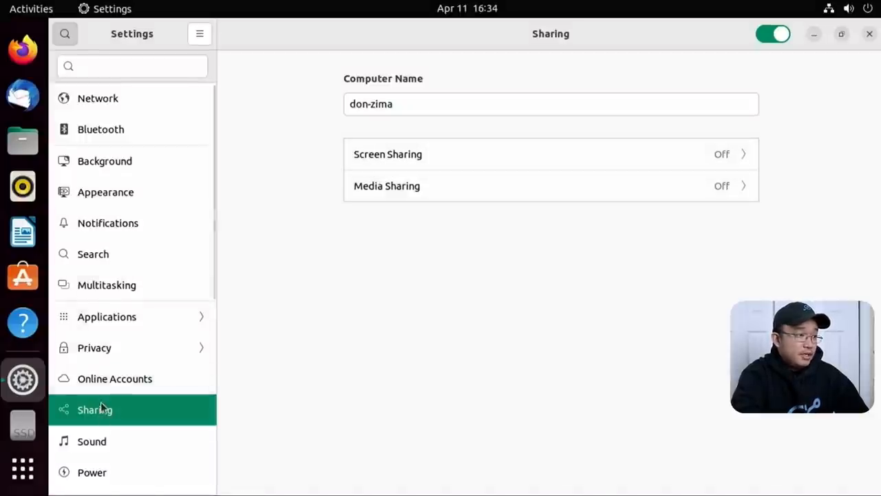
scroll("down", 3)
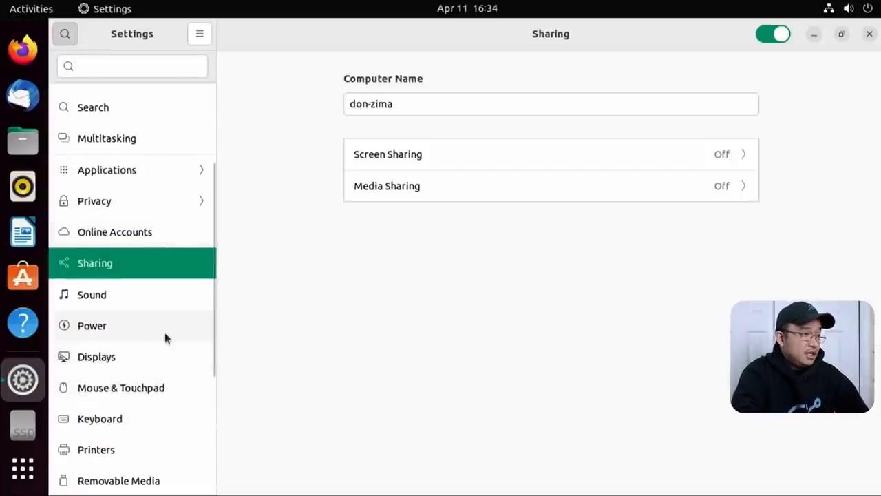
mouse_move(338, 182)
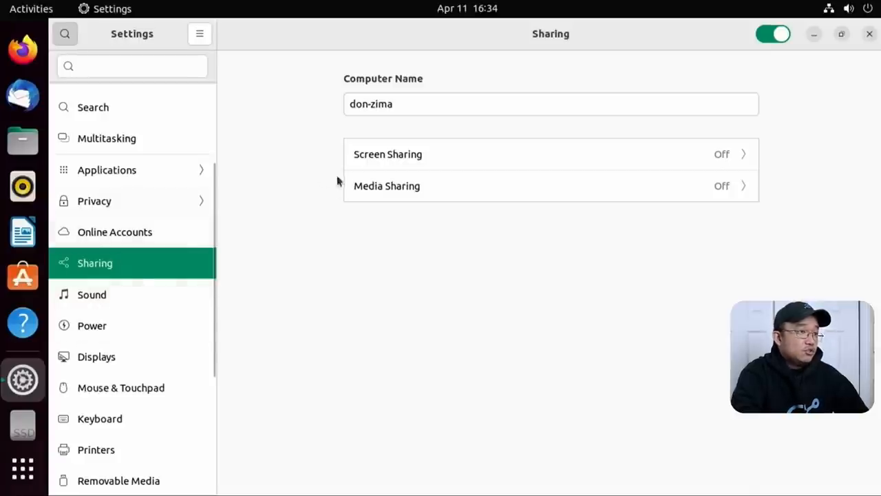
mouse_move(325, 145)
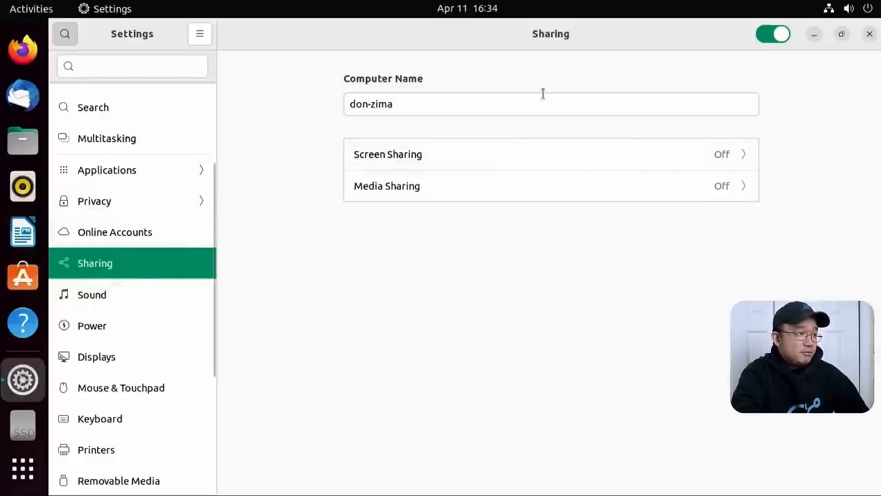
Step: Review the Sound page: system volume, HDMI/DisplayPort 2 output, input and alert sounds
left_click(91, 295)
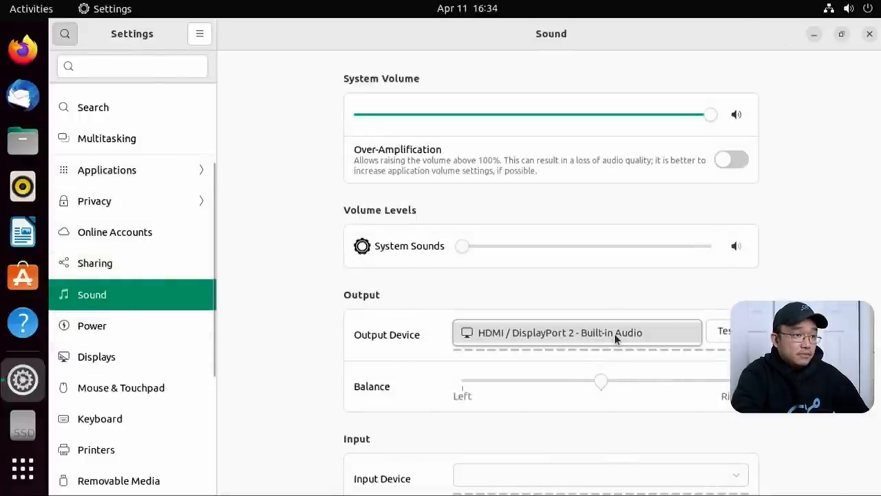
scroll("down", 3)
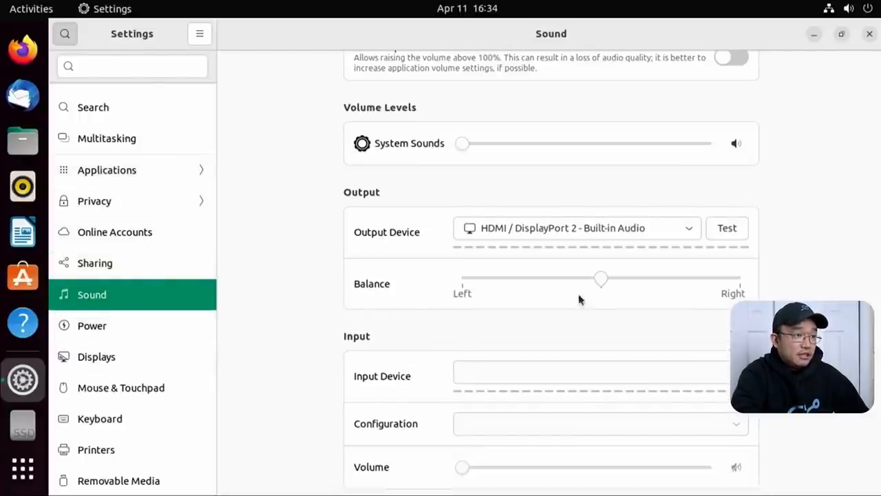
scroll("down", 3)
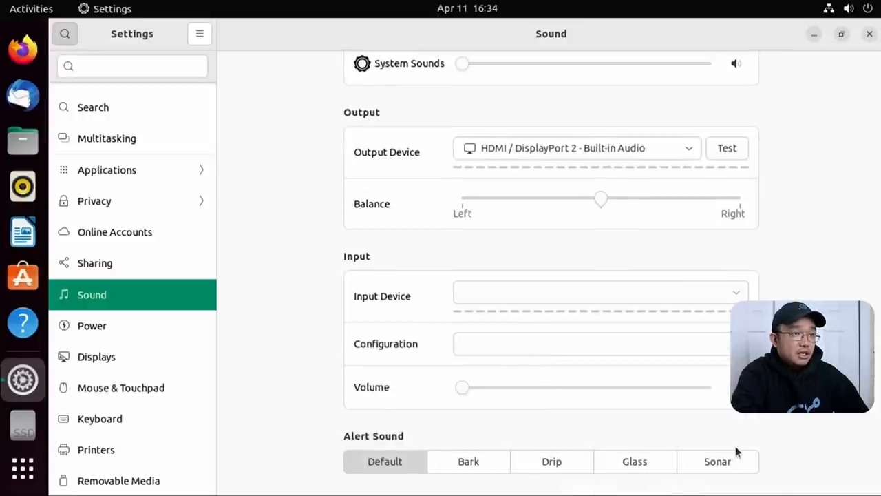
scroll("up", 3)
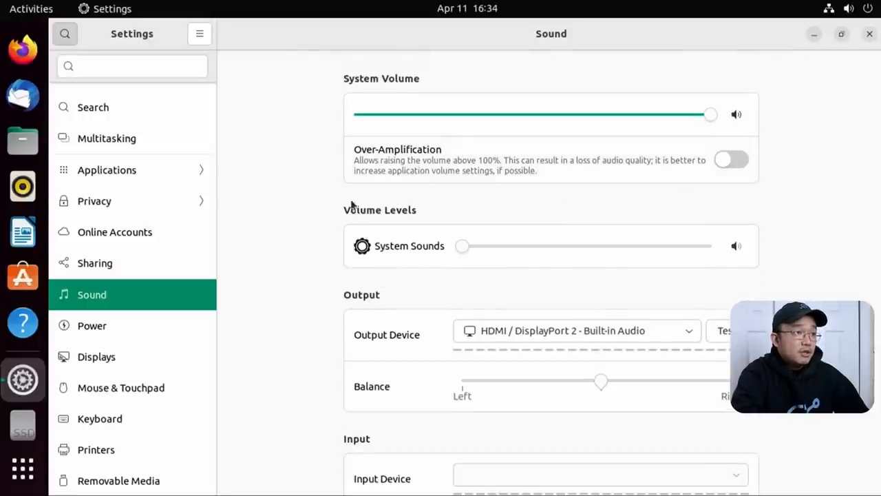
scroll("down", 3)
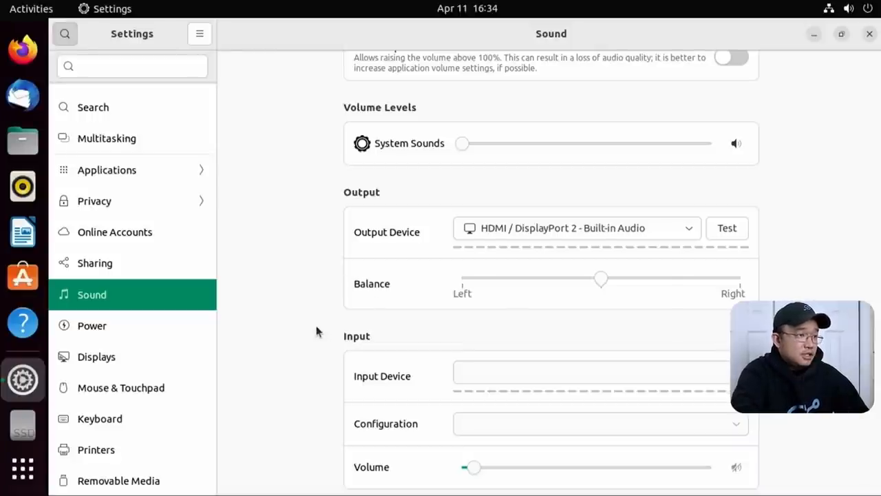
scroll("down", 3)
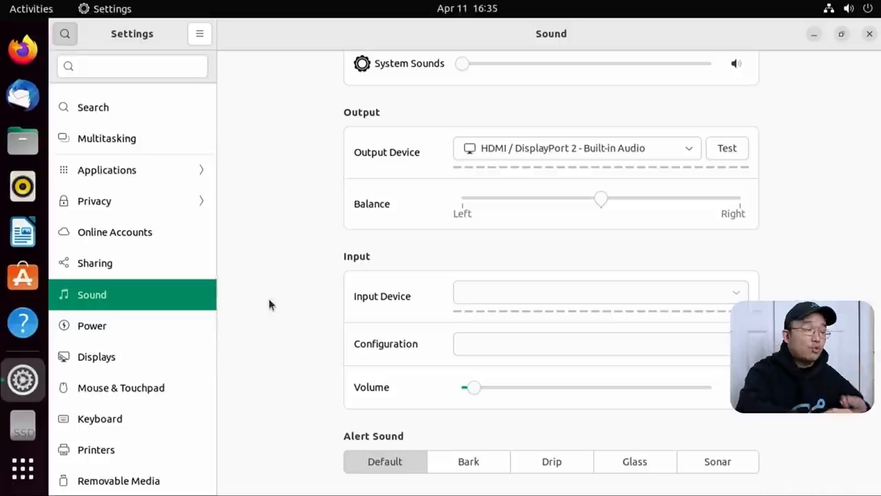
mouse_move(124, 303)
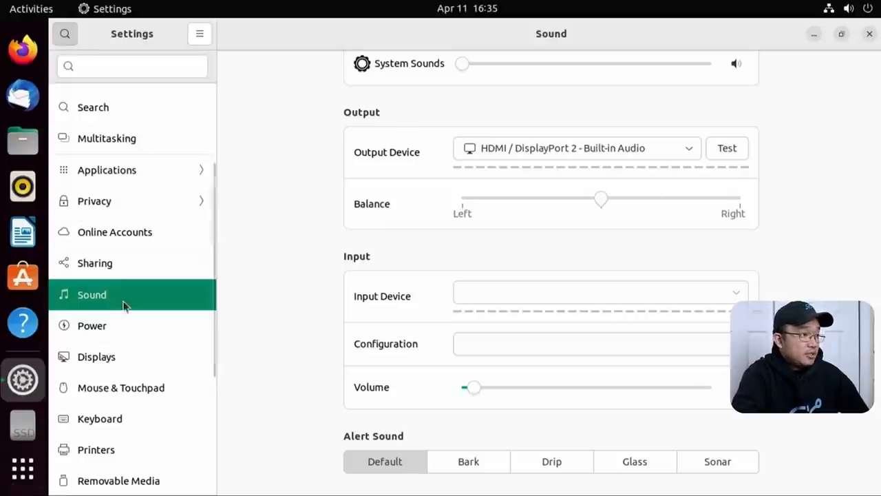
Step: View Power settings, then switch on Fractional Scaling on the Displays page with 100% scale
left_click(92, 325)
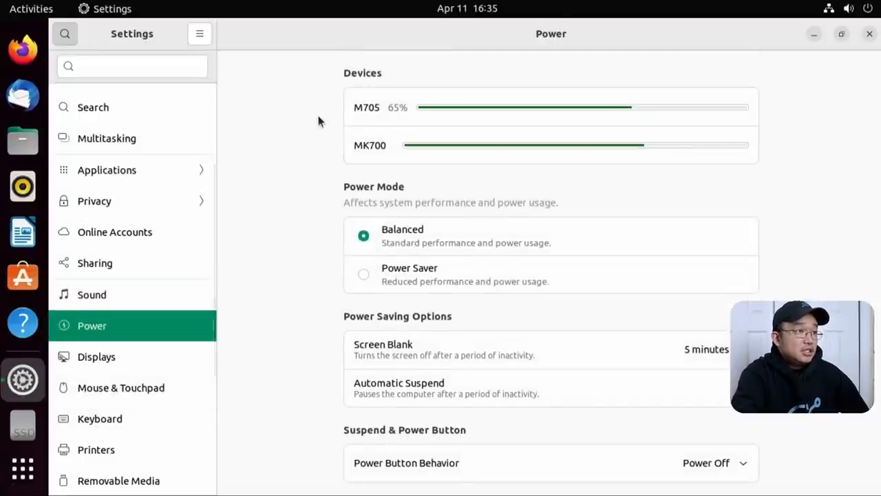
mouse_move(413, 201)
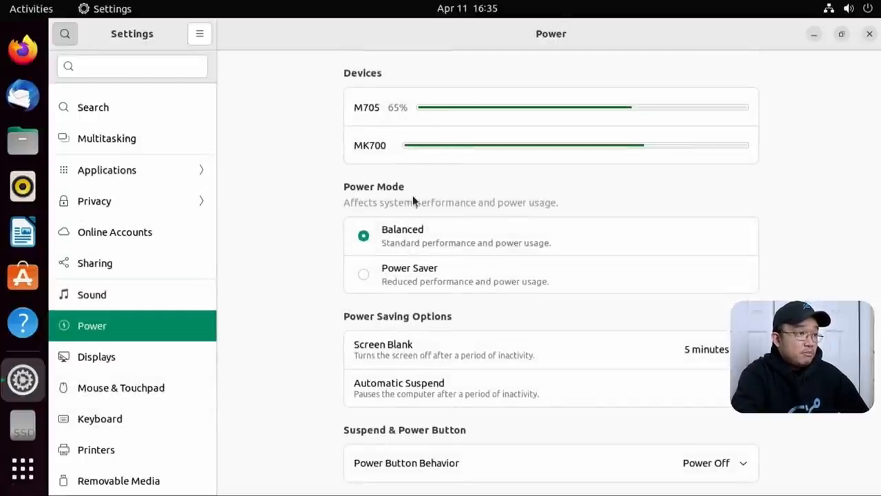
mouse_move(530, 344)
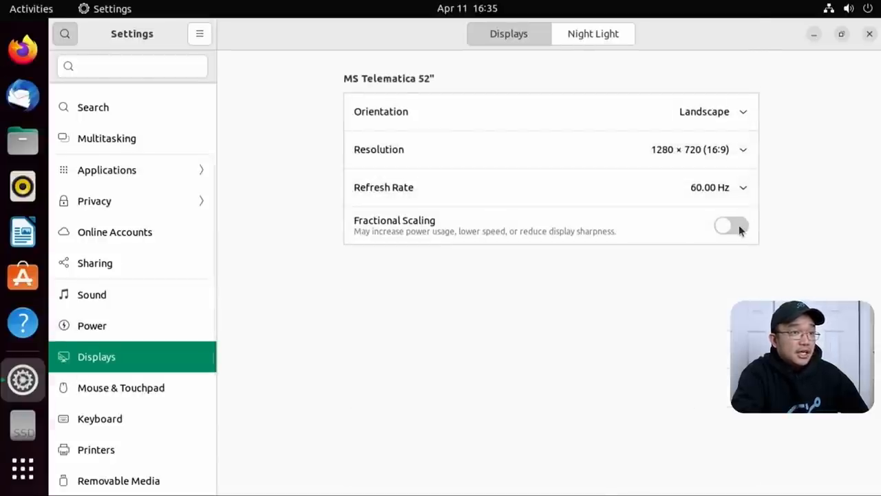
left_click(730, 226)
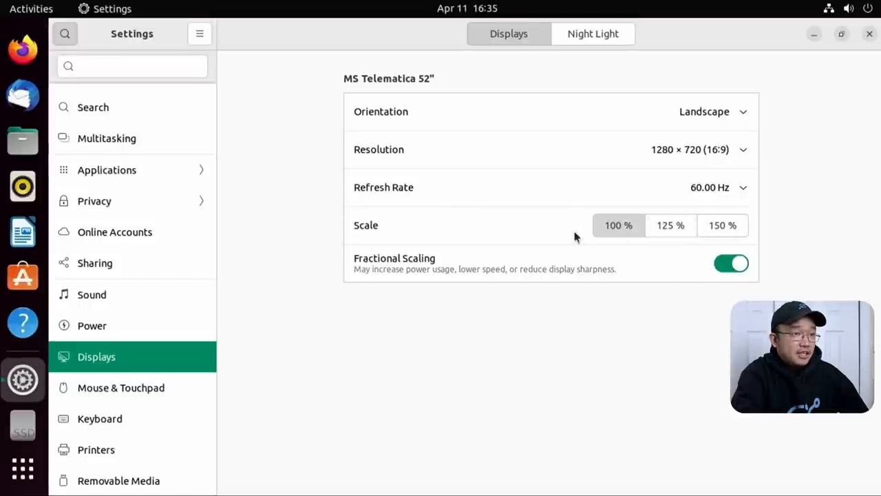
mouse_move(713, 144)
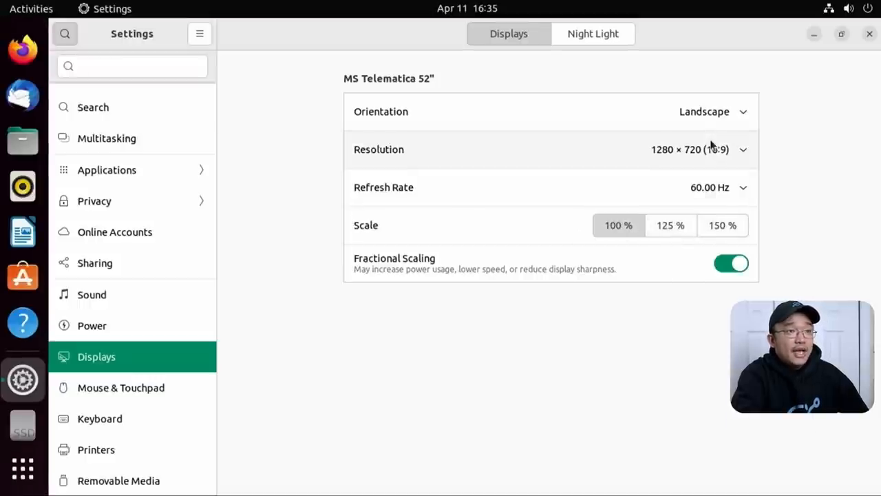
mouse_move(810, 231)
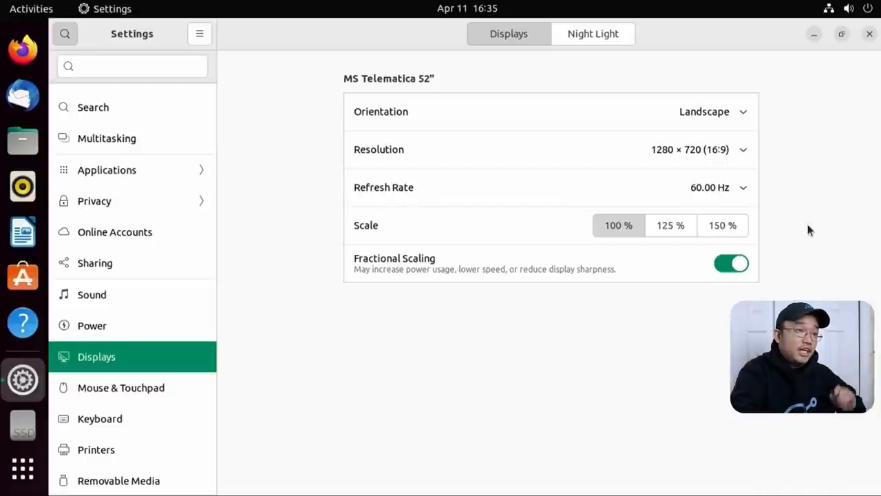
left_click(719, 188)
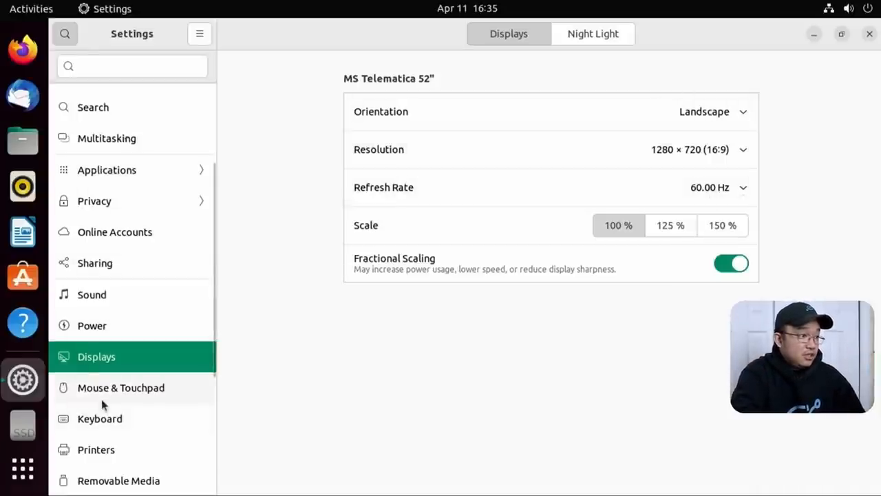
Step: Tour the Mouse & Touchpad, Keyboard, Removable Media and Color pages
left_click(121, 388)
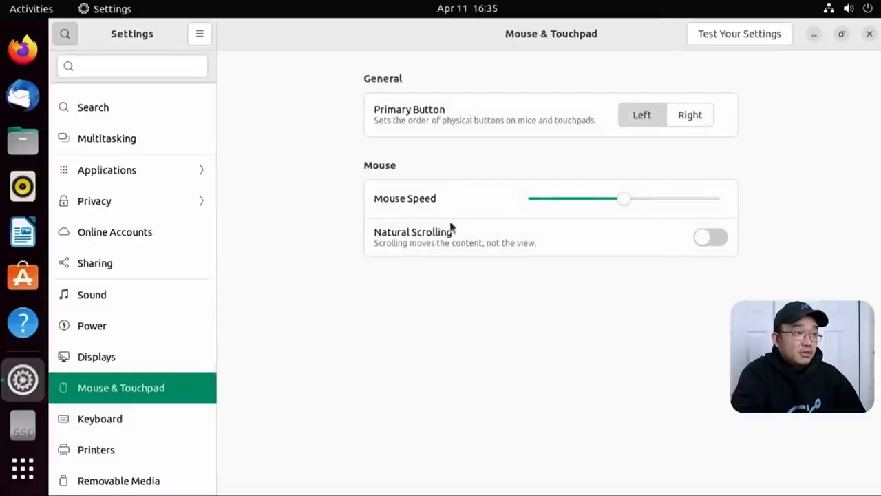
mouse_move(440, 334)
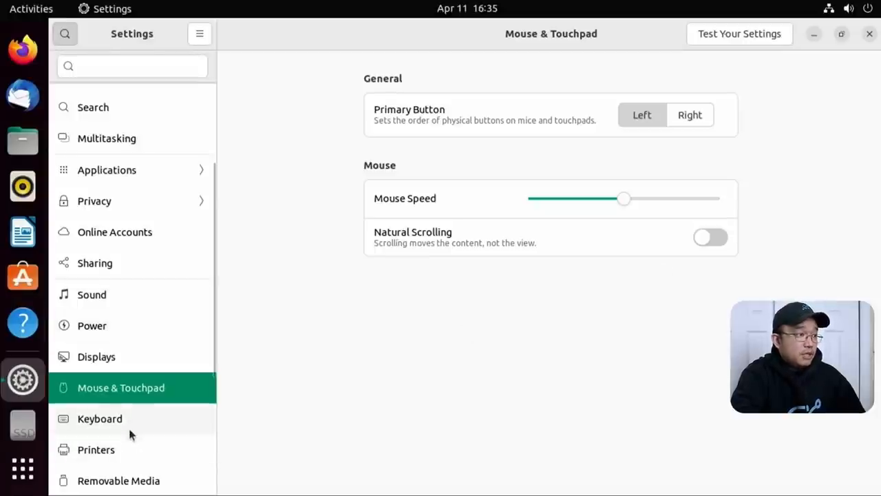
left_click(100, 419)
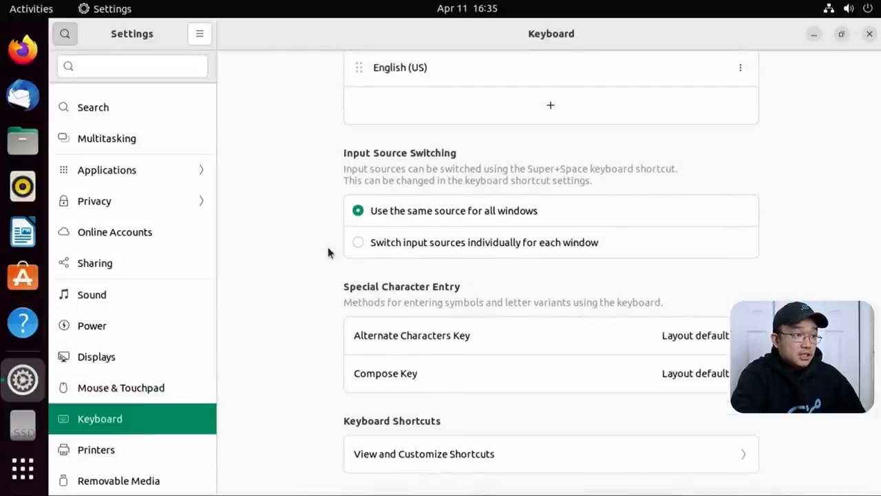
mouse_move(74, 447)
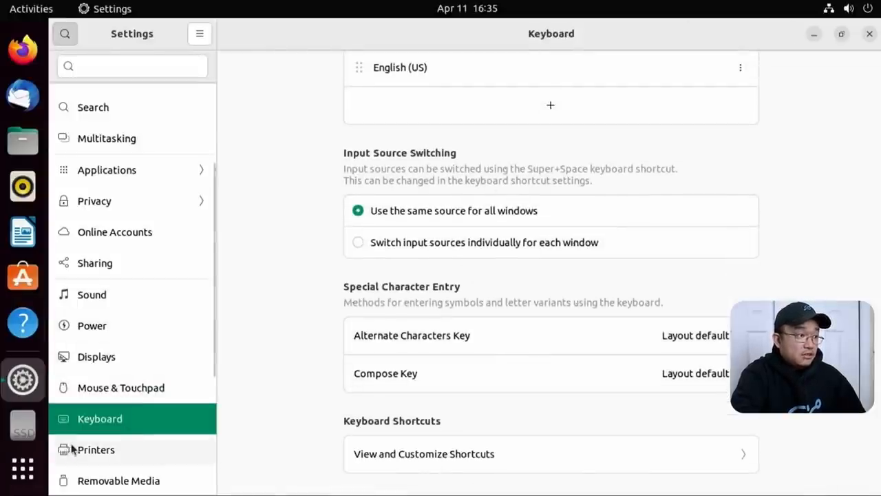
left_click(97, 449)
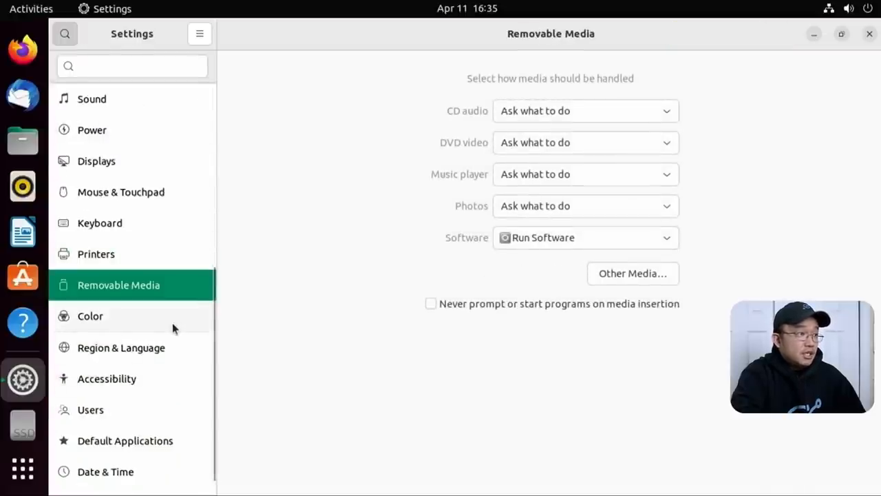
left_click(91, 316)
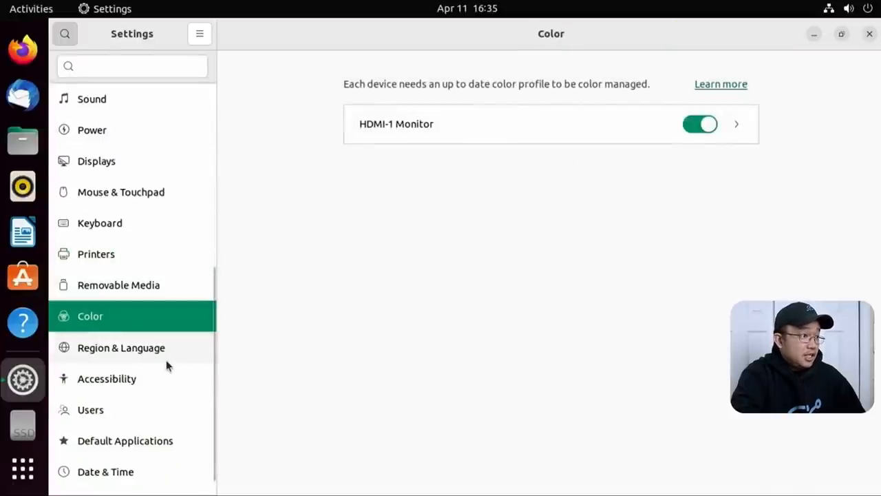
Step: Review the Accessibility page's Seeing, Hearing and Typing options
left_click(108, 379)
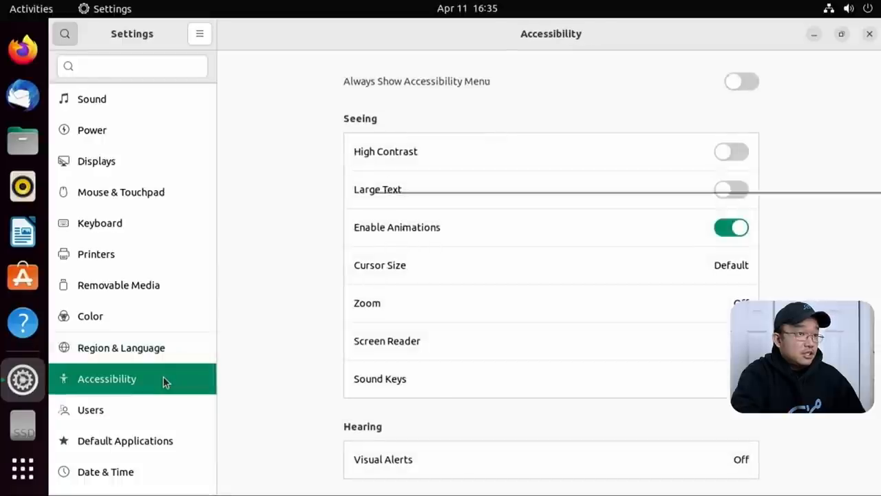
scroll("down", 3)
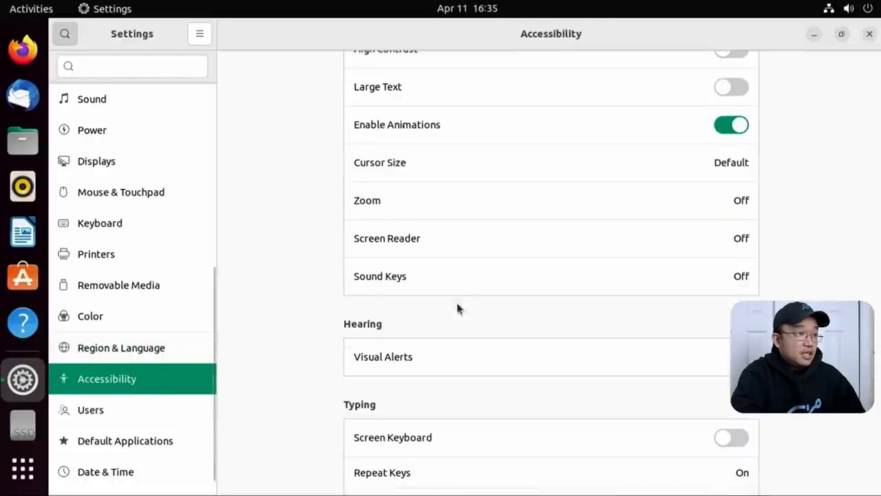
scroll("down", 3)
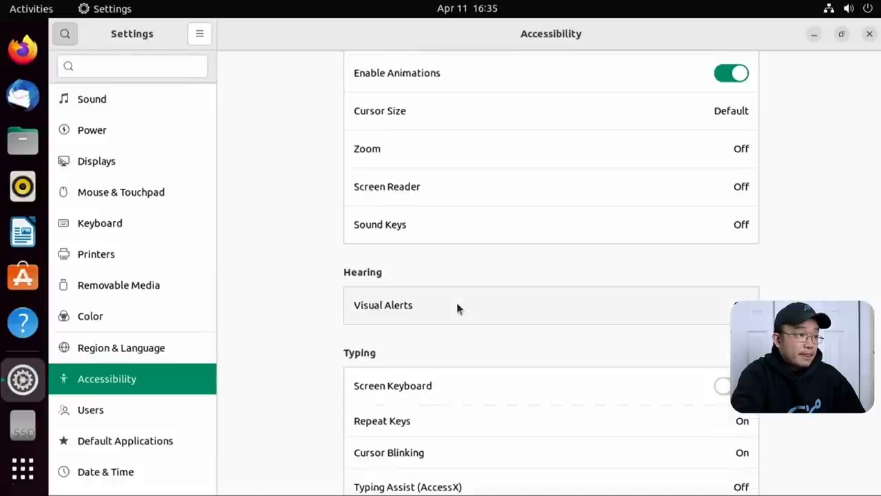
scroll("down", 3)
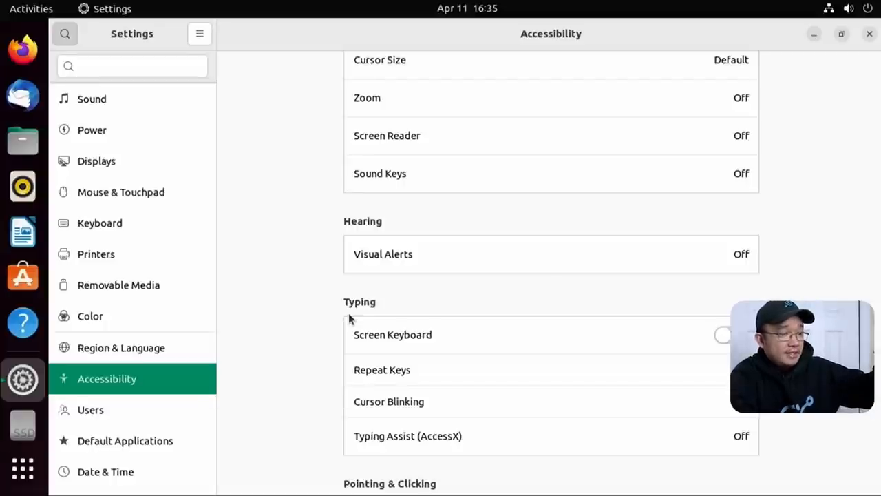
mouse_move(116, 369)
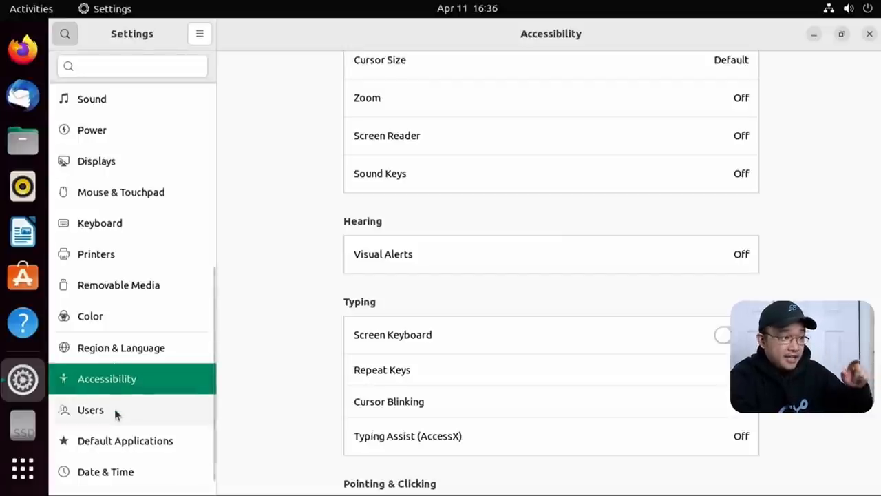
mouse_move(107, 134)
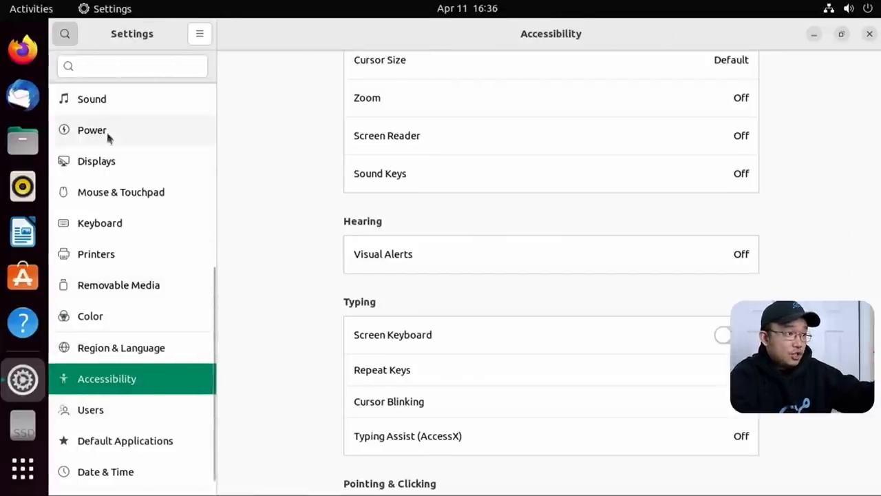
mouse_move(134, 398)
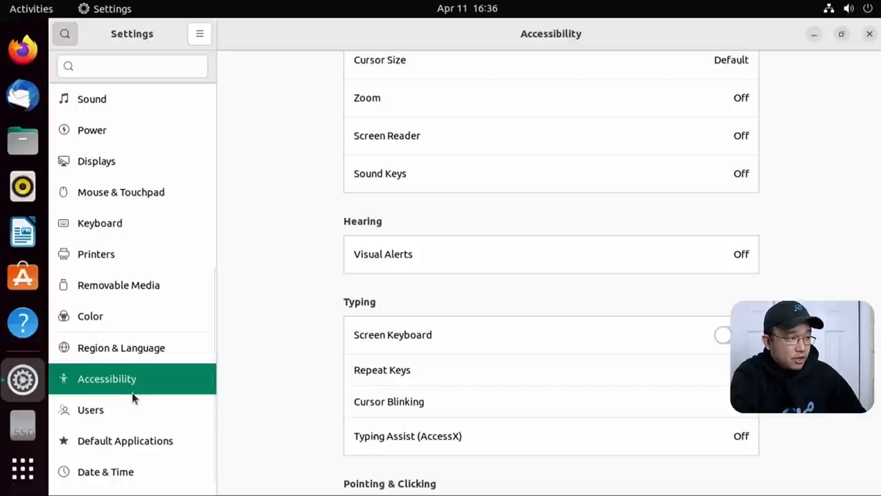
mouse_move(107, 419)
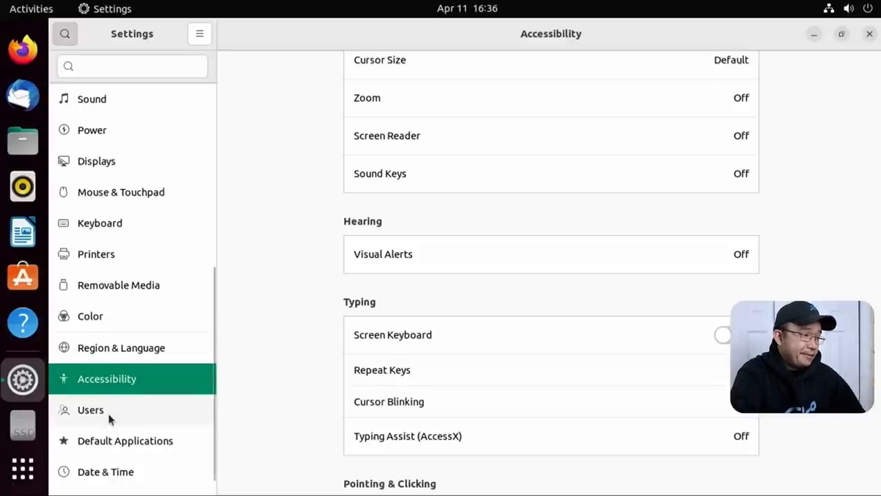
scroll("down", 3)
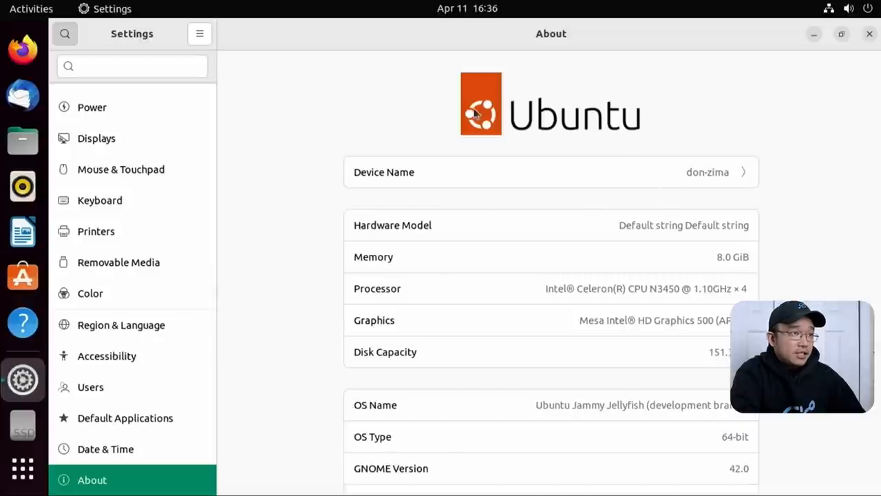
mouse_move(499, 96)
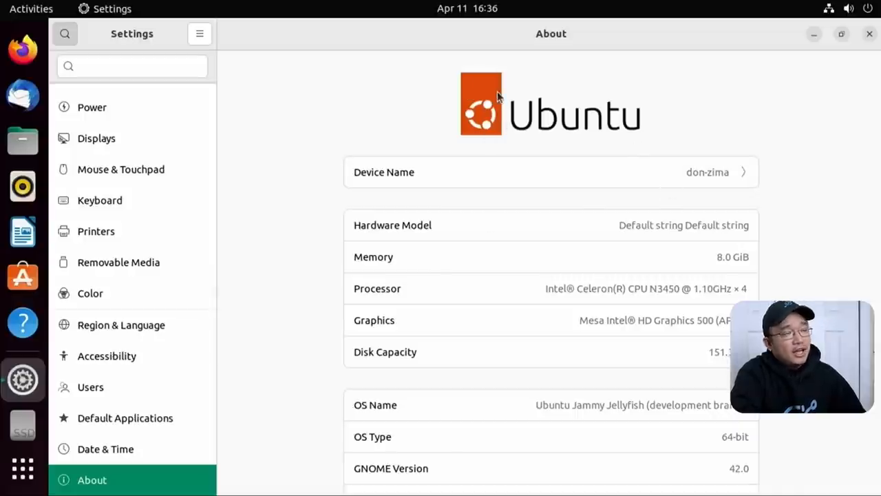
mouse_move(468, 64)
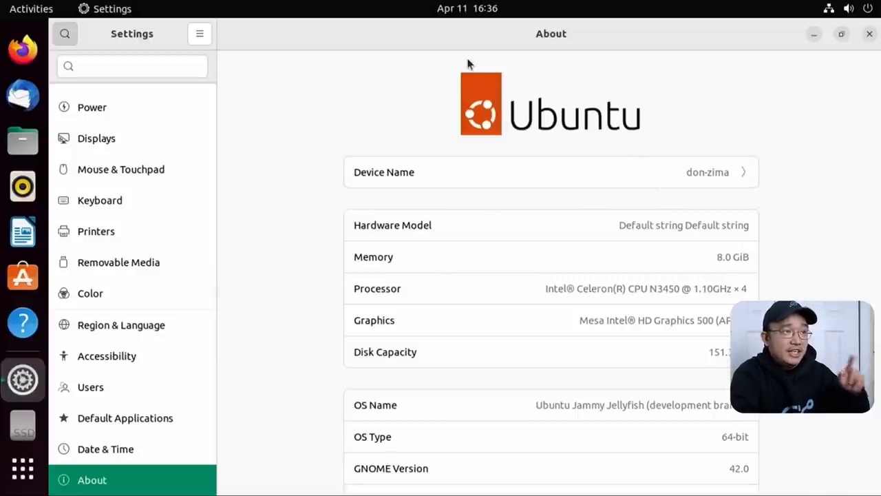
mouse_move(475, 123)
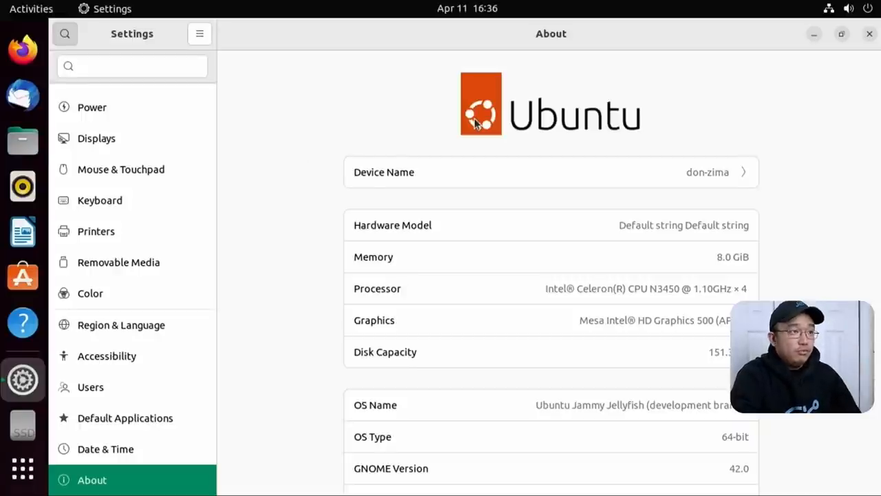
mouse_move(606, 203)
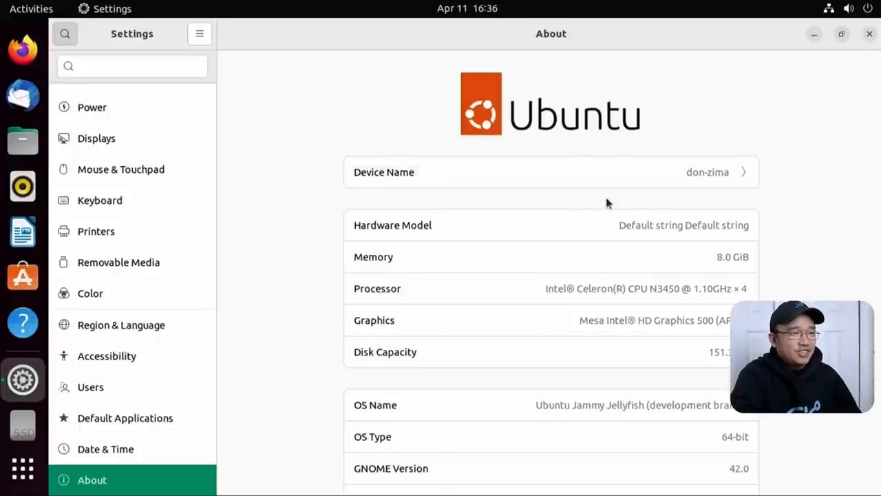
Step: Review the About page's hardware and Wayland details, then show the GNOME app grid
scroll("down", 3)
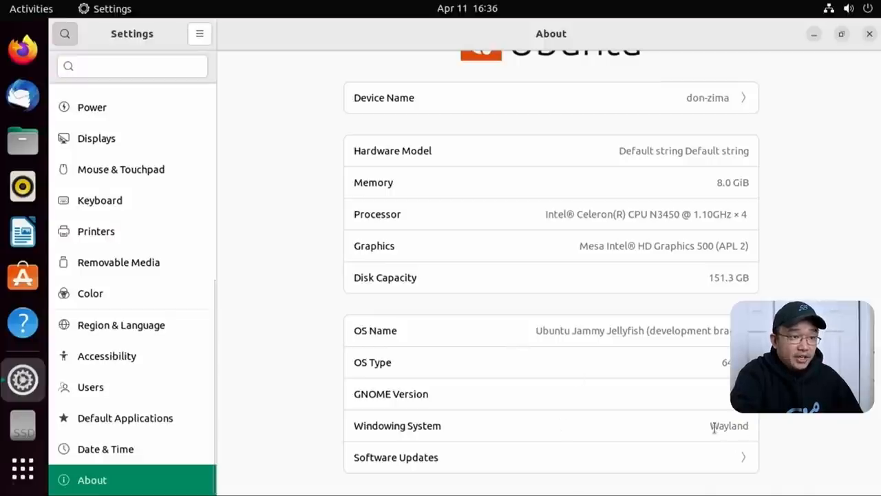
mouse_move(485, 319)
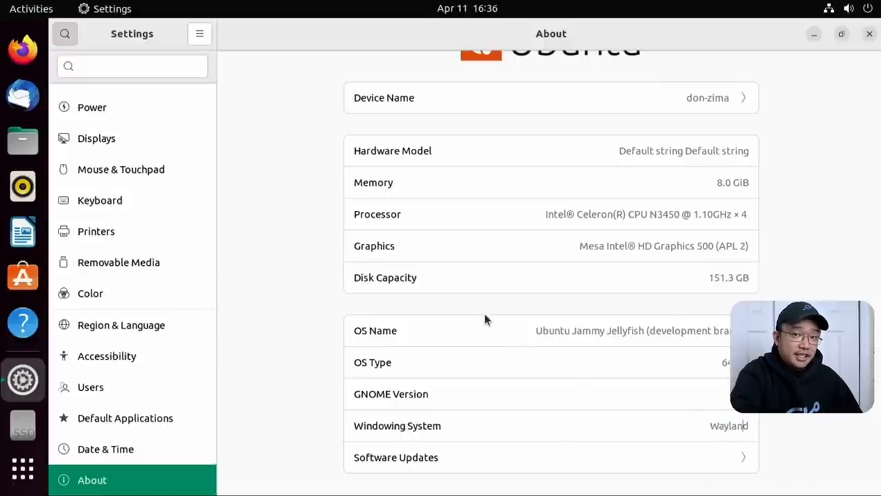
mouse_move(694, 372)
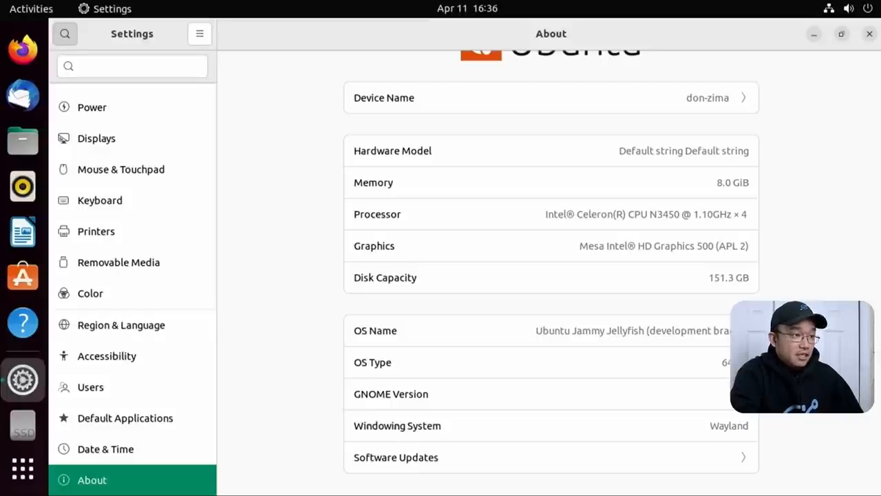
mouse_move(702, 240)
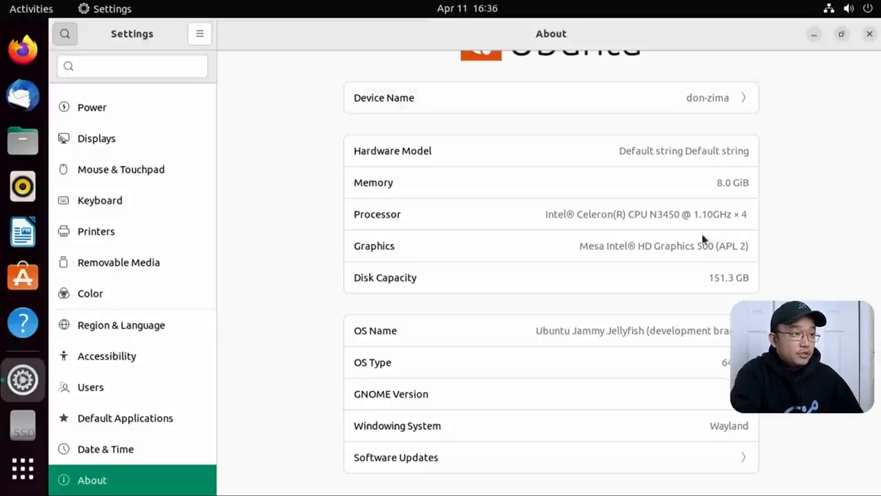
mouse_move(568, 228)
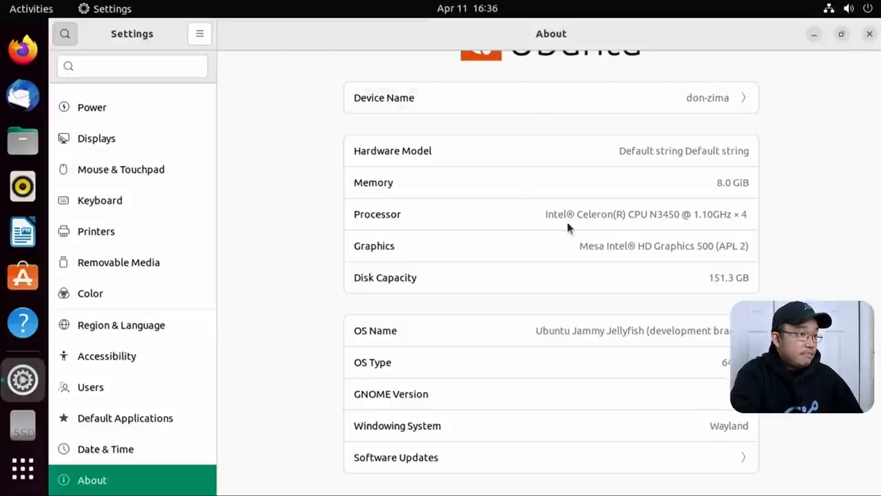
left_click(869, 33)
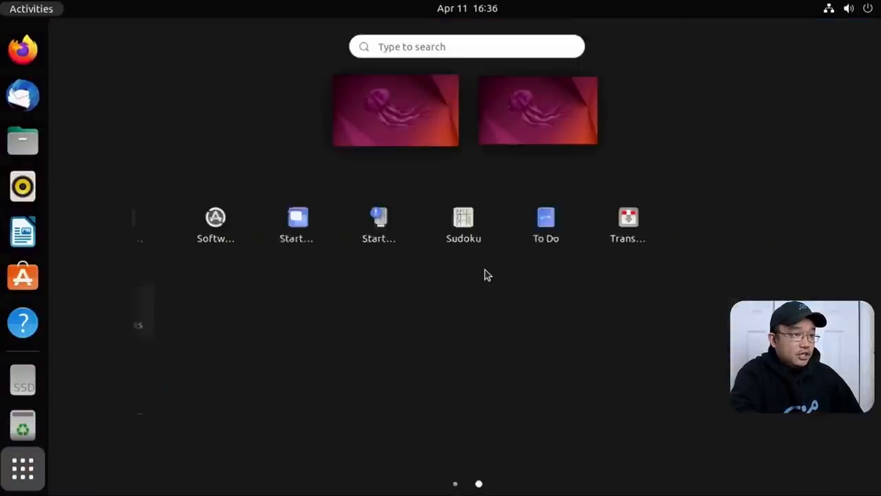
Step: Return to the first app-grid page and launch Ubuntu Software from the dock
left_click(454, 484)
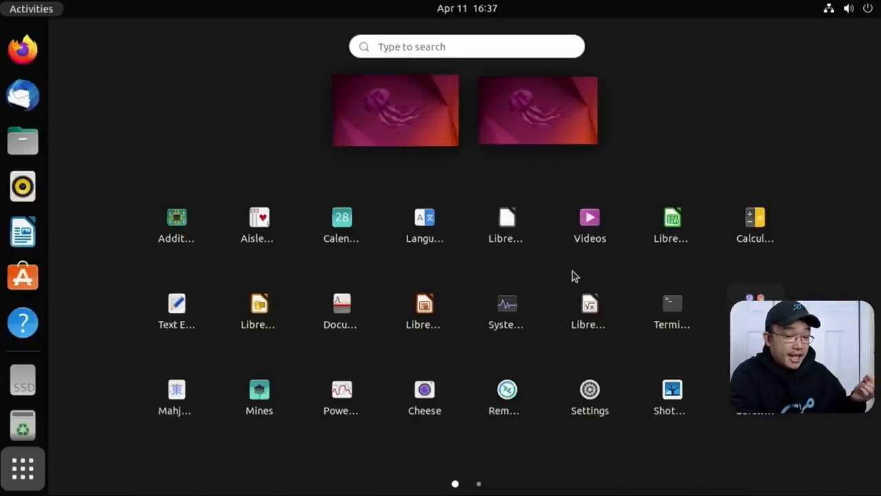
mouse_move(176, 310)
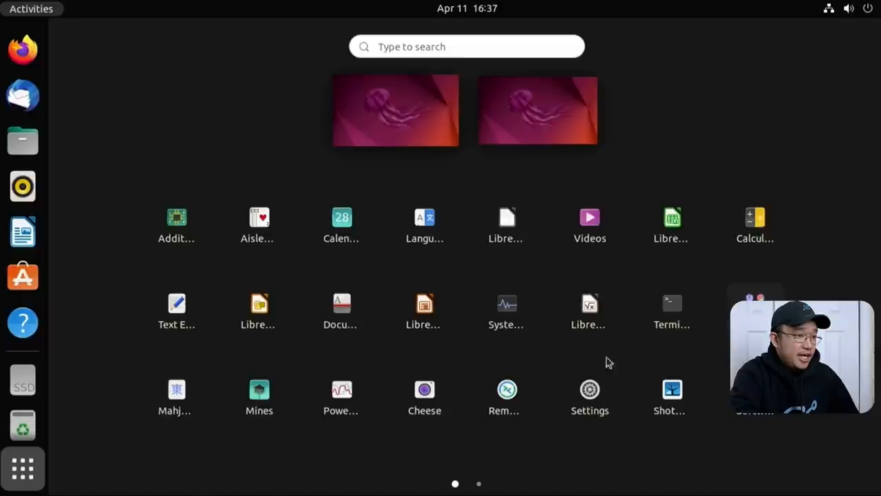
mouse_move(672, 396)
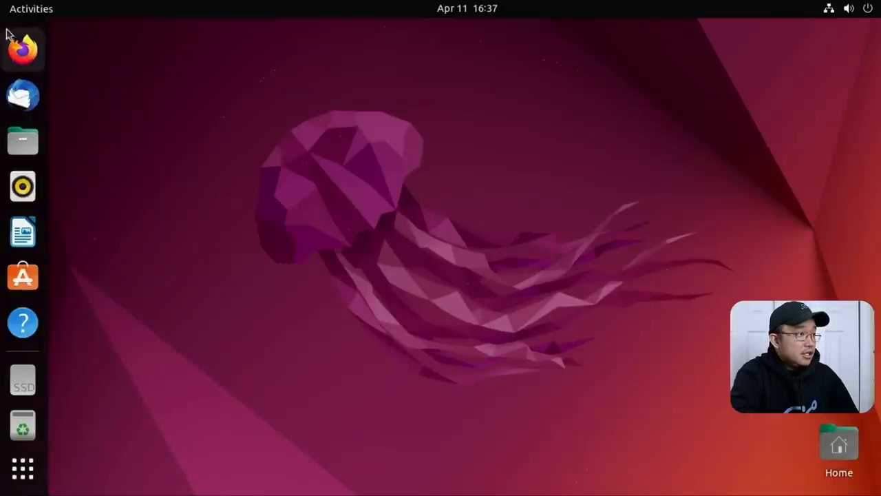
mouse_move(22, 468)
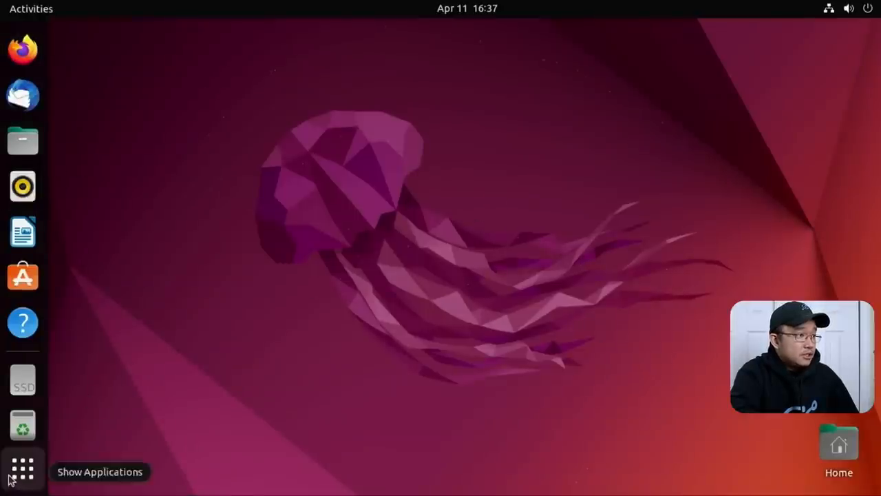
left_click(22, 275)
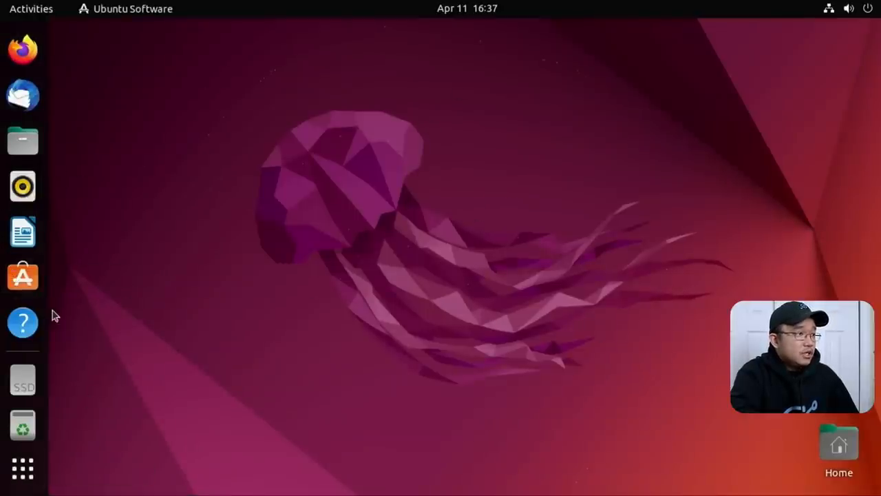
Step: Show the Ubuntu Software tab with main, universe, restricted and multiverse sources checked
left_click(22, 277)
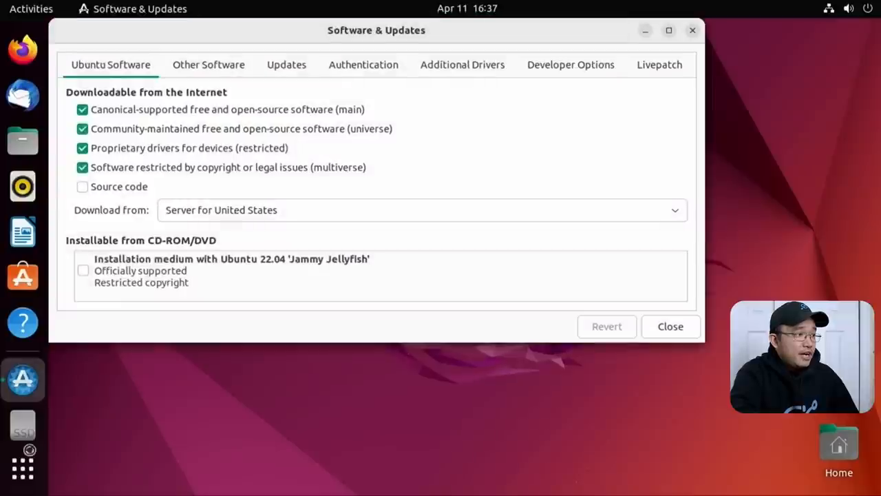
left_click(669, 325)
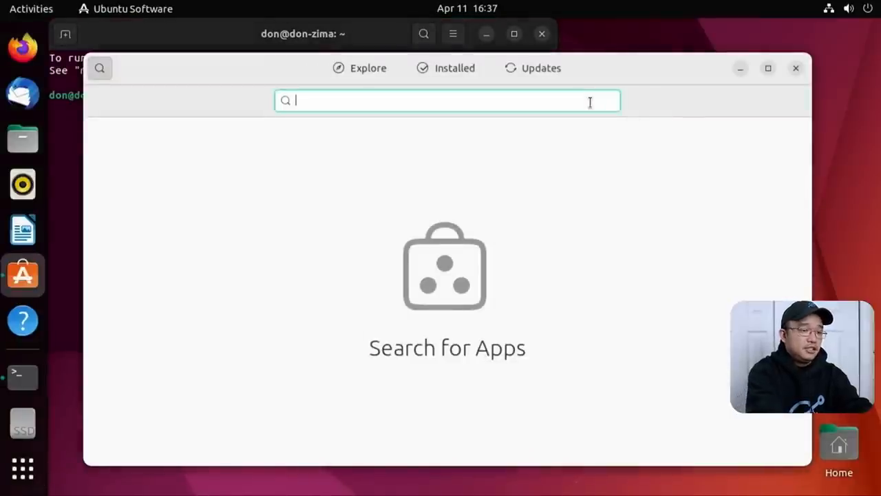
Step: Search the Ubuntu Software catalogue for 'gnome-extensions'
type("gnome-e")
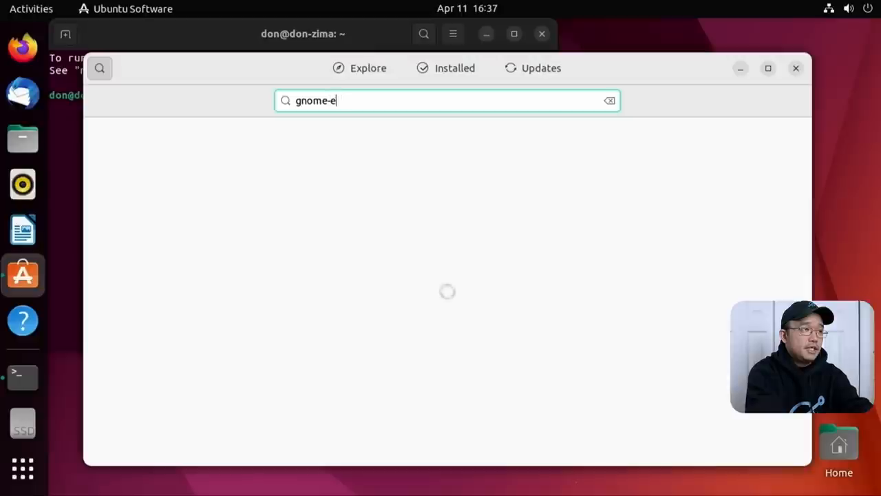
type("xtensions")
left_click(300, 95)
type("sudo apt install gnome-e")
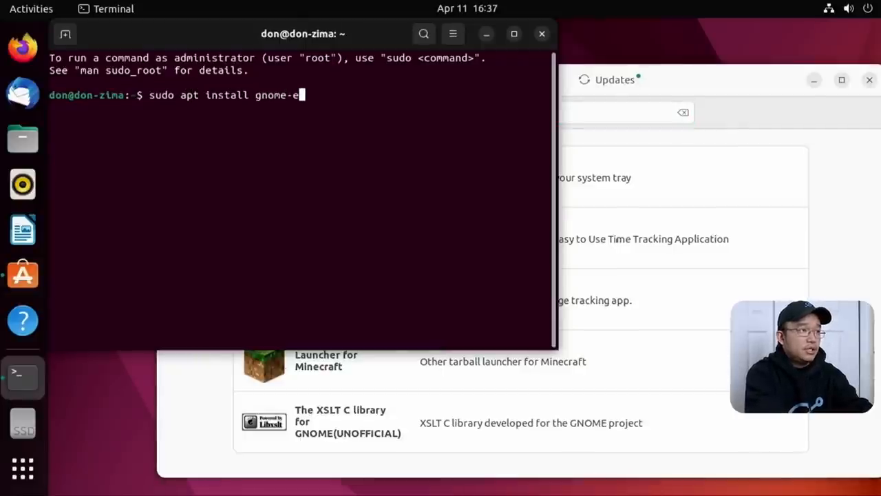
Step: Try Tab-completing package names like gnome-extra-icons after sudo apt install, then erase them
type("xtra-icons")
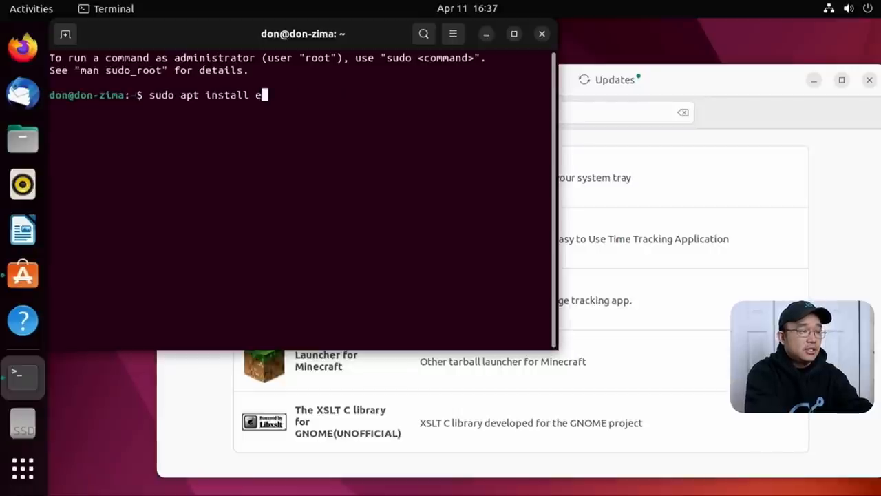
type("xte")
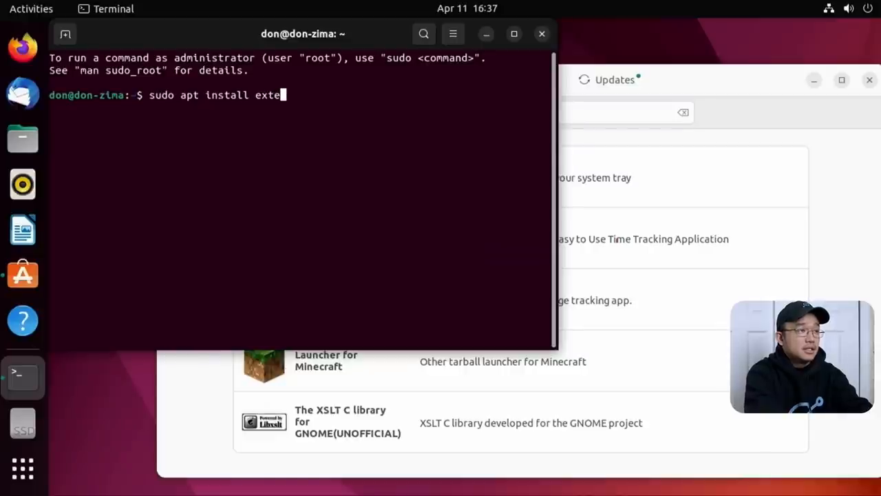
type("gnome")
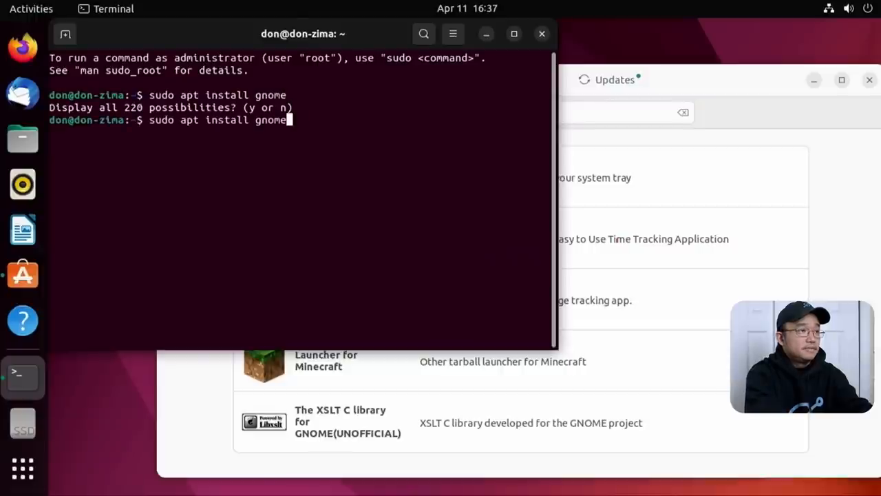
type("-e")
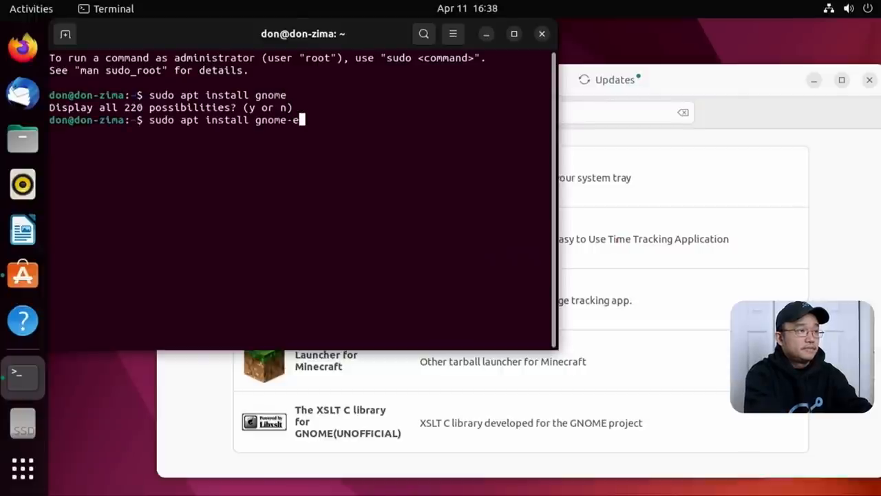
type("xtra-icons")
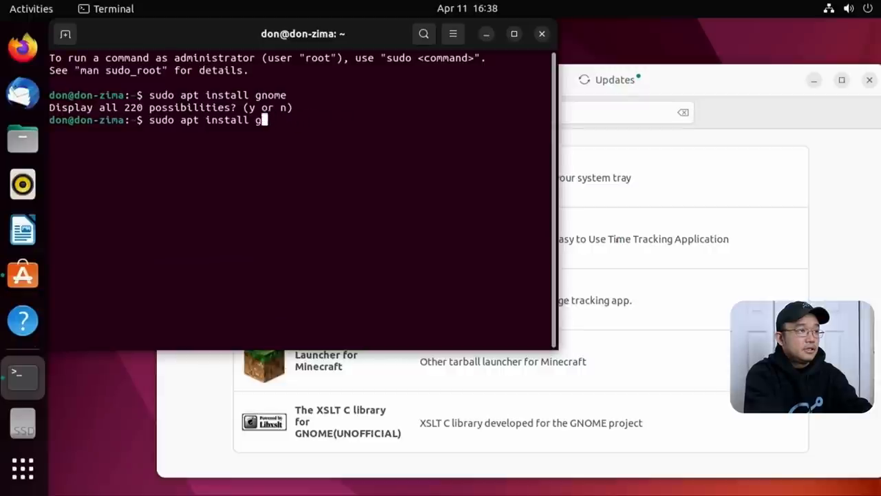
key("BackSpace")
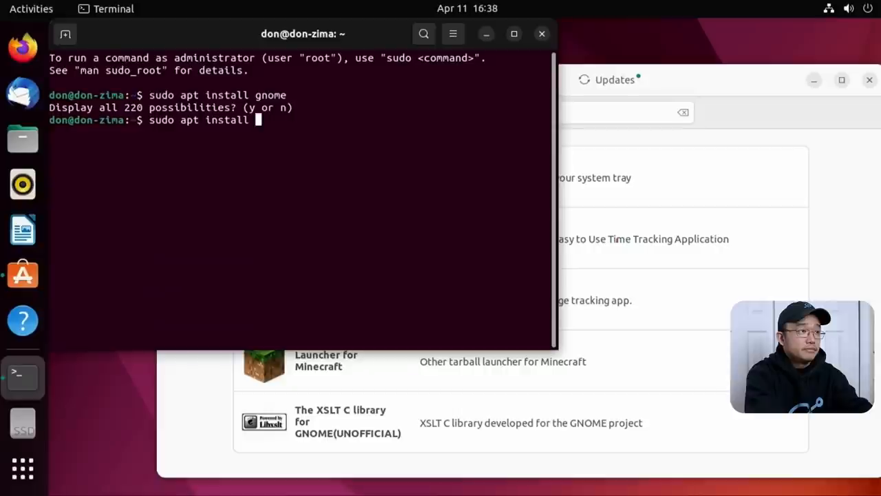
Step: Run sudo apt install extensions and cancel it at the password prompt with Ctrl+C
type("extens")
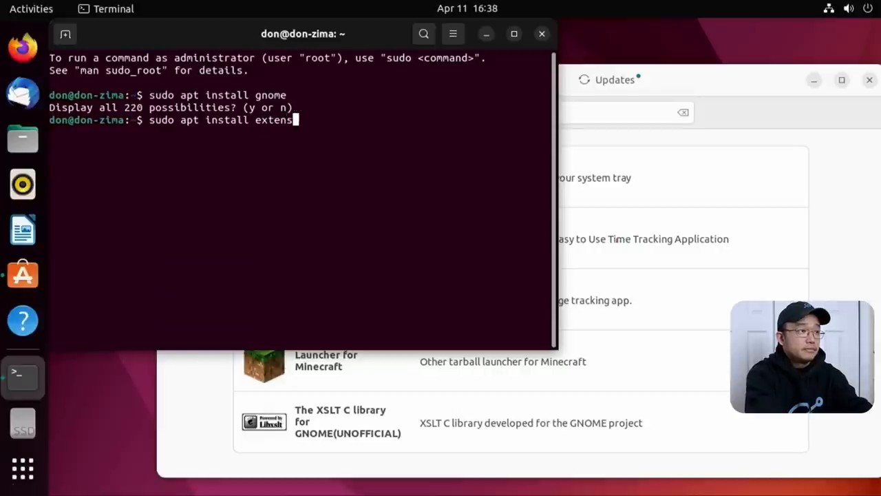
key("Return")
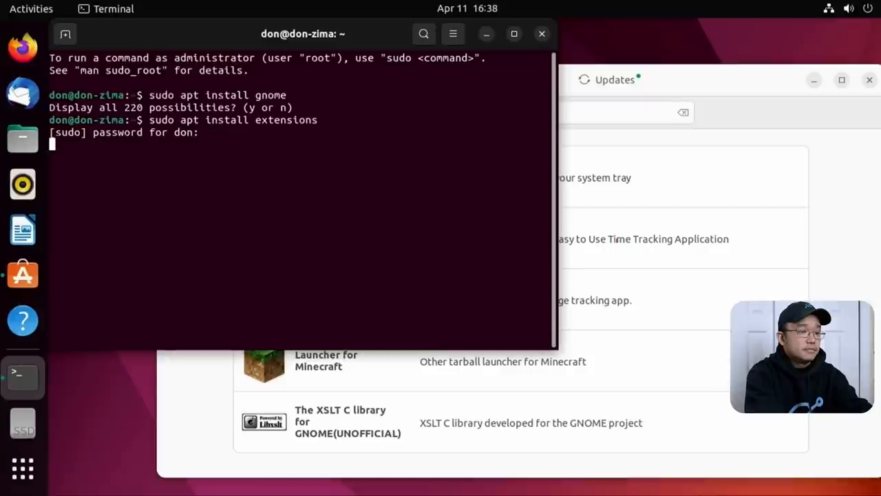
key("ctrl+c")
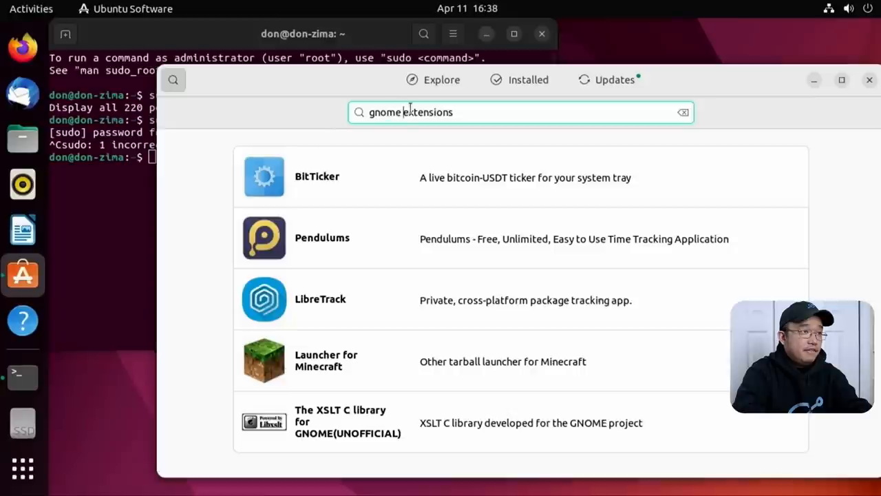
Step: Narrow the Ubuntu Software search to 'extensions', scroll the results and start a sudo apt command
key("BackSpace")
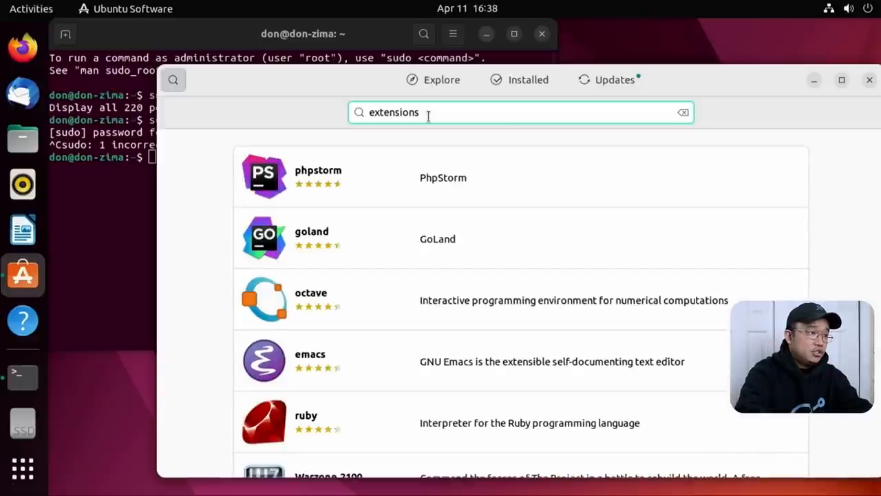
scroll("down", 3)
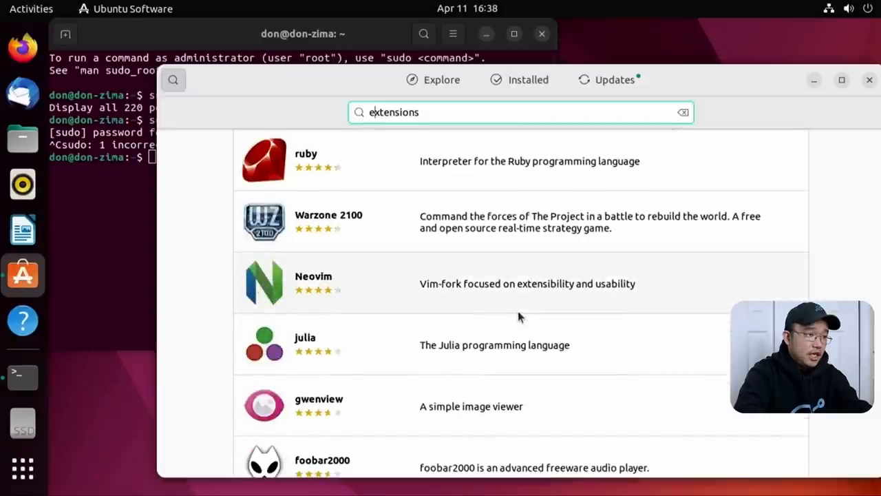
scroll("down", 3)
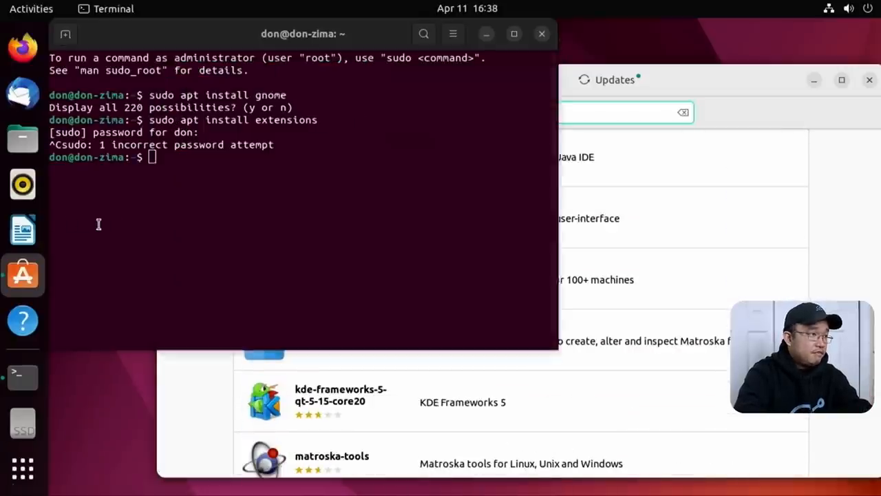
type("sudo a")
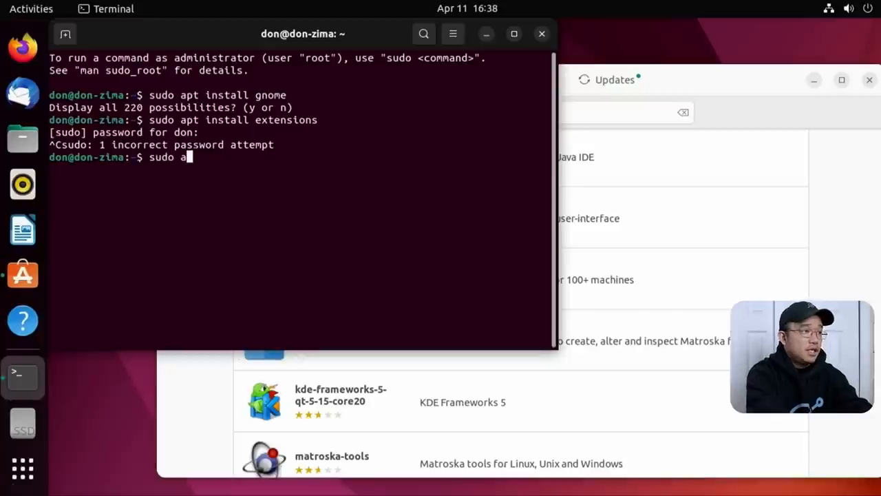
Step: Run sudo apt-cache search extensions to list matching packages
type("p")
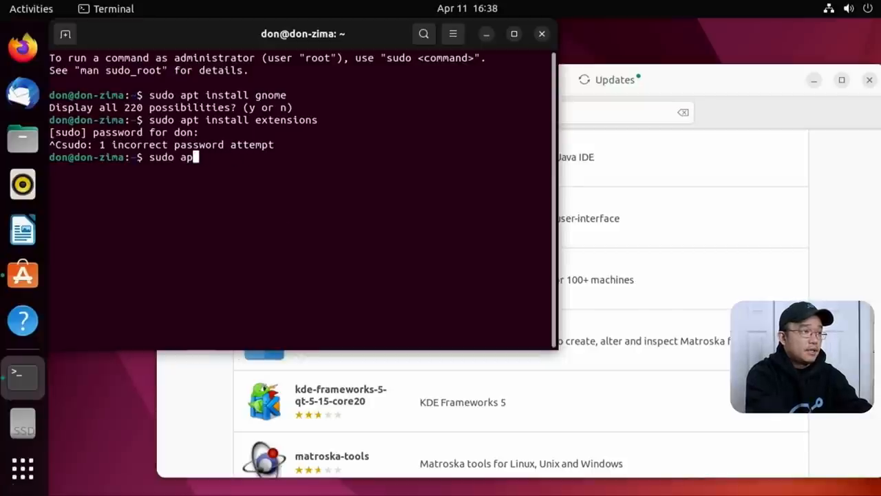
type("t-cachse")
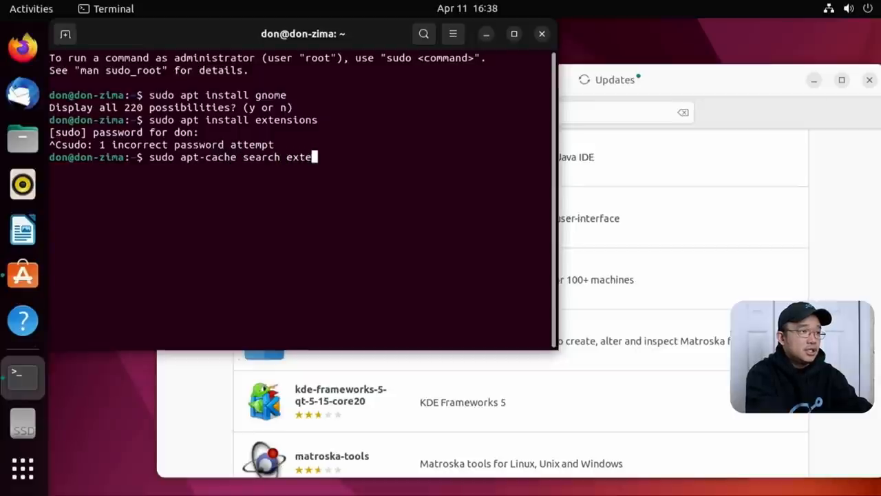
key("Return")
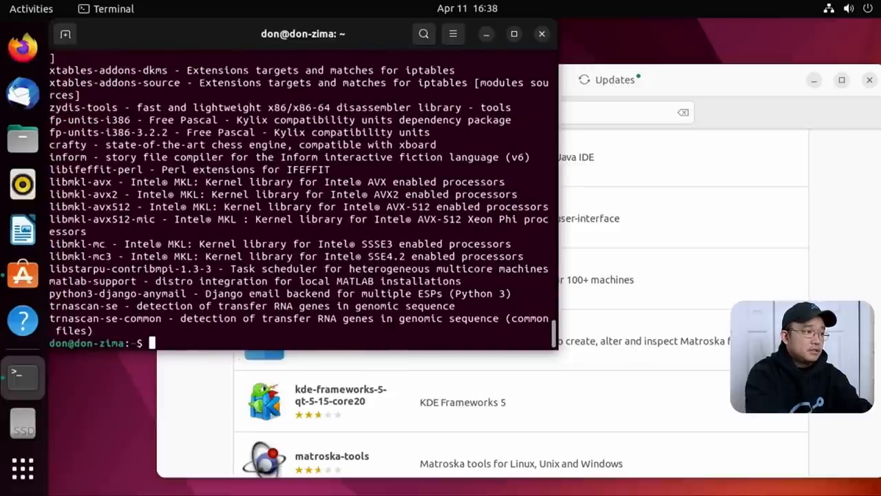
Step: Rerun the search piped through grep "gnome" to list gnome-shell-extension packages
type("sudo apt-cache search extensions | grep")
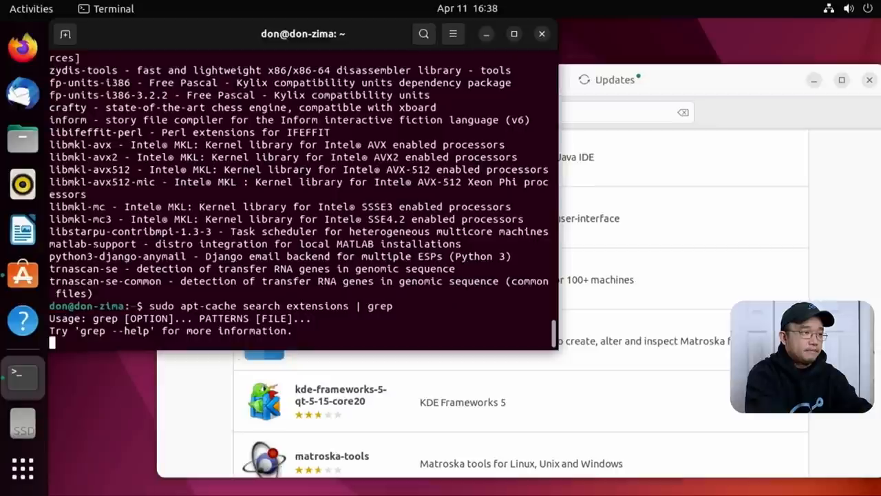
type("sudo apt-cache search extensions | grep \"")
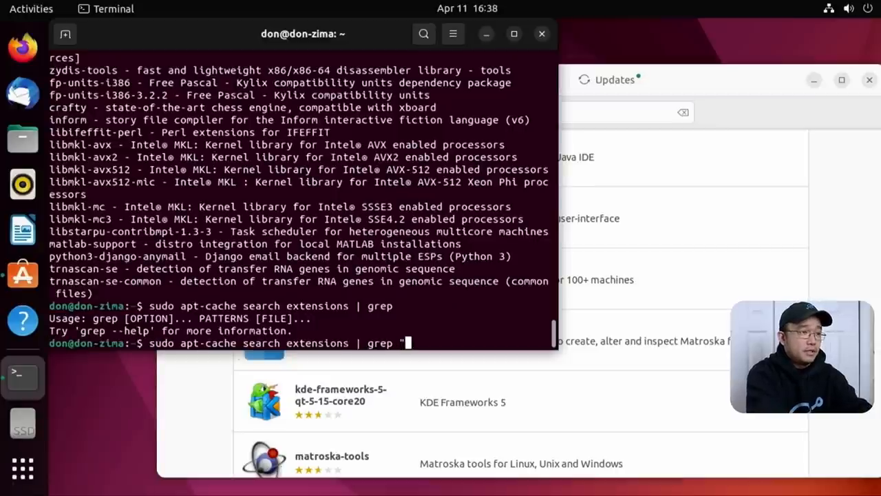
key("Return")
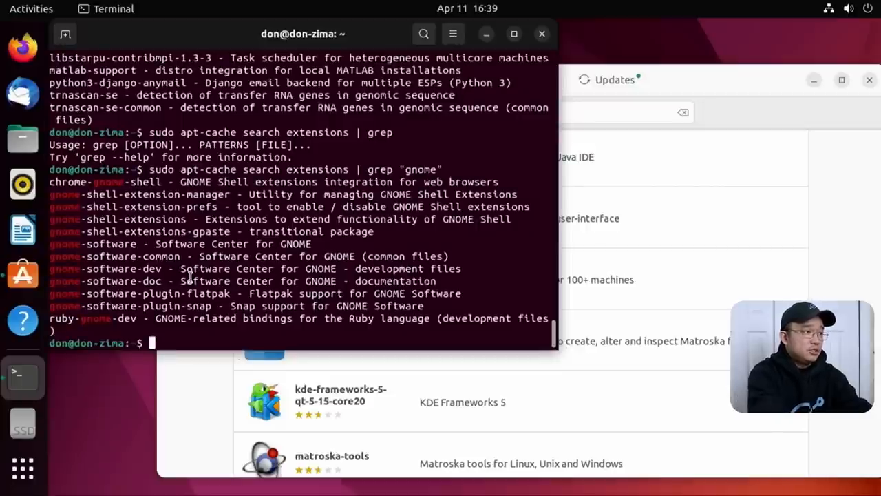
Step: Install gnome-shell-extension-manager with sudo apt install, confirming with y
type("sudo apt install")
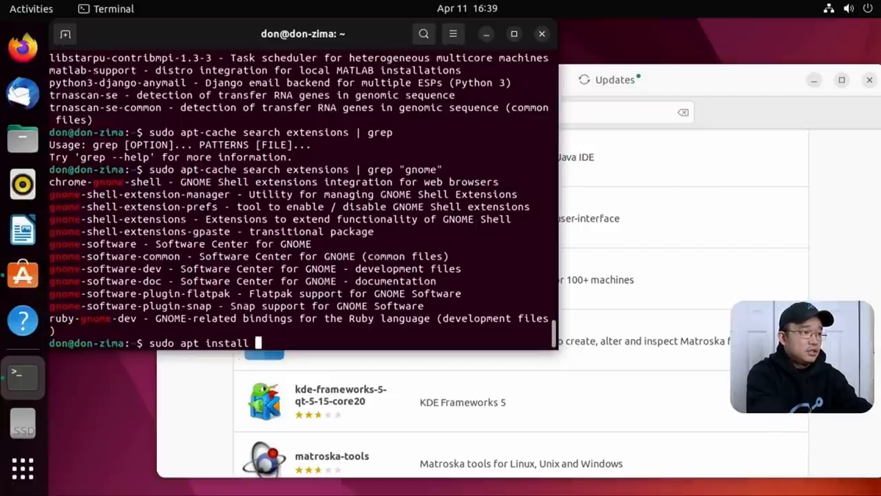
type("gnome-shell-ex")
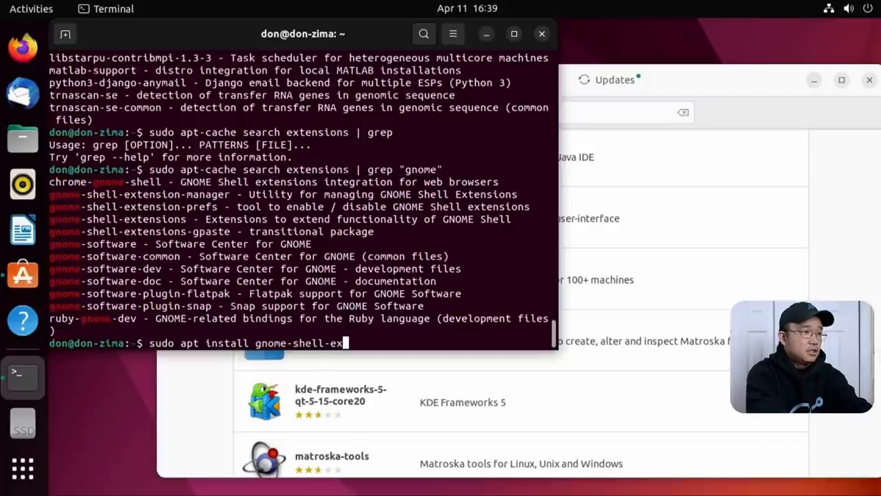
type("tension")
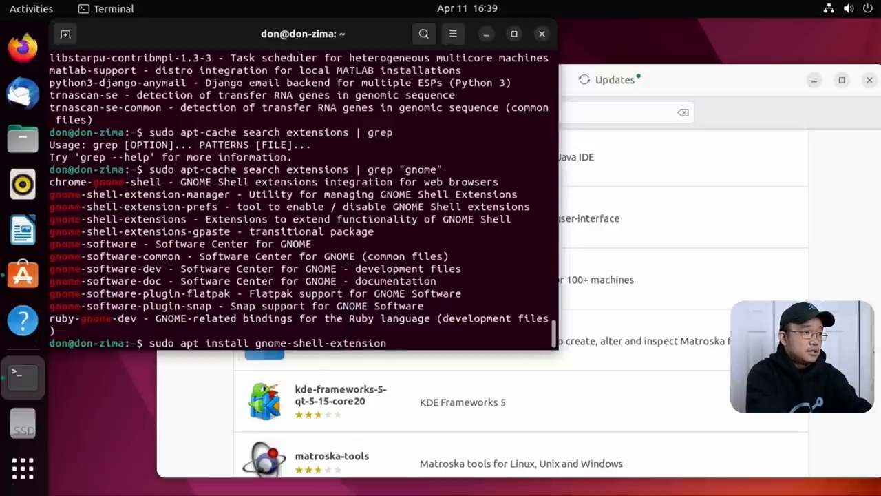
type("-ma")
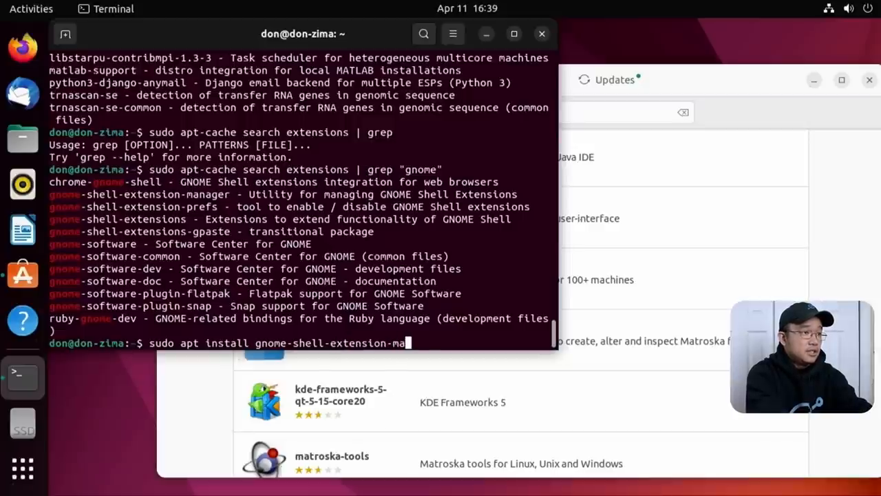
key("Return")
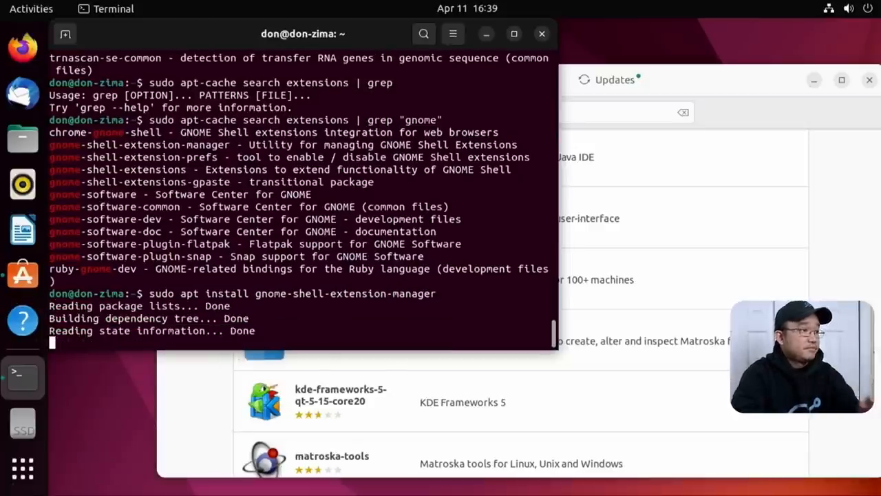
type("y")
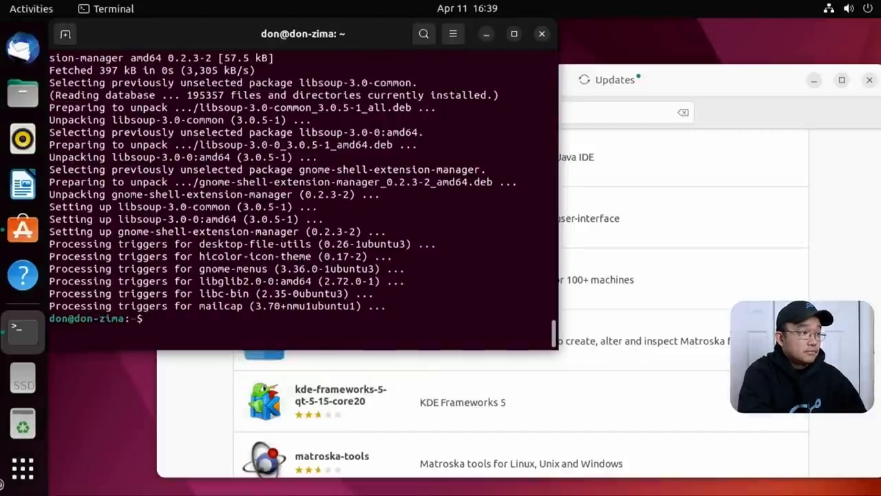
mouse_move(587, 344)
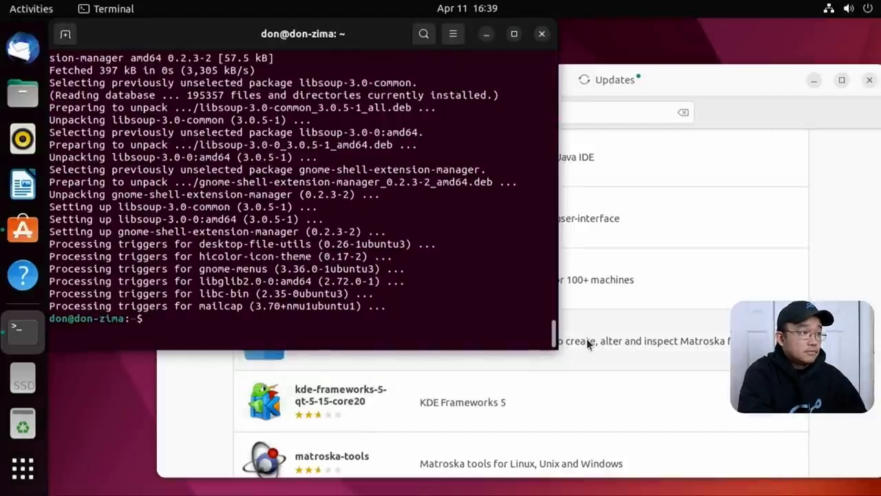
Step: Launch Extension Manager from the dock and show the Browse tab of popular extensions
left_click(22, 332)
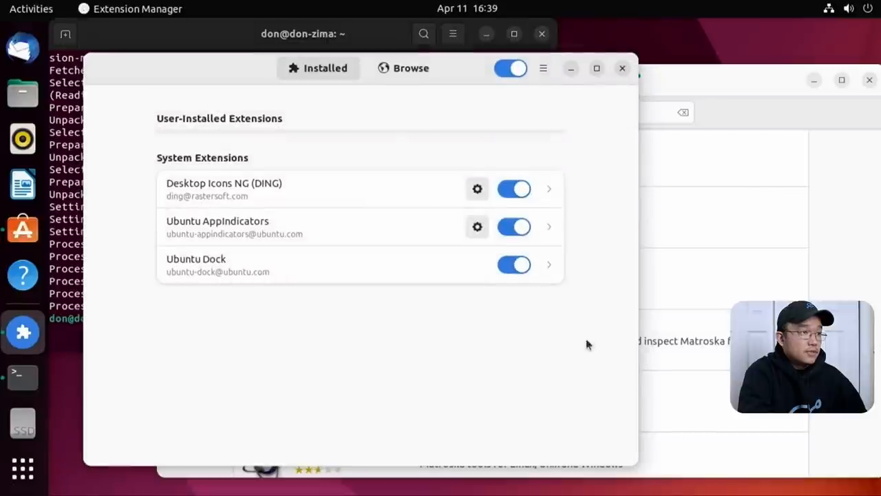
left_click(403, 67)
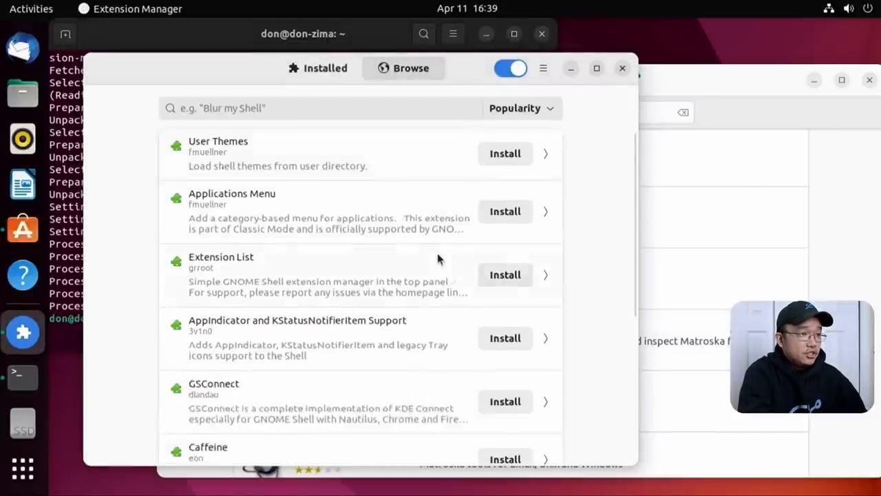
scroll("down", 3)
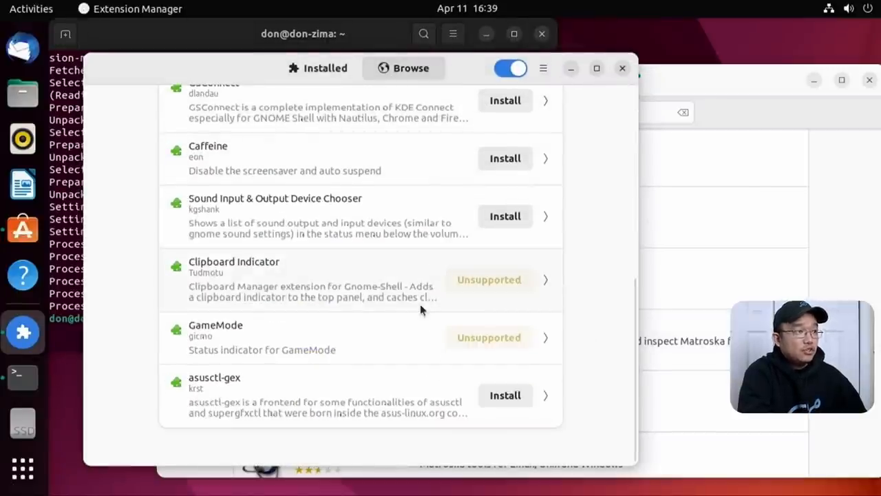
mouse_move(424, 273)
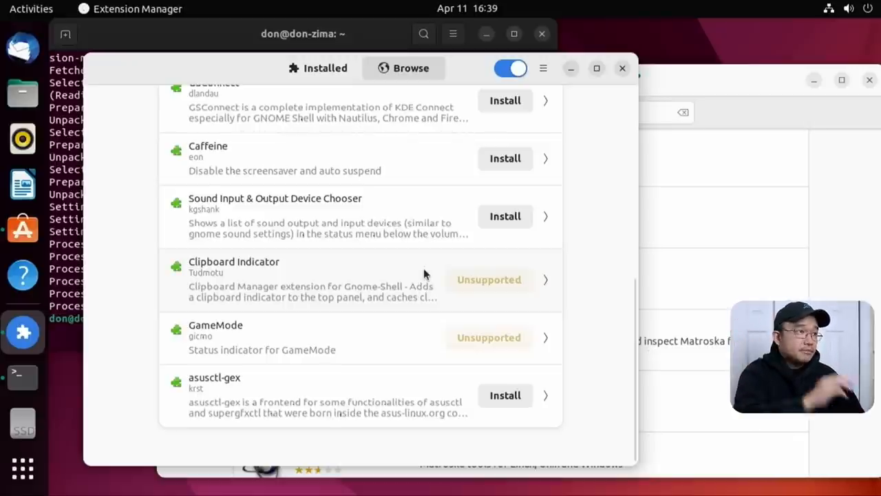
left_click(404, 68)
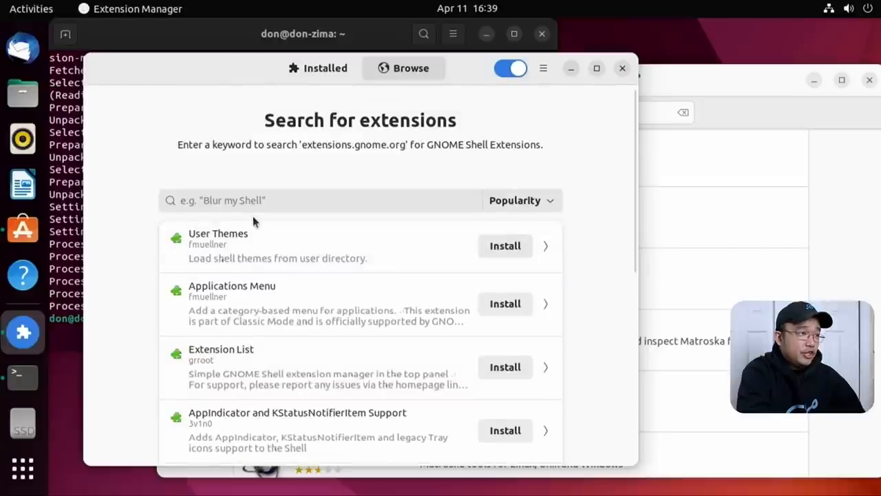
Step: Scroll through the popular extensions list and back up to the search field
scroll("down", 3)
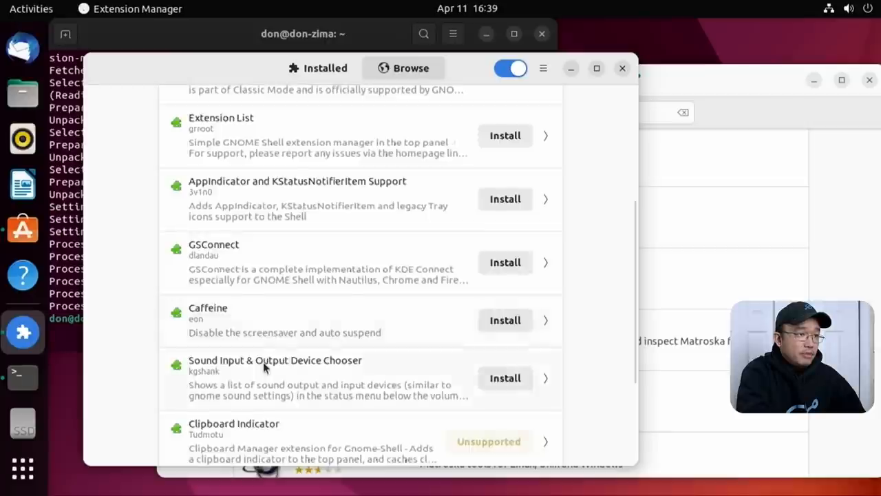
scroll("down", 3)
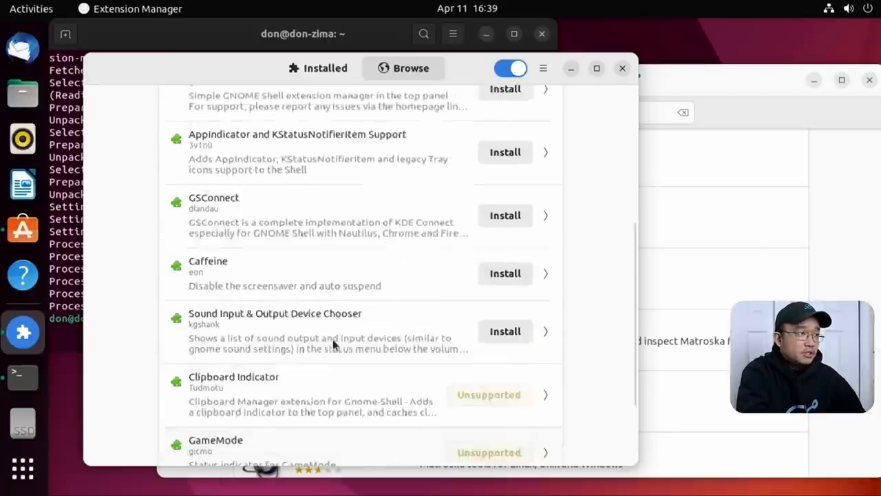
scroll("up", 3)
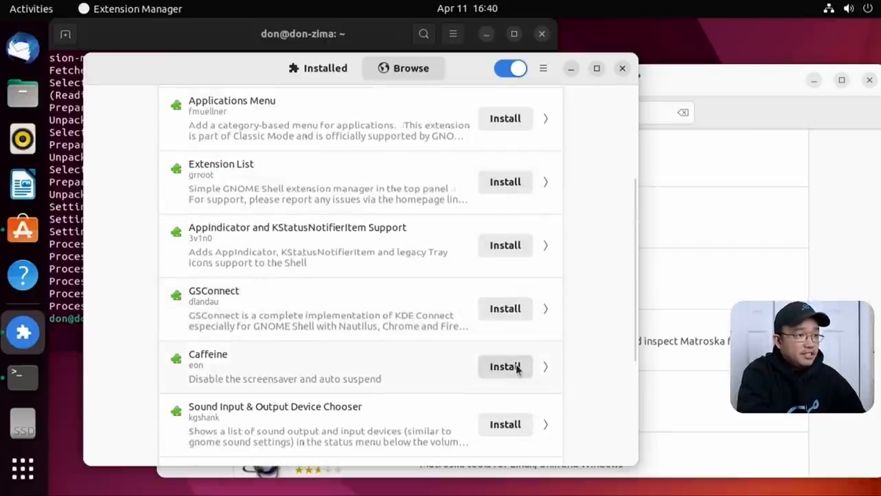
scroll("up", 3)
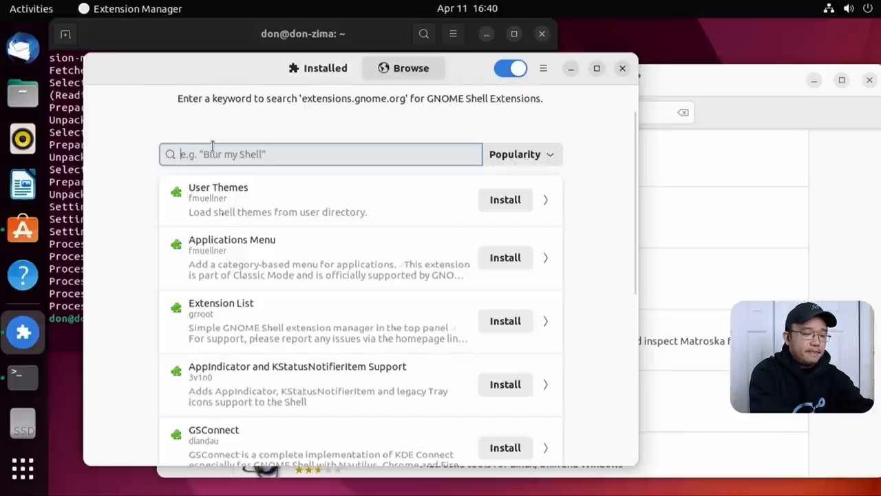
Step: Search Browse for 'dash to panel' and scroll its results
type("dash")
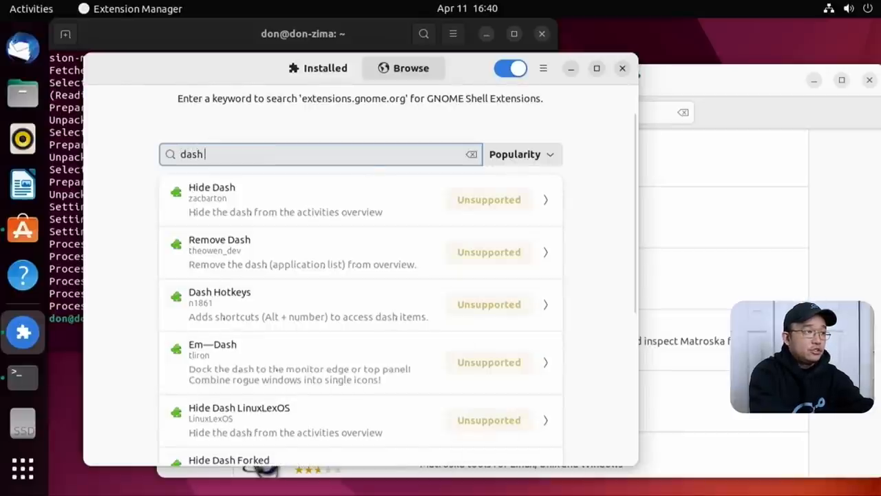
type("to pap")
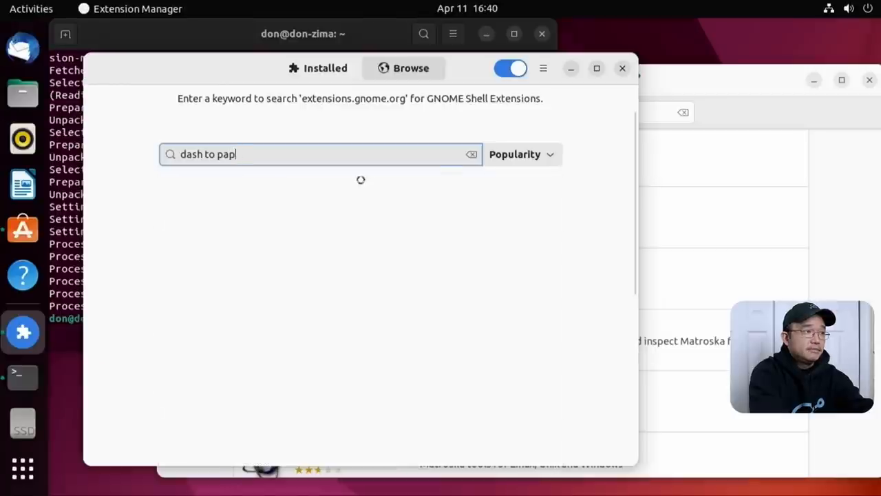
type("el")
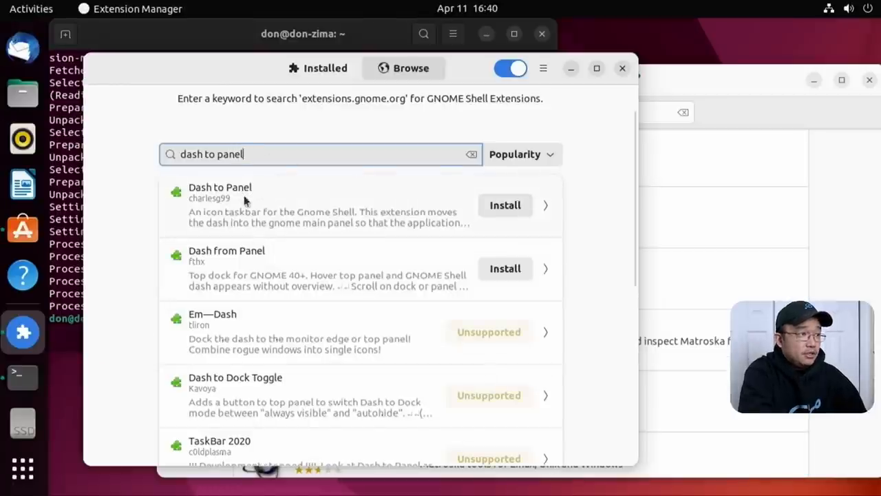
mouse_move(275, 276)
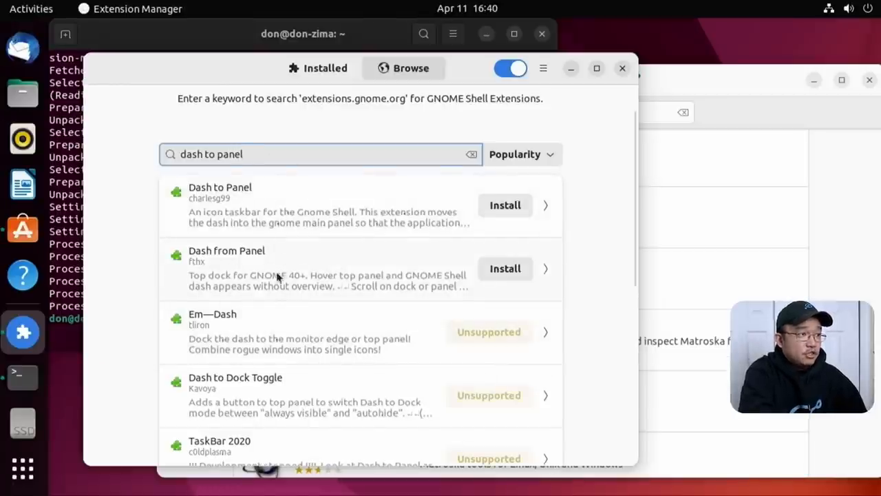
scroll("down", 3)
type("freon")
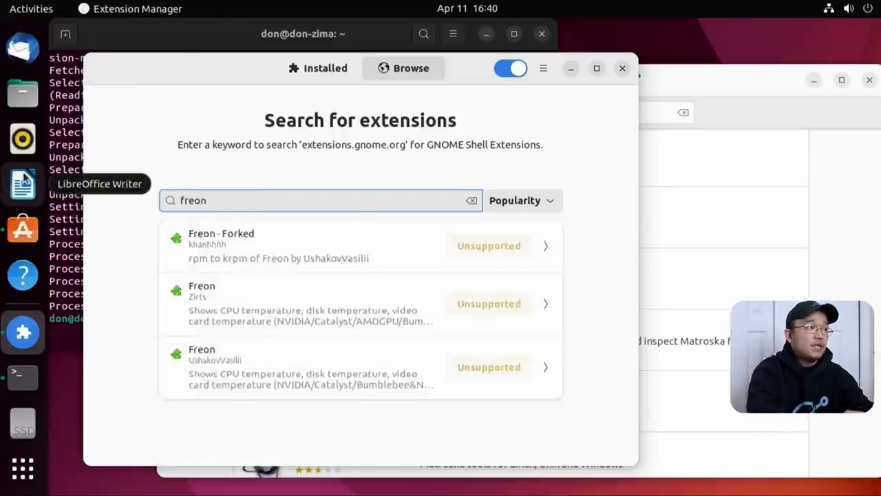
mouse_move(338, 246)
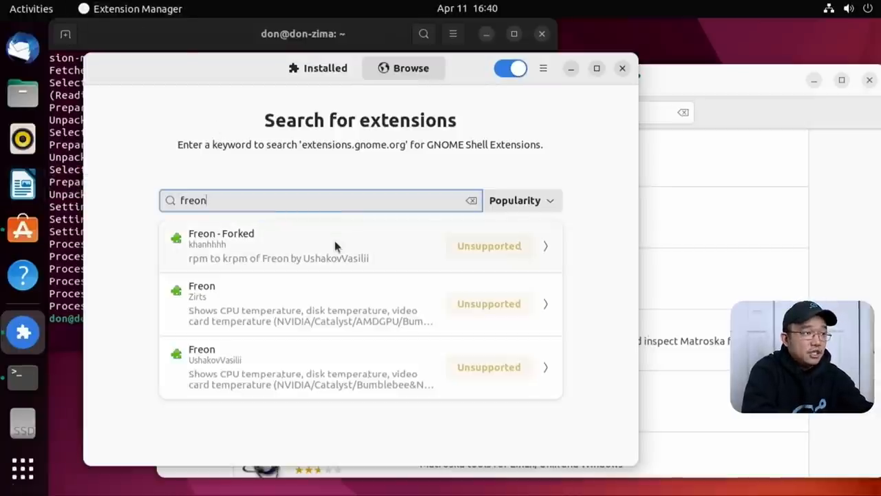
mouse_move(204, 355)
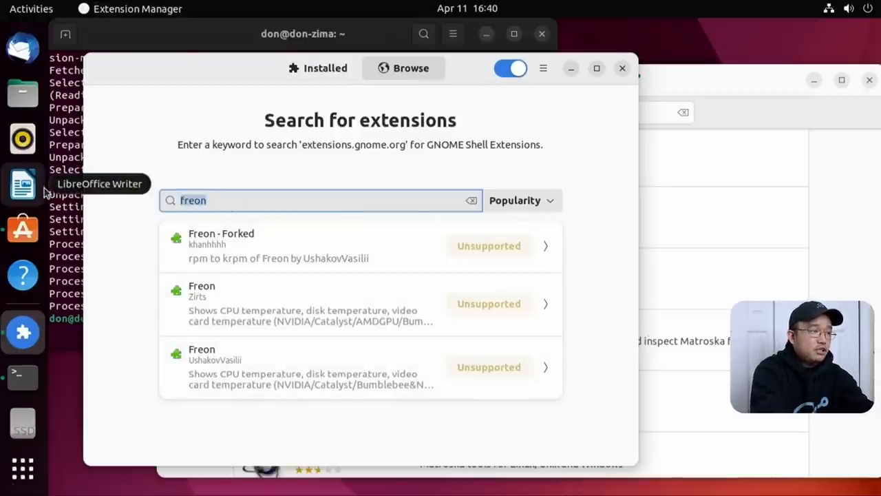
Step: Clear the freon search, search 'cpu', then show the Installed tab's system extensions
left_click(471, 201)
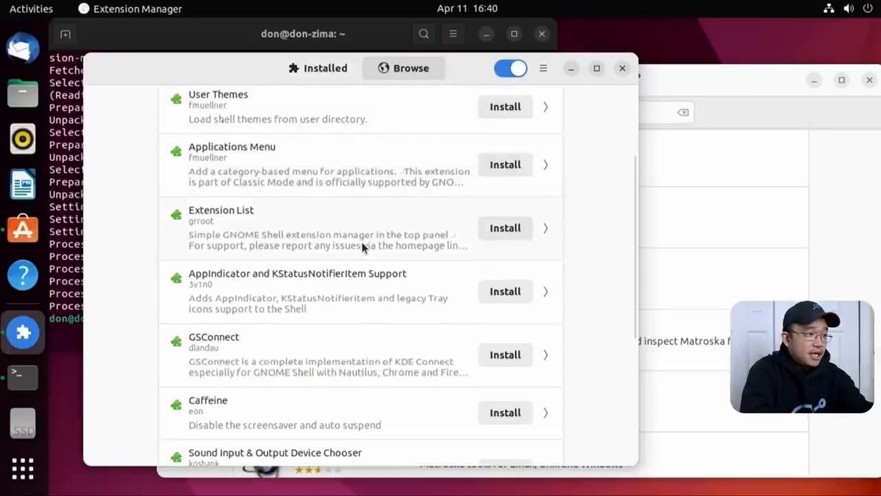
scroll("down", 3)
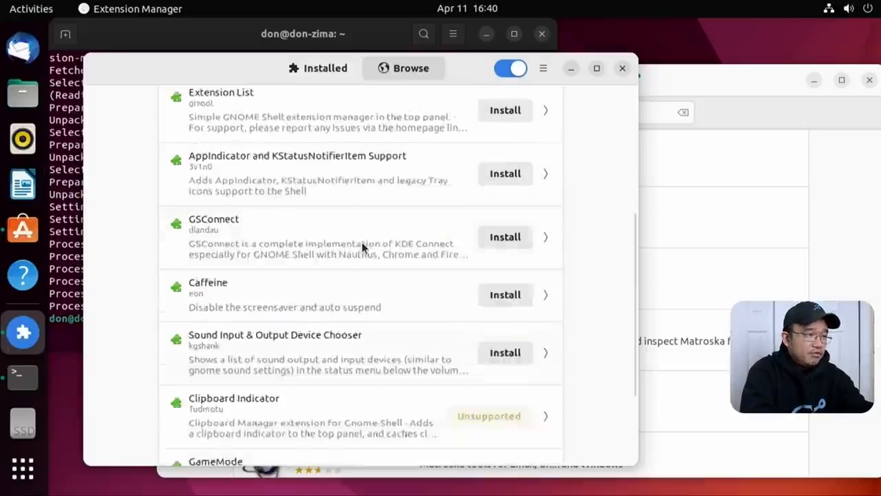
type("cpu")
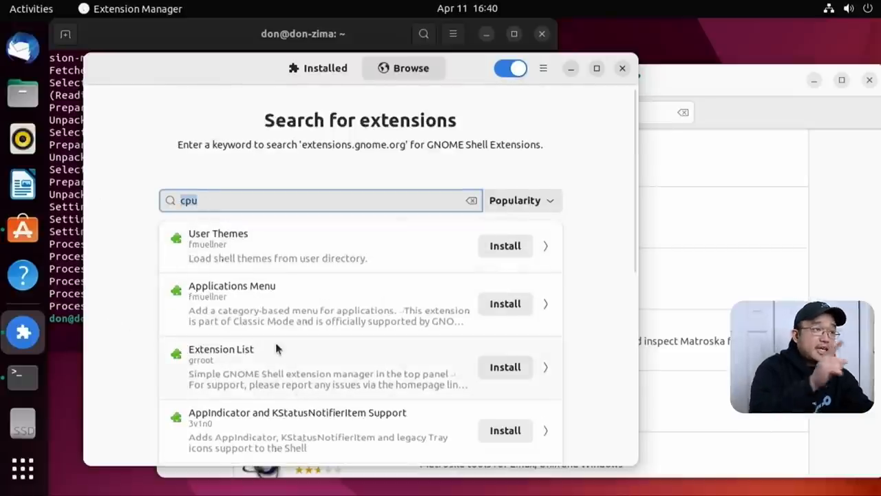
left_click(317, 68)
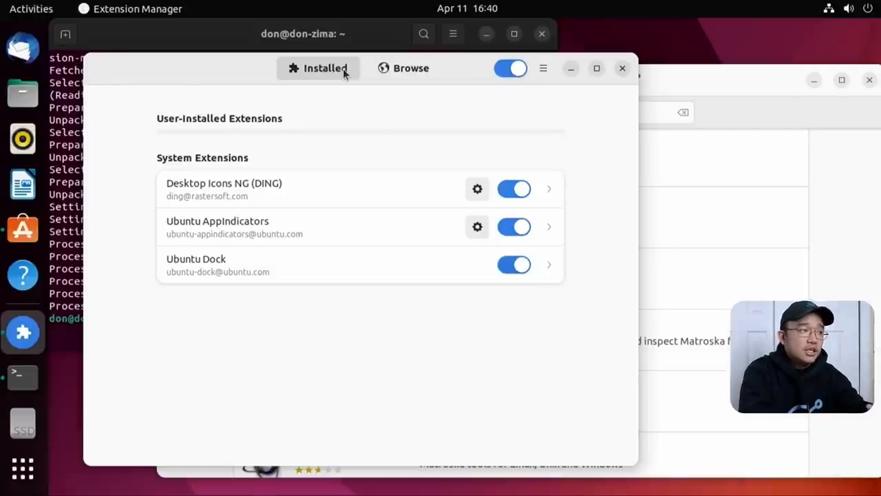
mouse_move(409, 171)
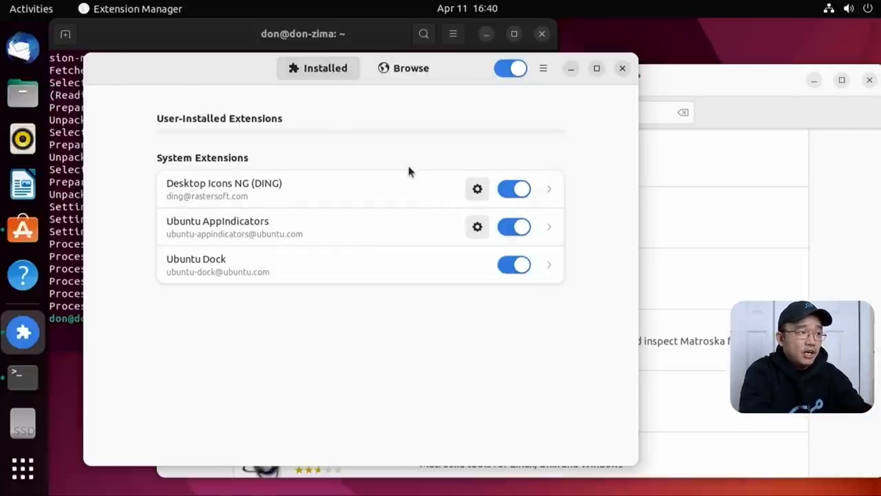
Step: View User Themes briefly, then Dash to Panel's details with description and supported versions 42 to 3.18
left_click(403, 68)
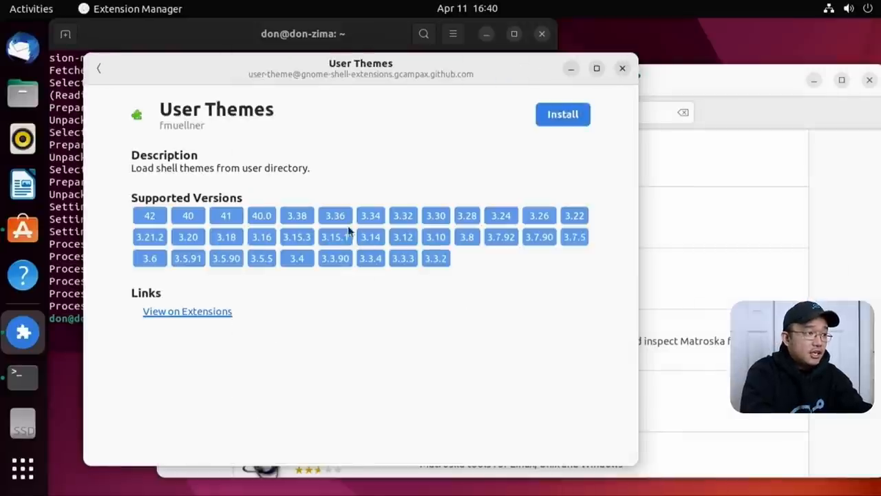
left_click(99, 69)
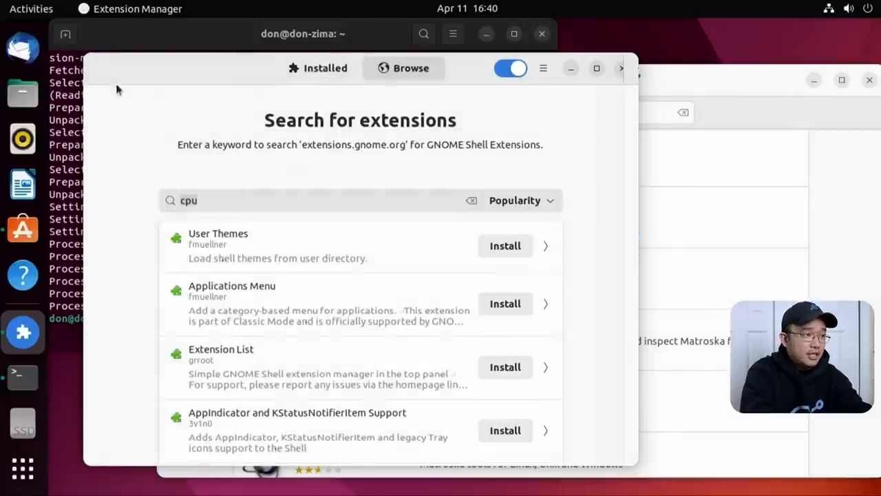
left_click(310, 201)
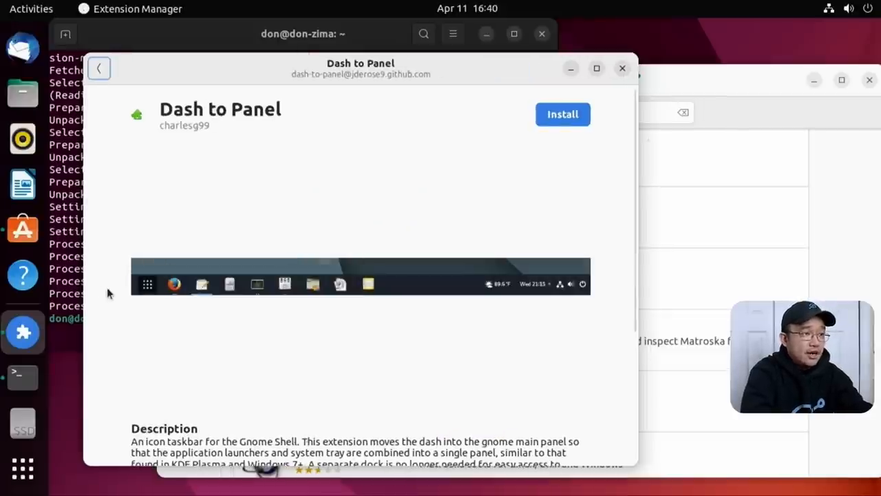
scroll("down", 3)
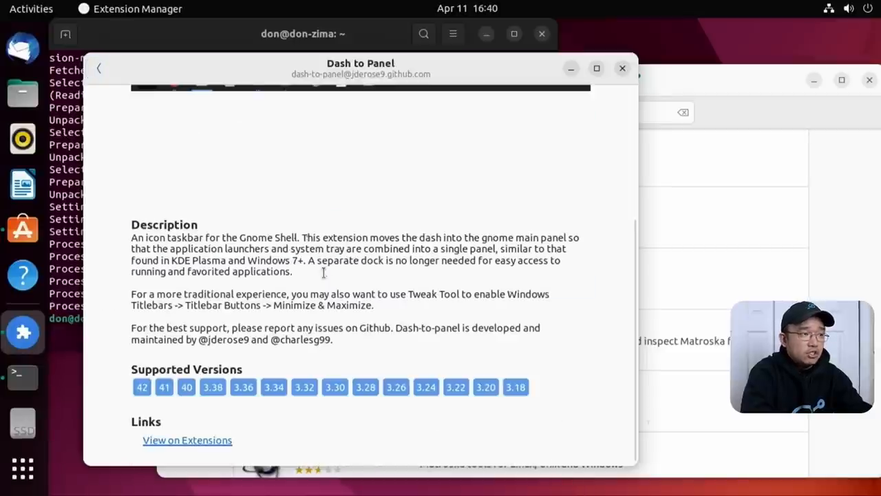
mouse_move(466, 402)
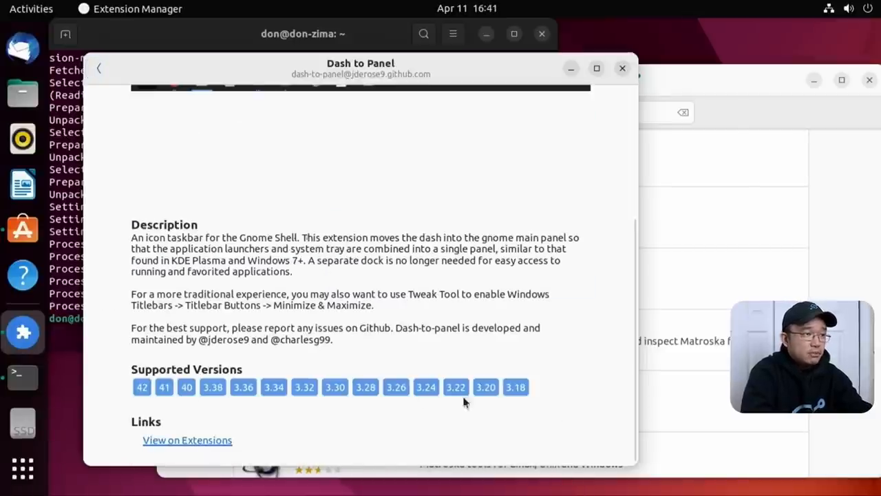
scroll("up", 3)
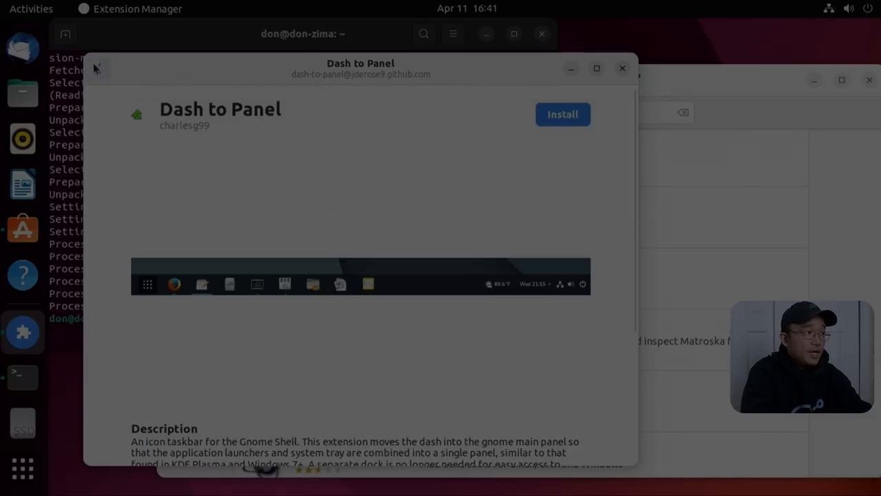